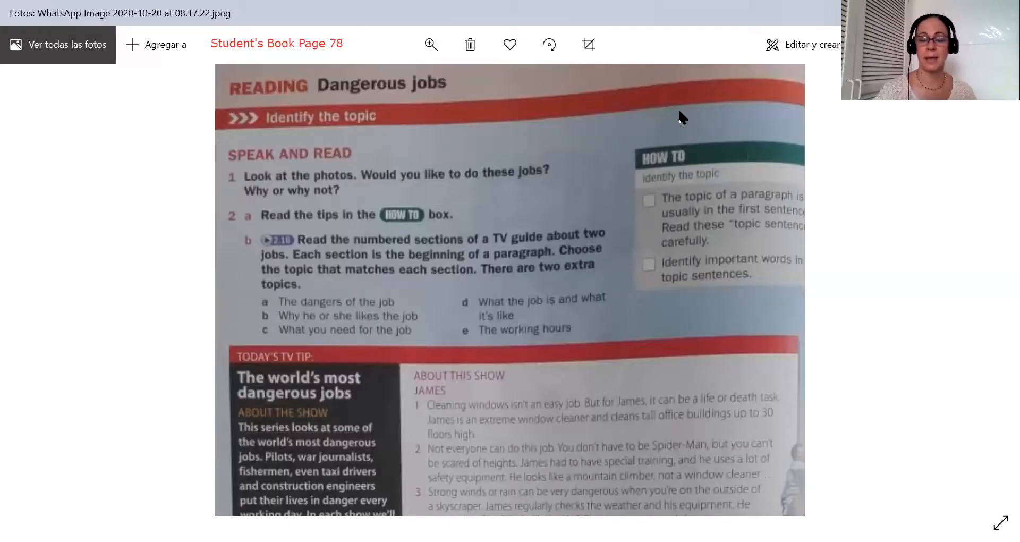
mouse_move(344, 105)
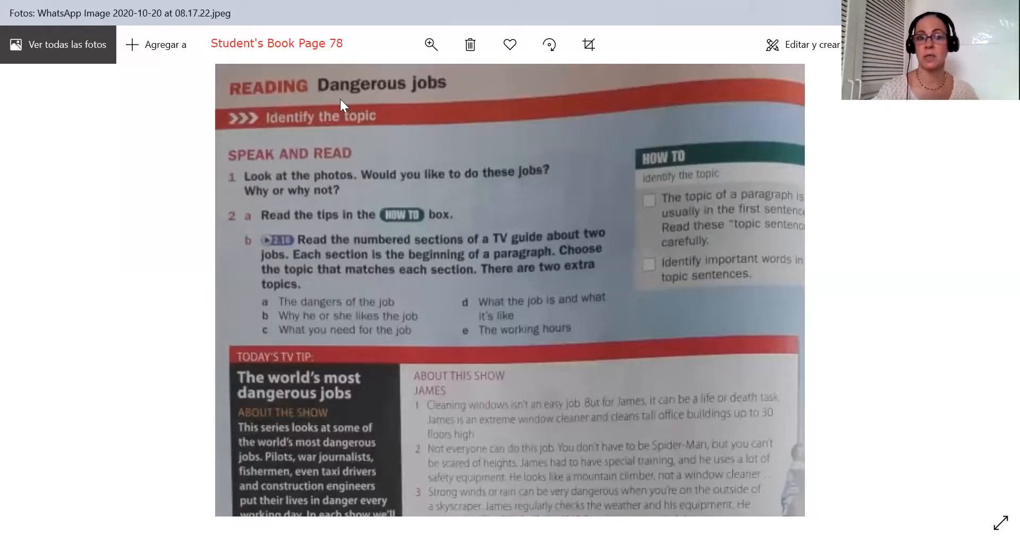
mouse_move(449, 104)
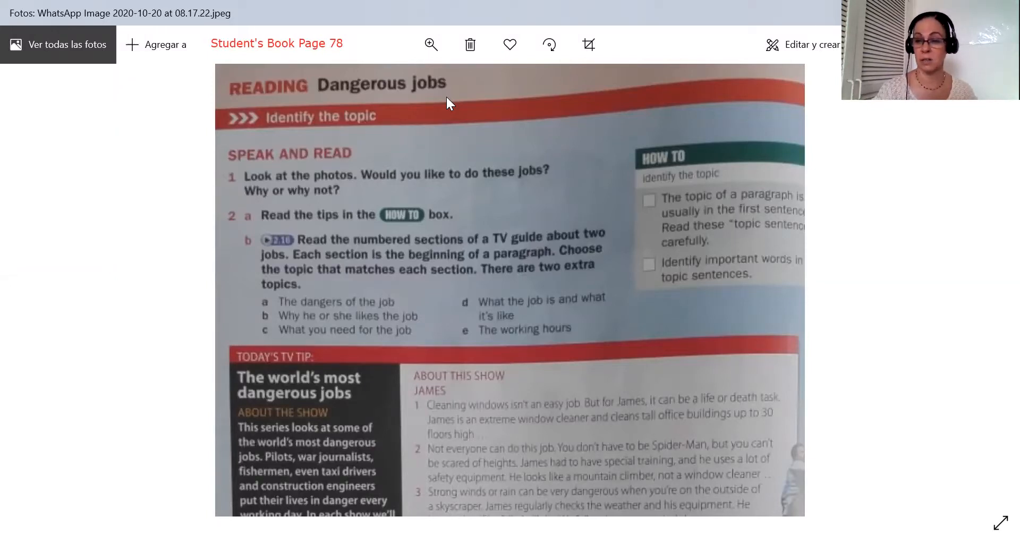
mouse_move(545, 327)
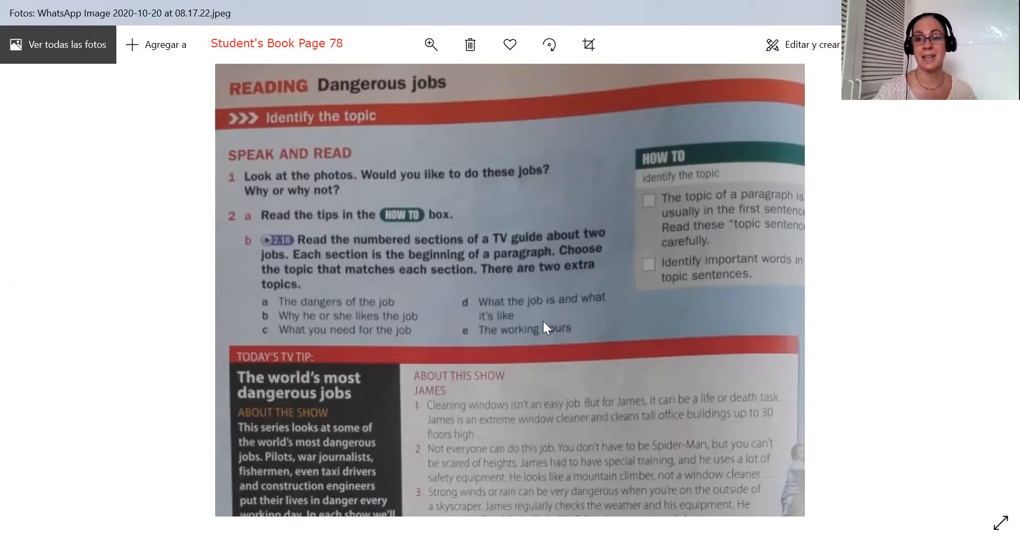
mouse_move(498, 171)
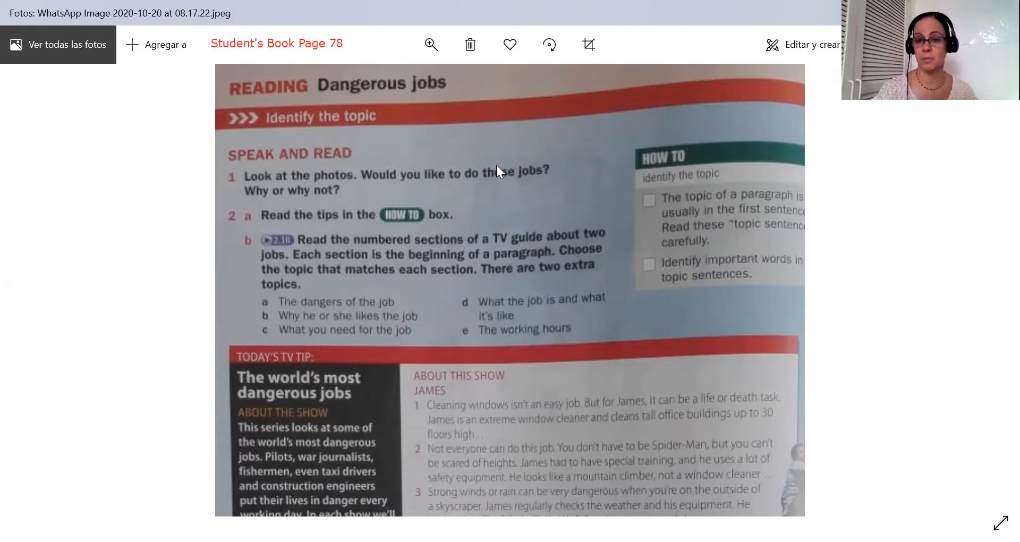
mouse_move(368, 90)
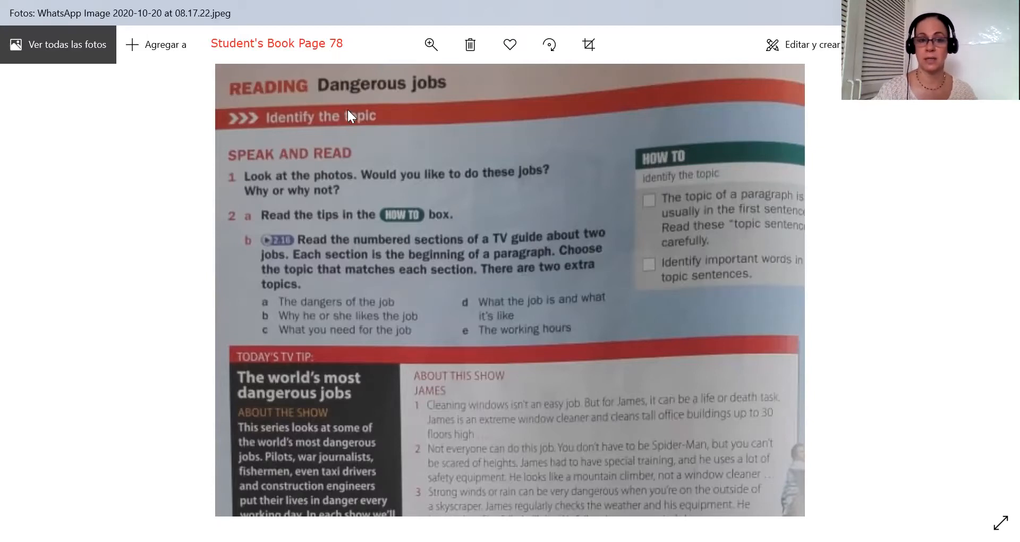
mouse_move(310, 131)
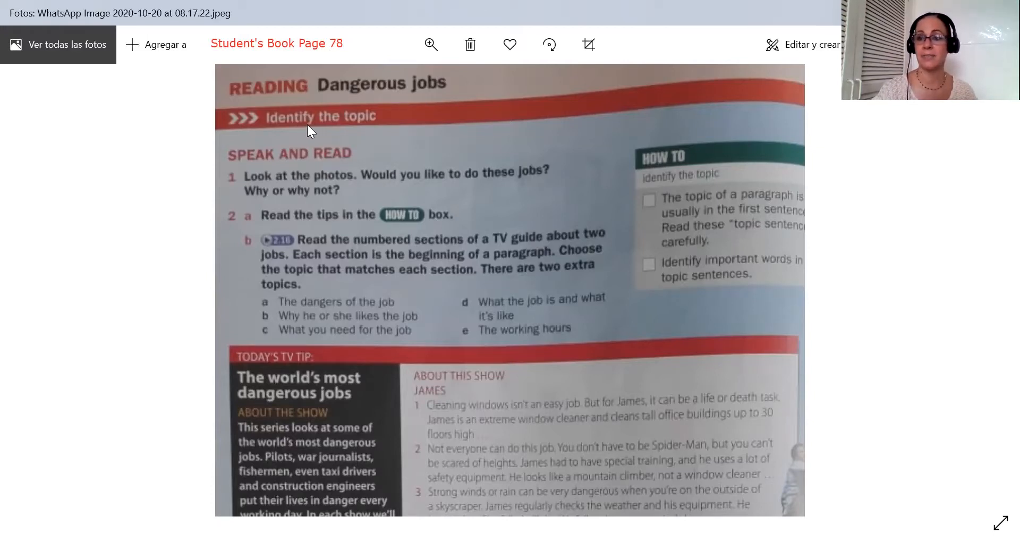
mouse_move(534, 402)
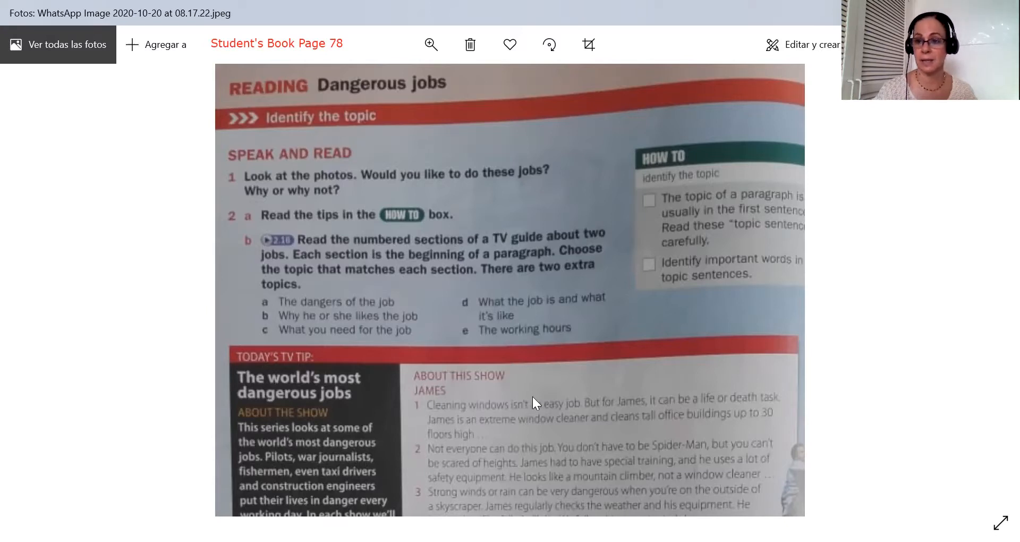
mouse_move(530, 303)
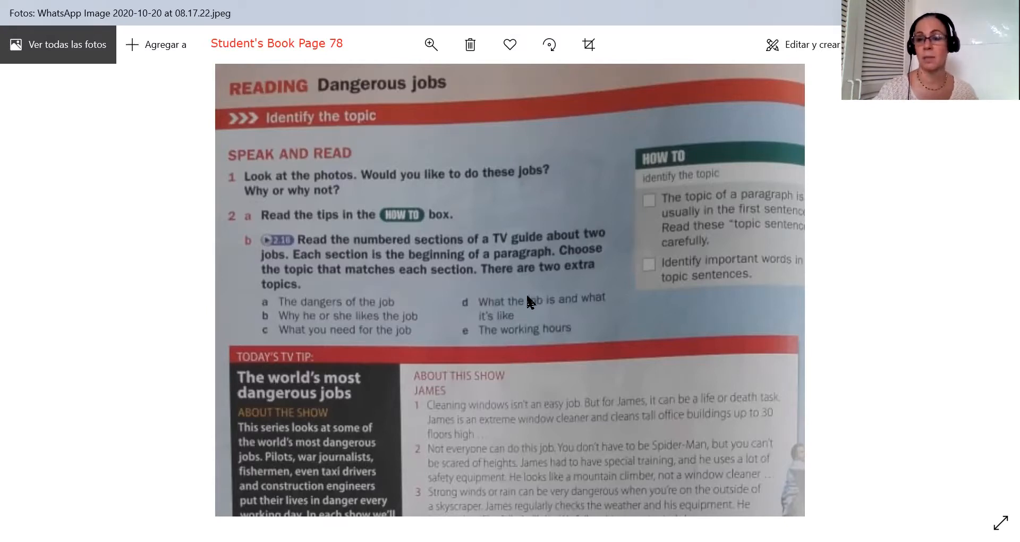
mouse_move(429, 203)
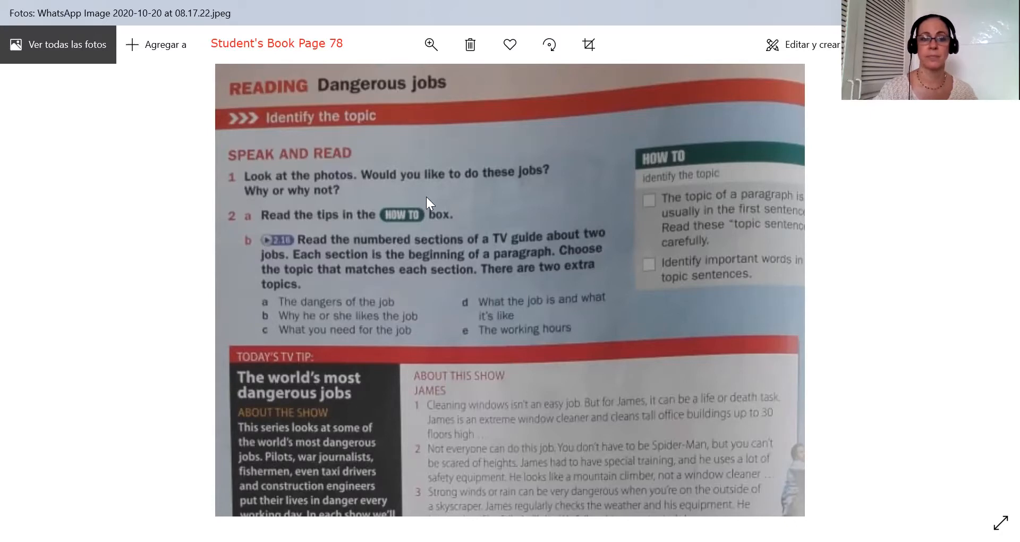
mouse_move(338, 205)
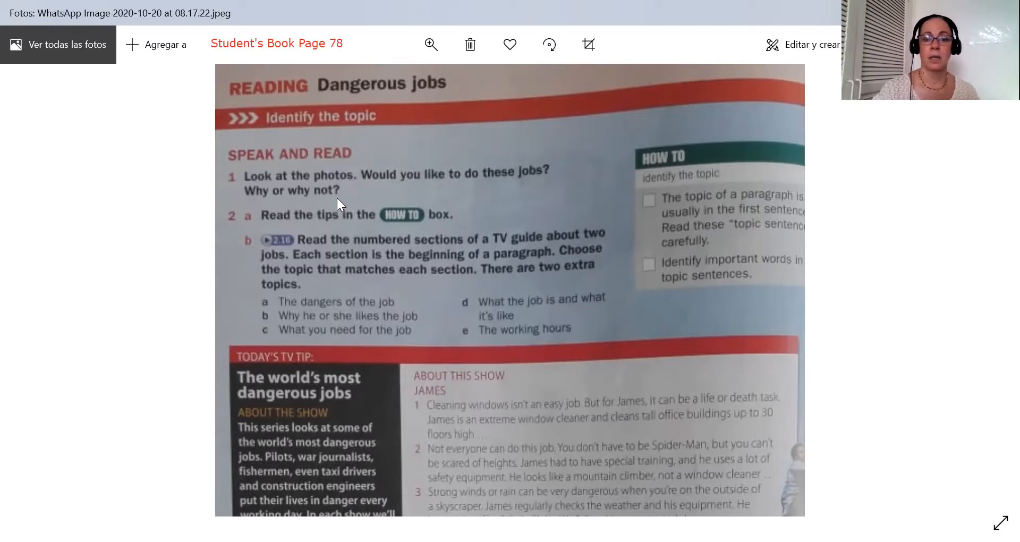
mouse_move(487, 194)
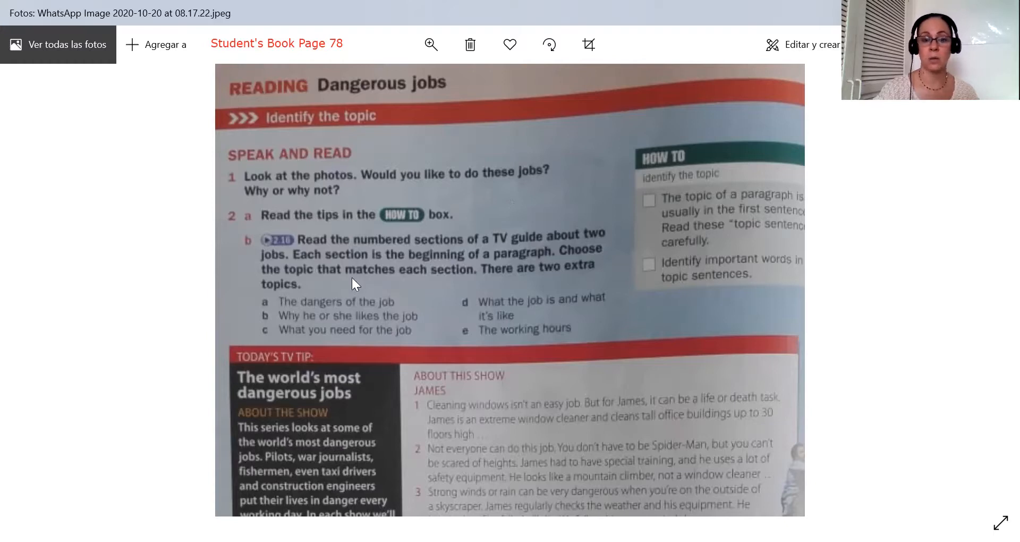
scroll("down", 3)
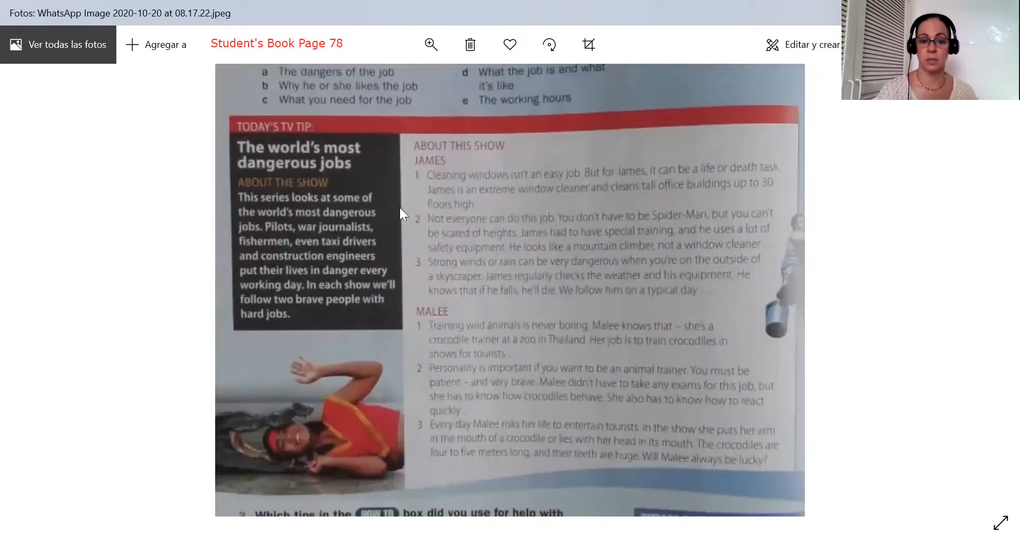
scroll("down", 3)
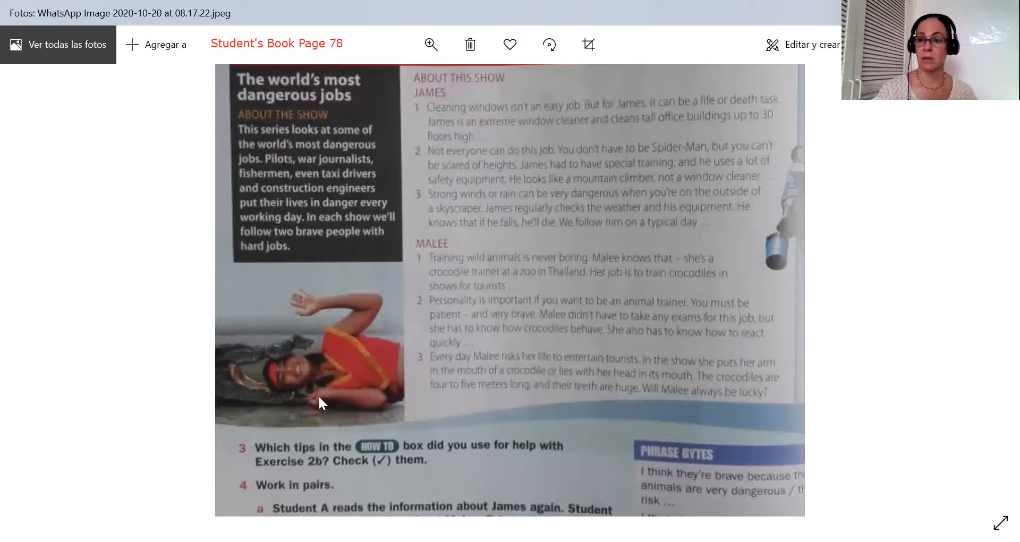
mouse_move(289, 386)
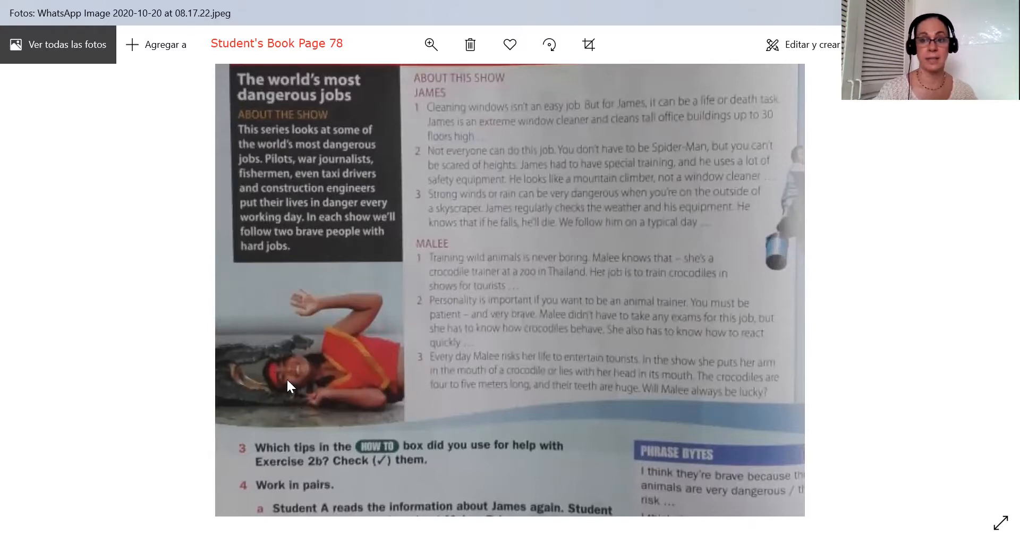
mouse_move(325, 391)
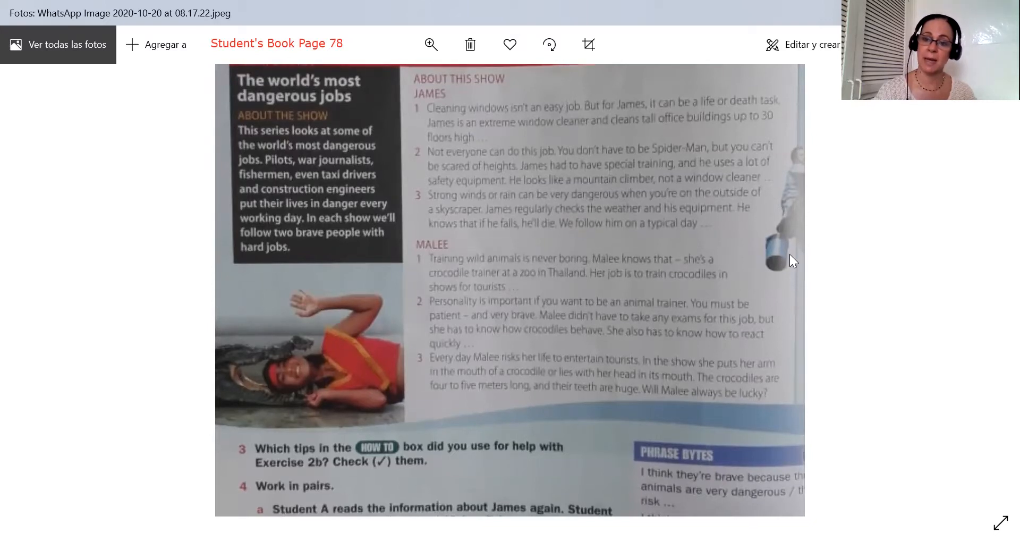
mouse_move(811, 160)
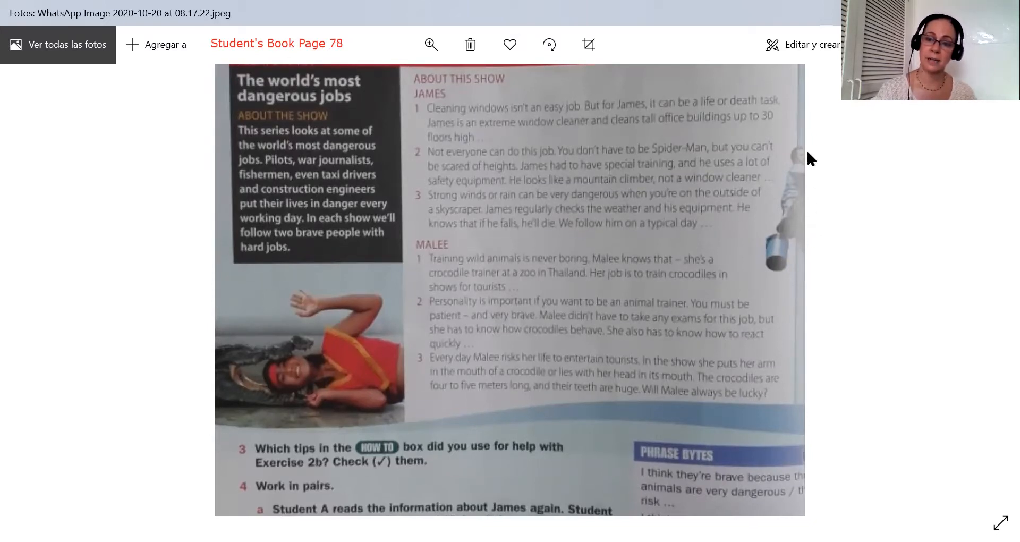
mouse_move(812, 189)
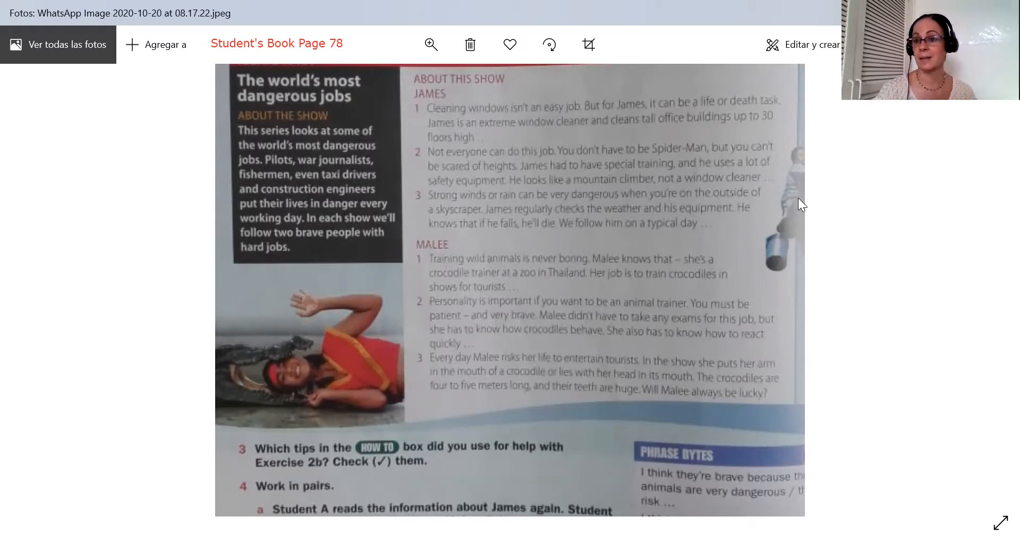
mouse_move(515, 223)
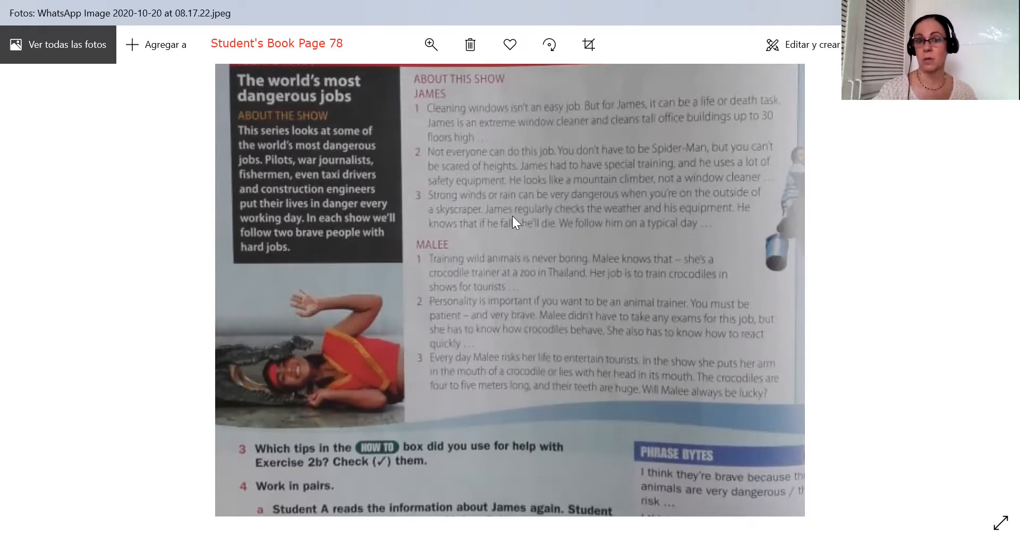
mouse_move(458, 242)
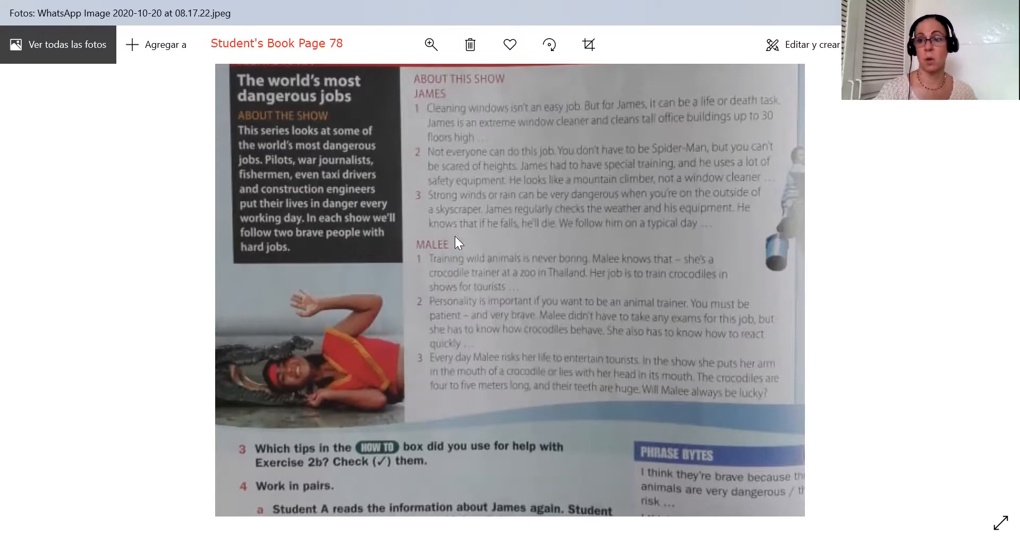
scroll("up", 3)
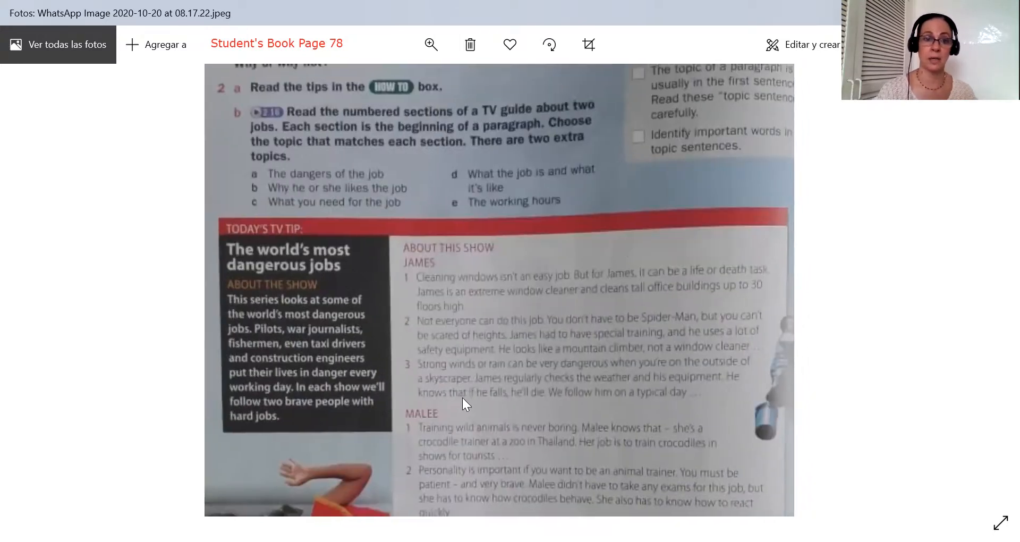
scroll("up", 3)
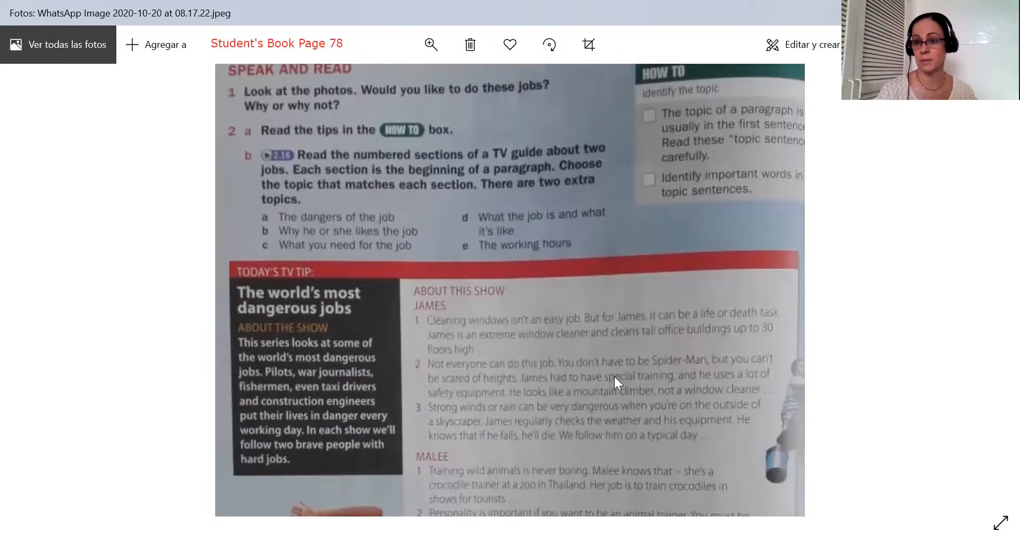
mouse_move(673, 200)
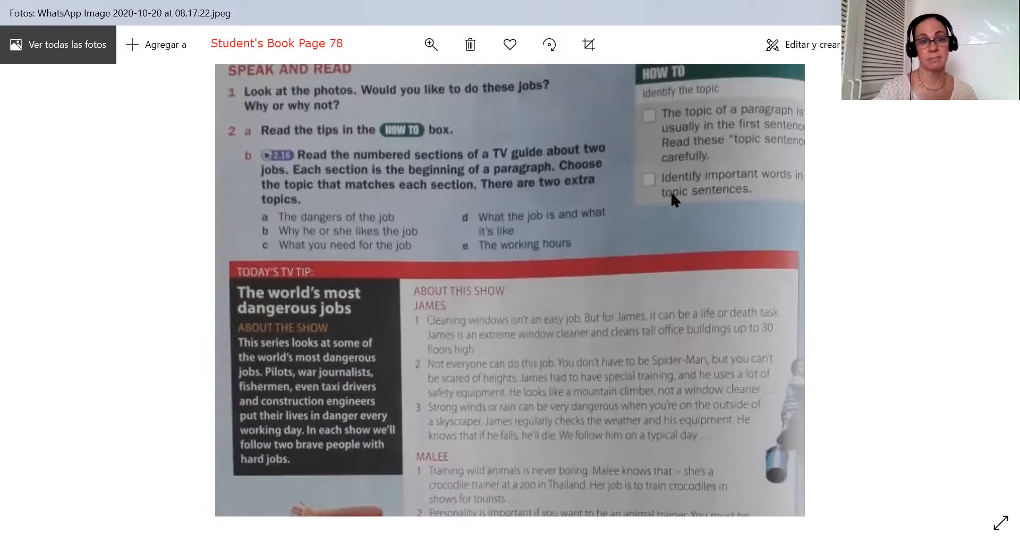
mouse_move(641, 255)
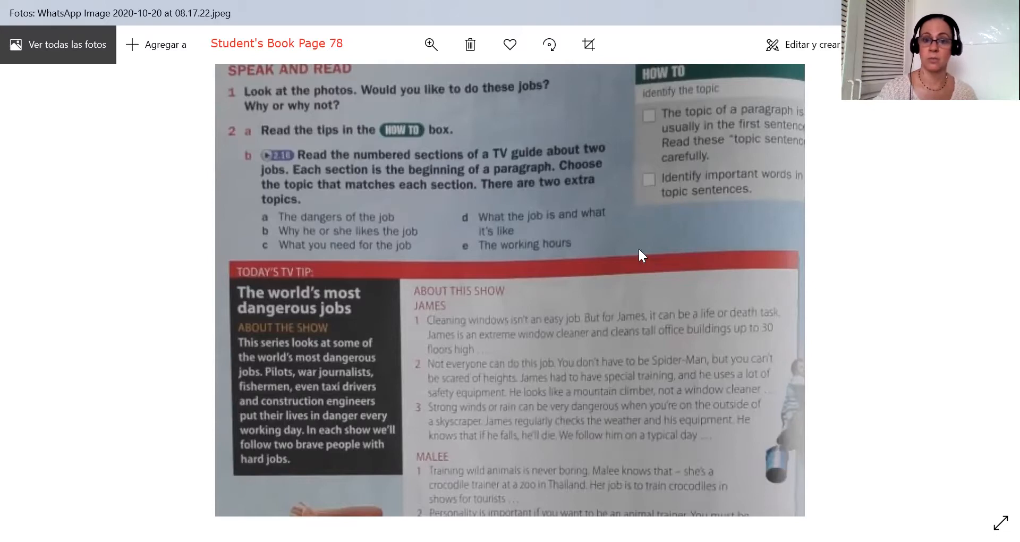
mouse_move(501, 319)
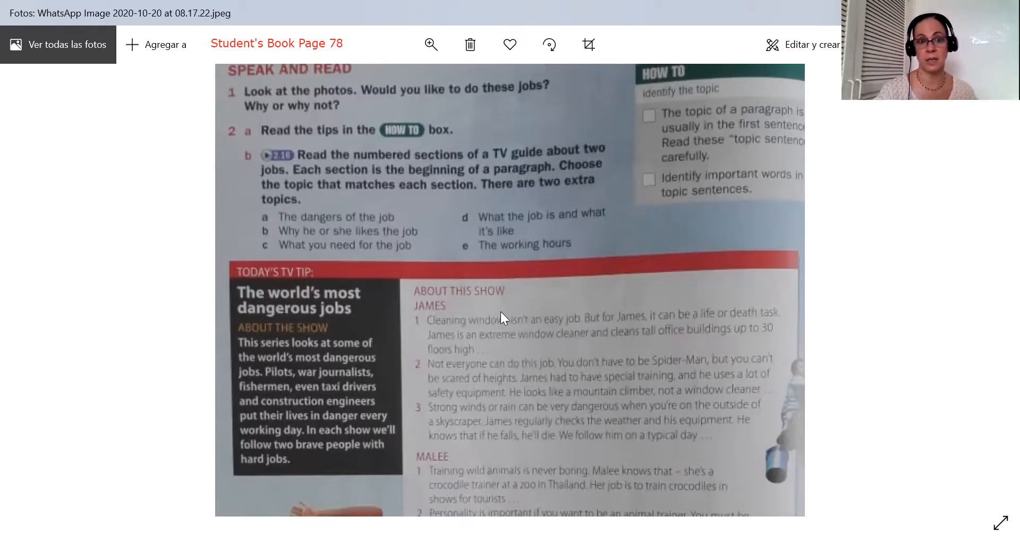
mouse_move(351, 202)
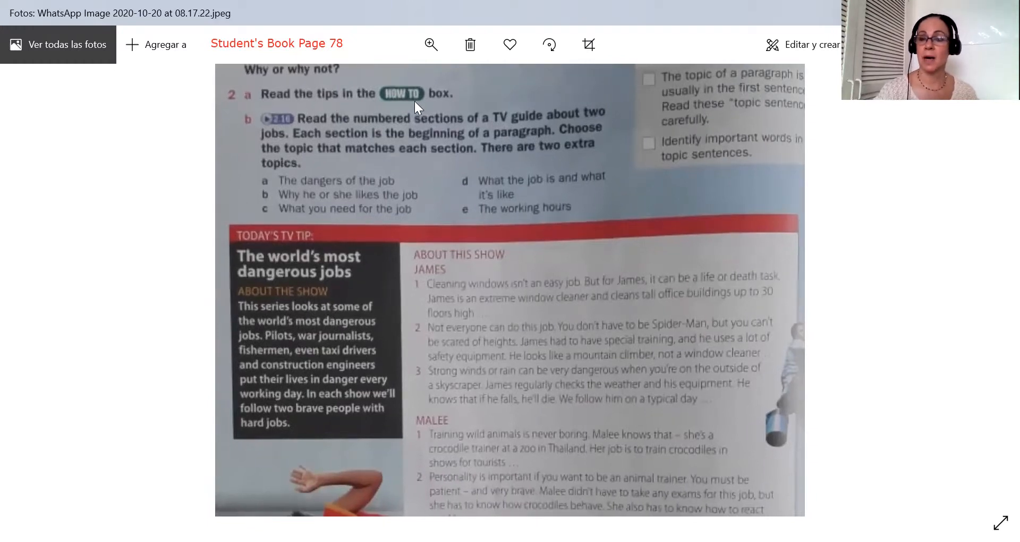
scroll("down", 3)
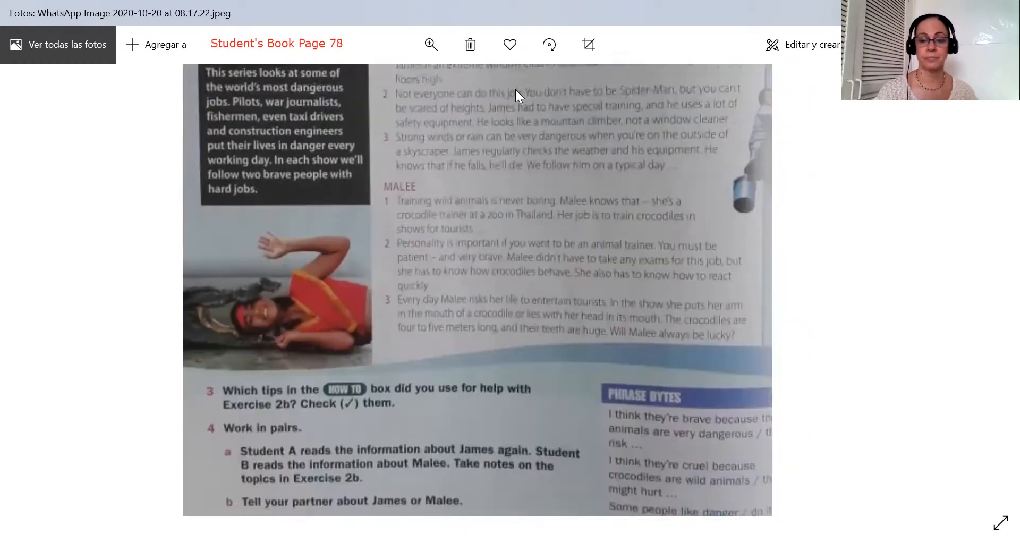
scroll("down", 3)
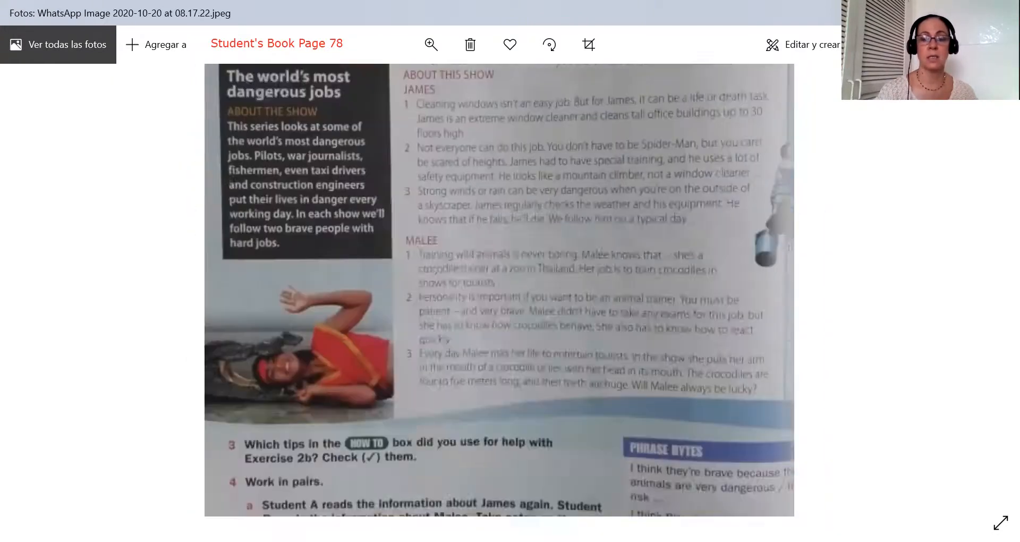
scroll("up", 3)
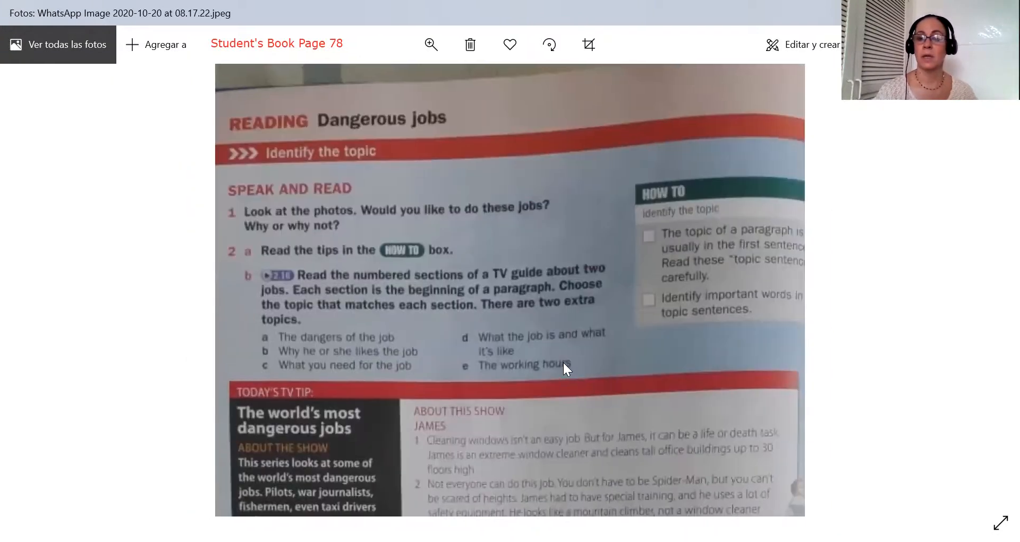
mouse_move(618, 122)
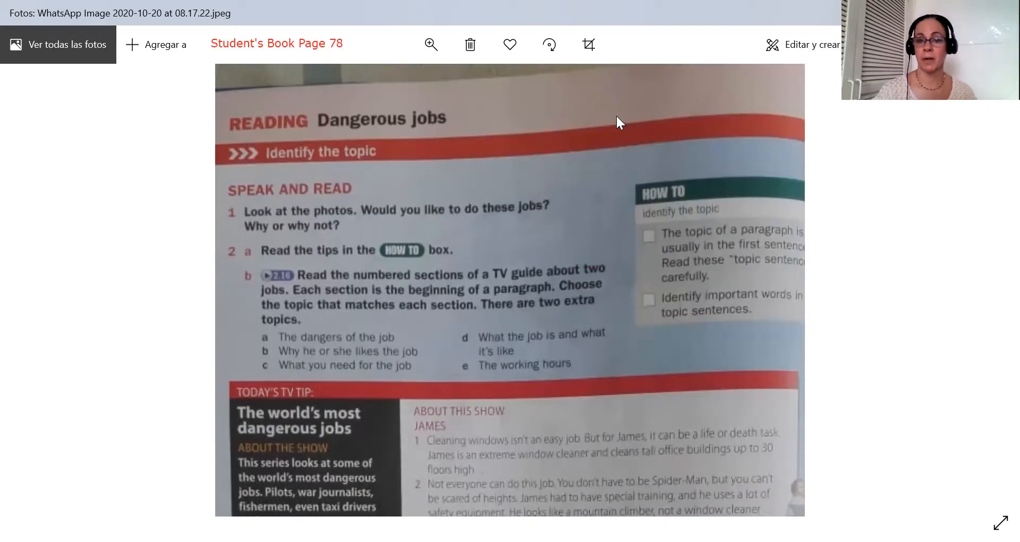
mouse_move(864, 223)
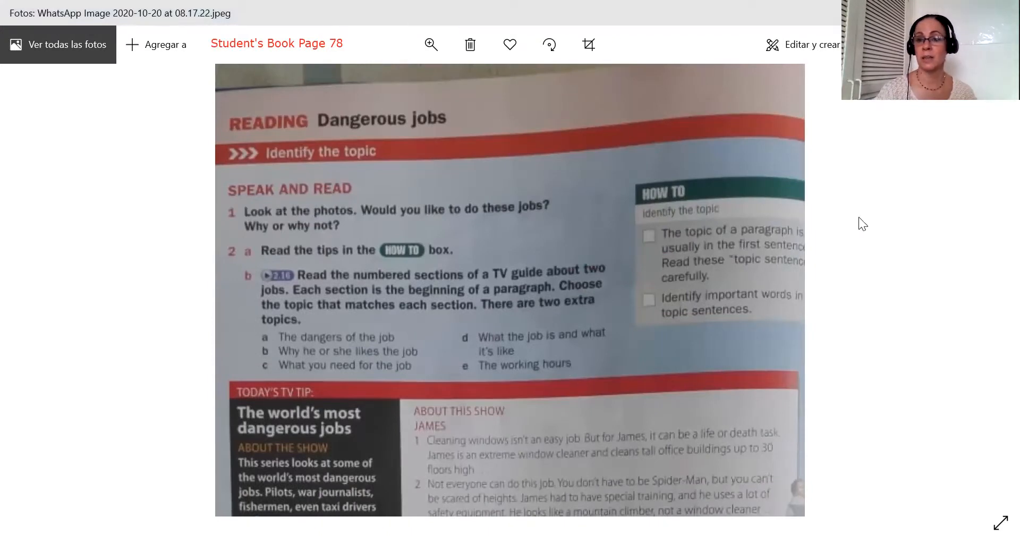
mouse_move(540, 466)
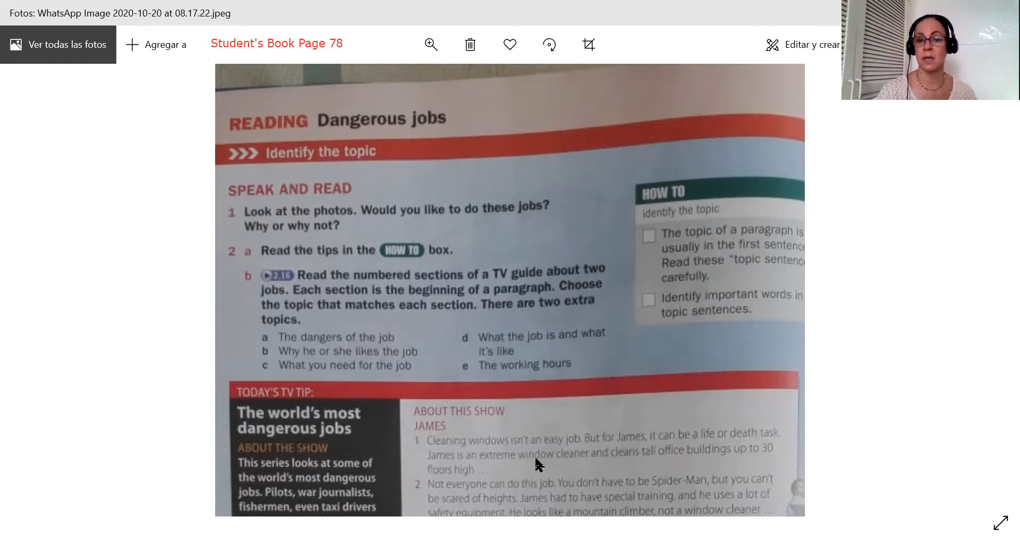
mouse_move(615, 487)
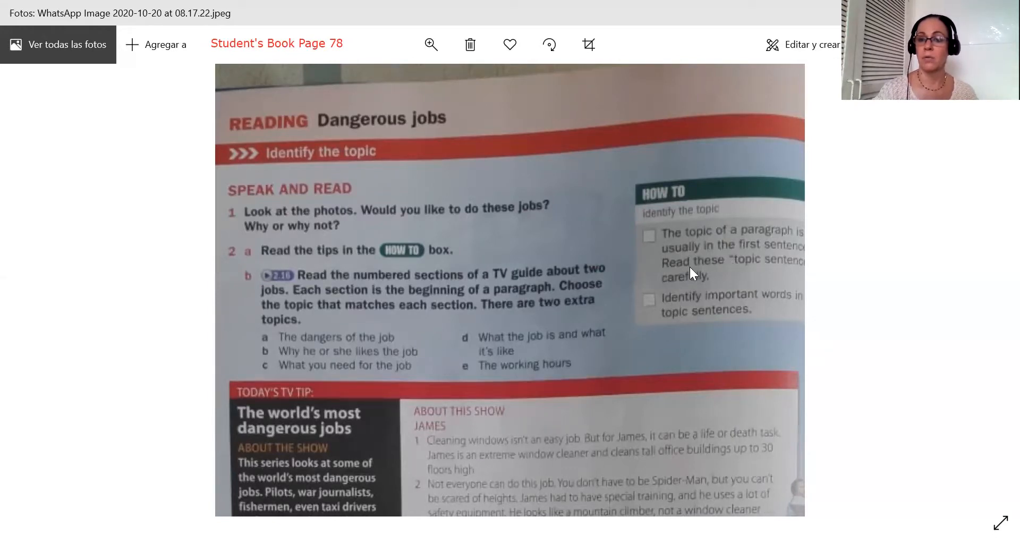
mouse_move(780, 272)
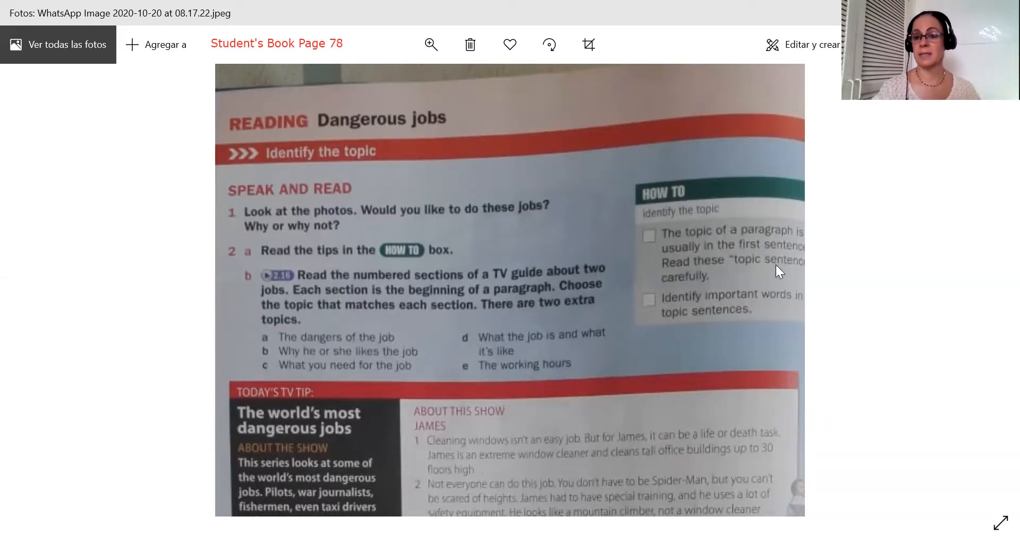
mouse_move(705, 294)
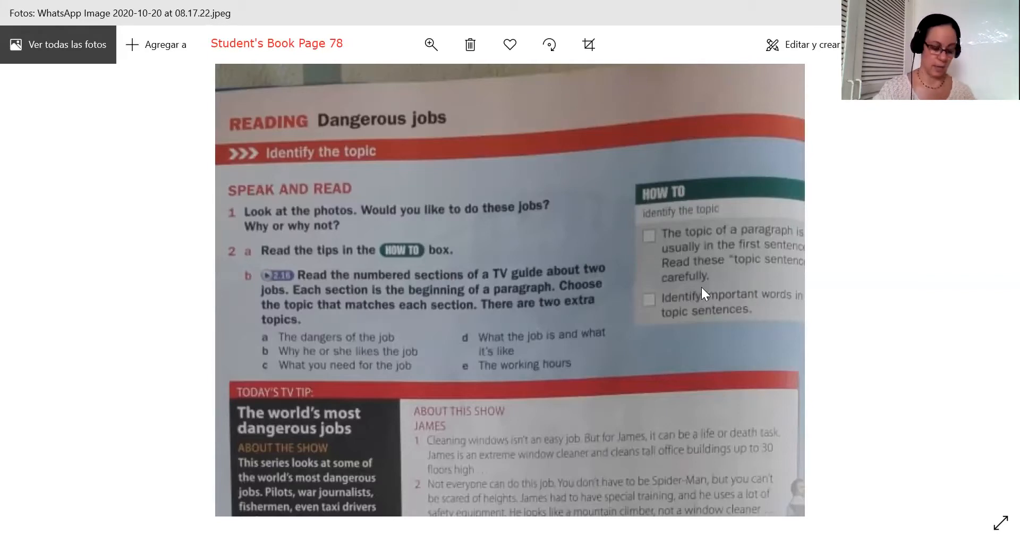
mouse_move(689, 321)
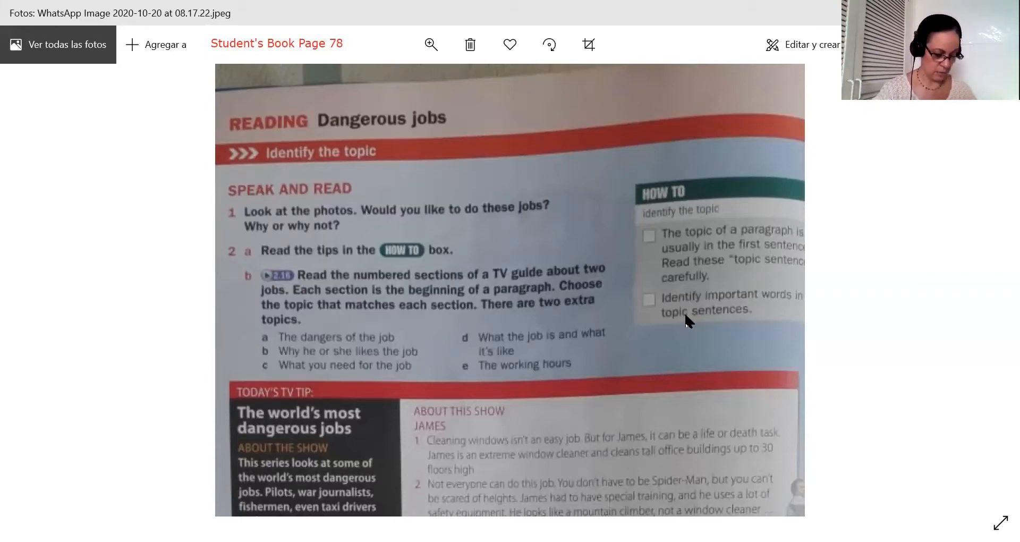
mouse_move(748, 309)
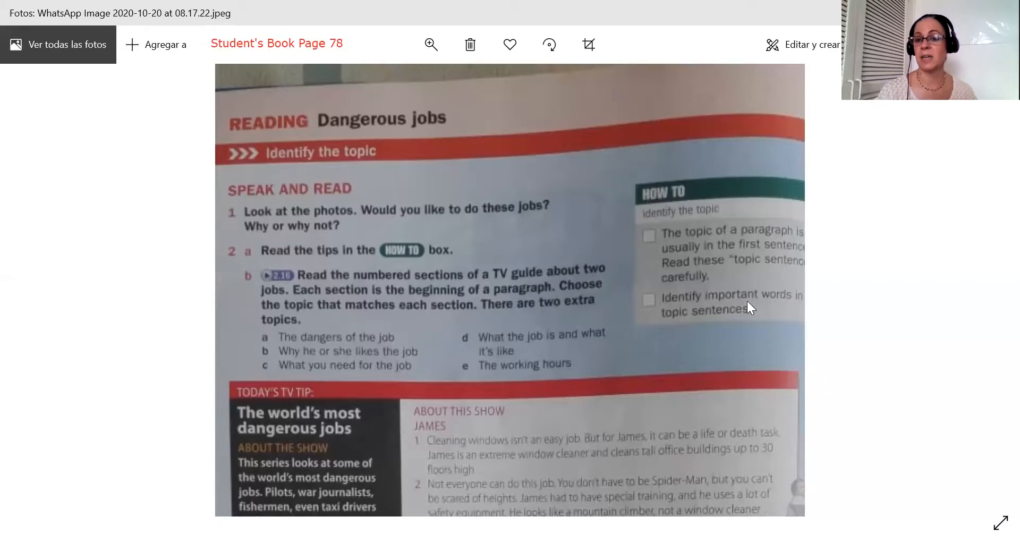
mouse_move(709, 323)
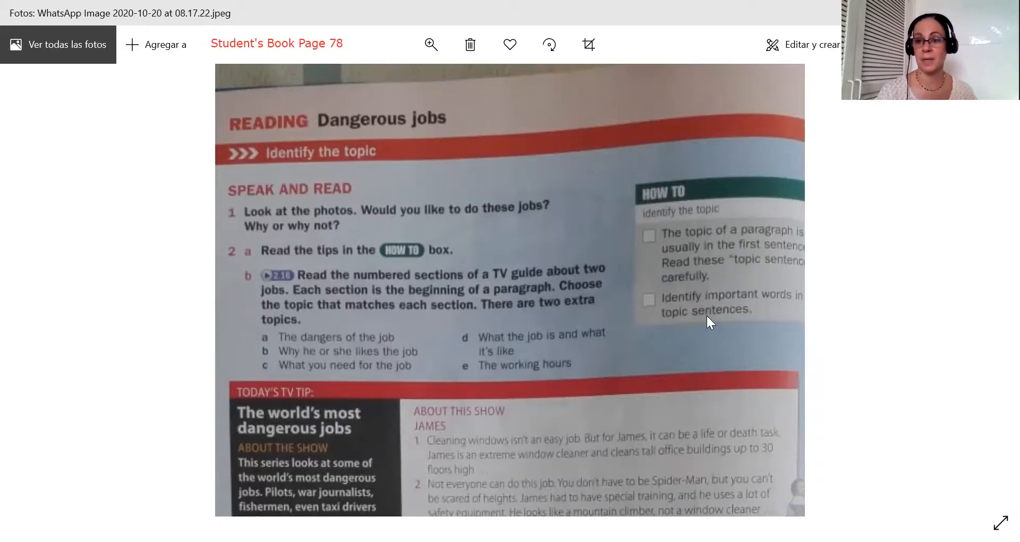
mouse_move(534, 356)
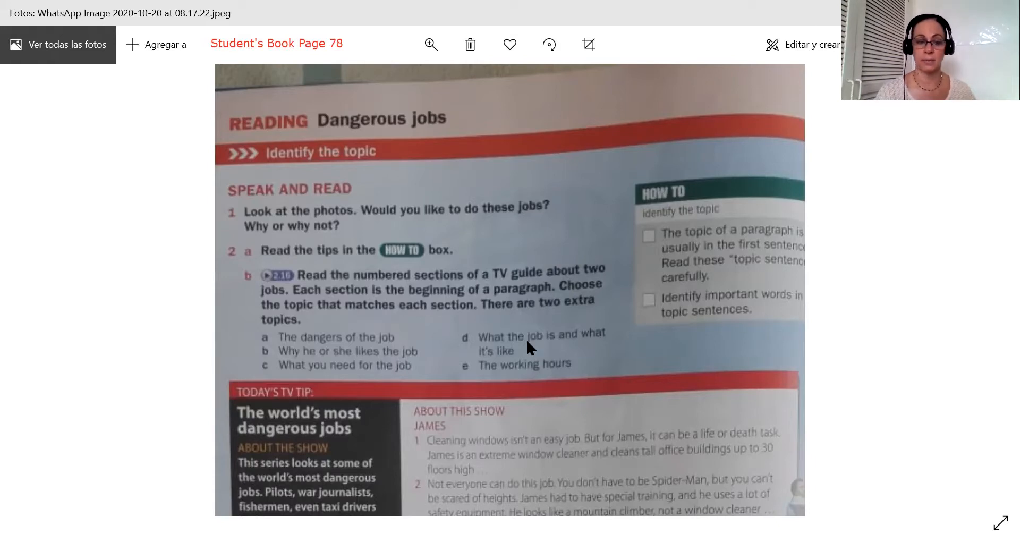
scroll("down", 3)
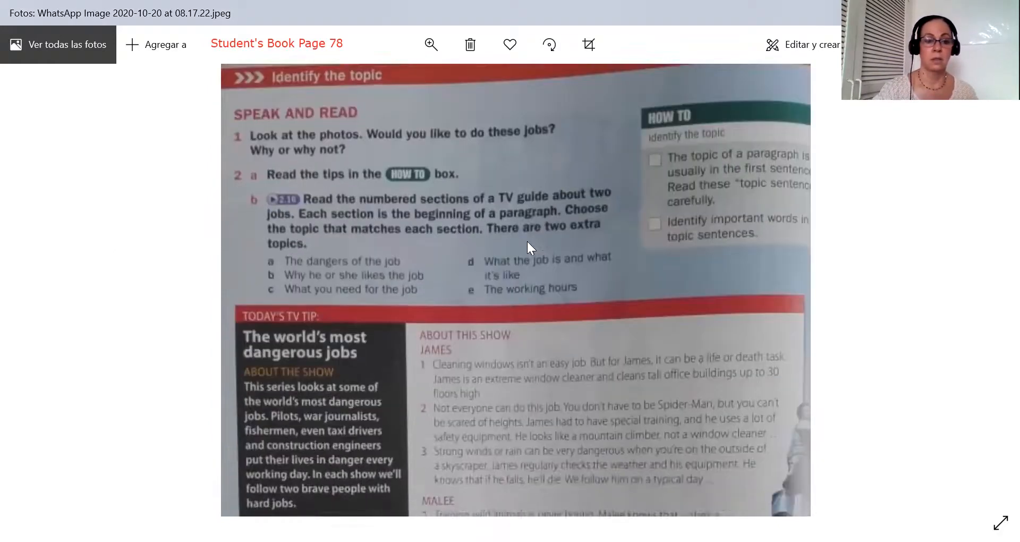
scroll("down", 3)
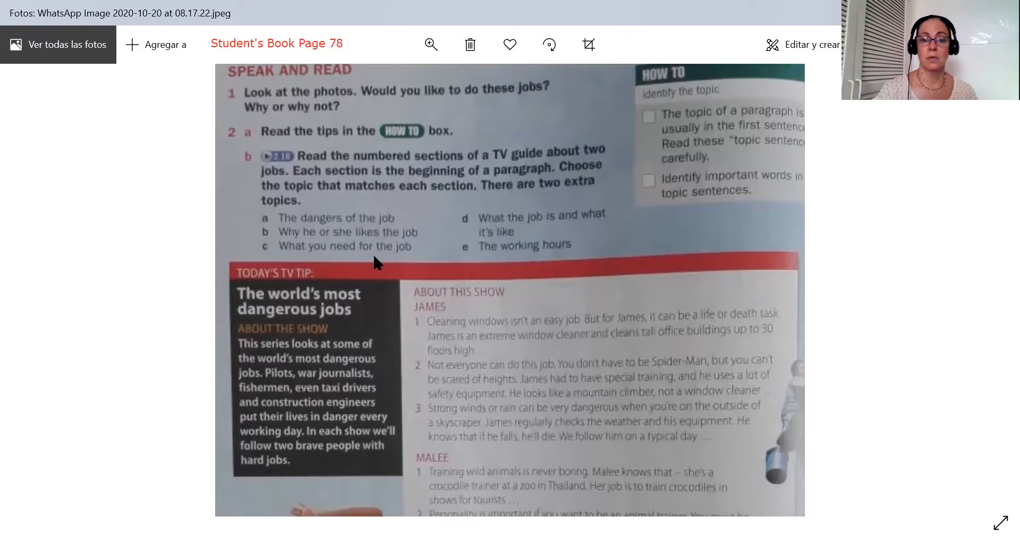
mouse_move(343, 172)
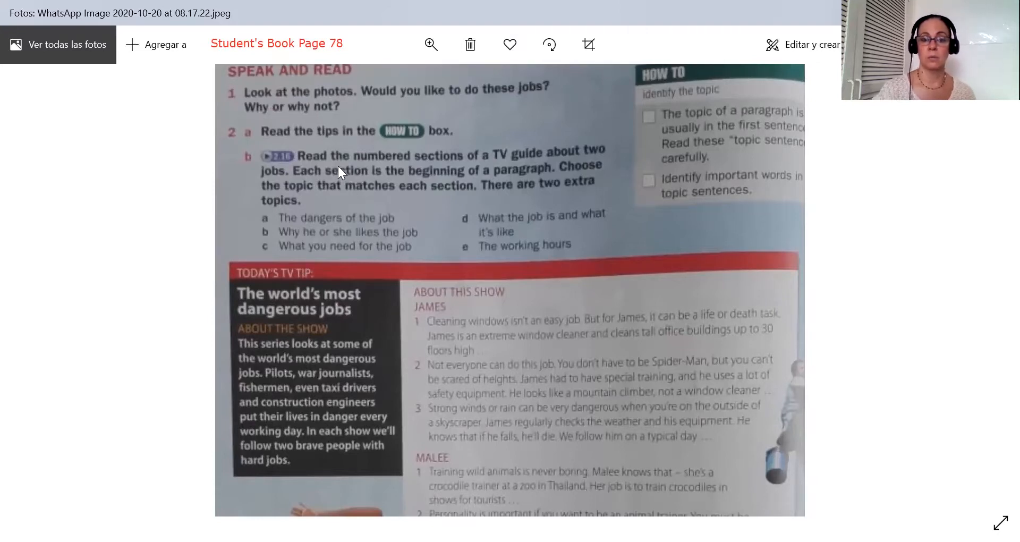
mouse_move(534, 143)
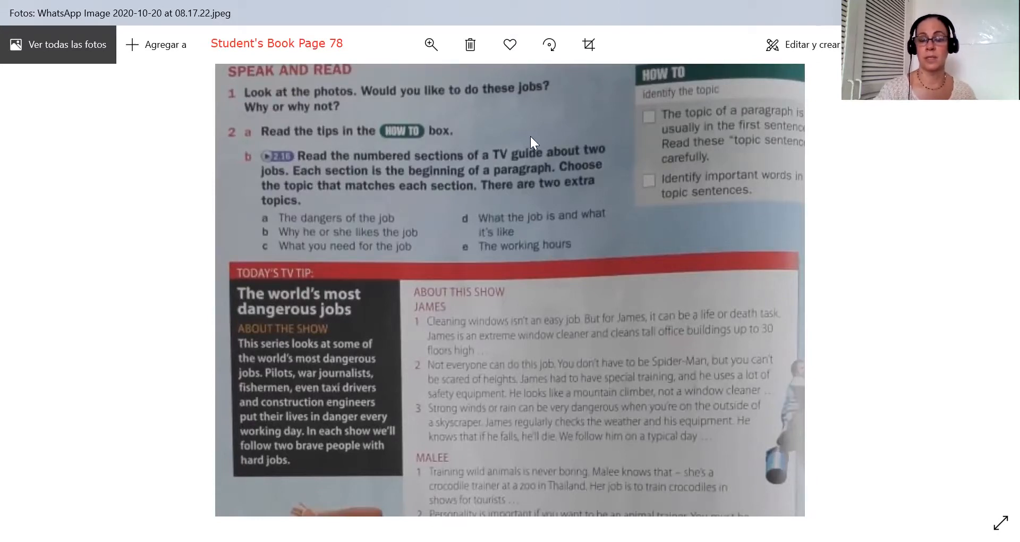
mouse_move(682, 127)
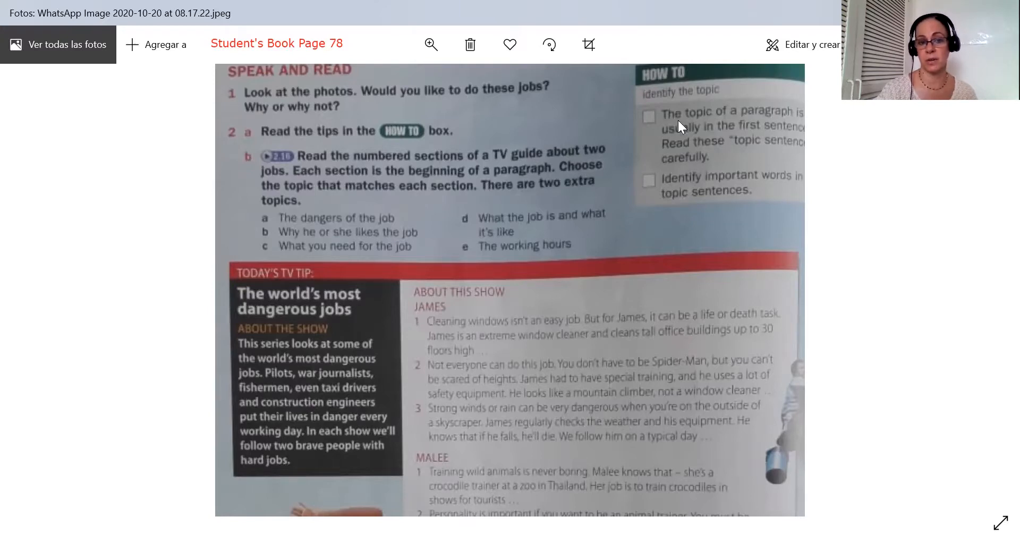
mouse_move(602, 287)
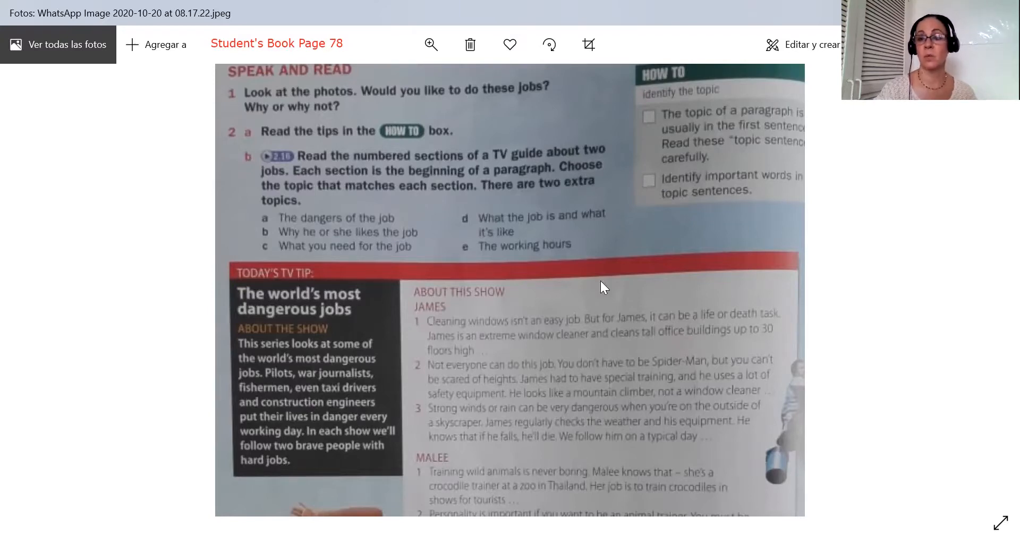
mouse_move(491, 336)
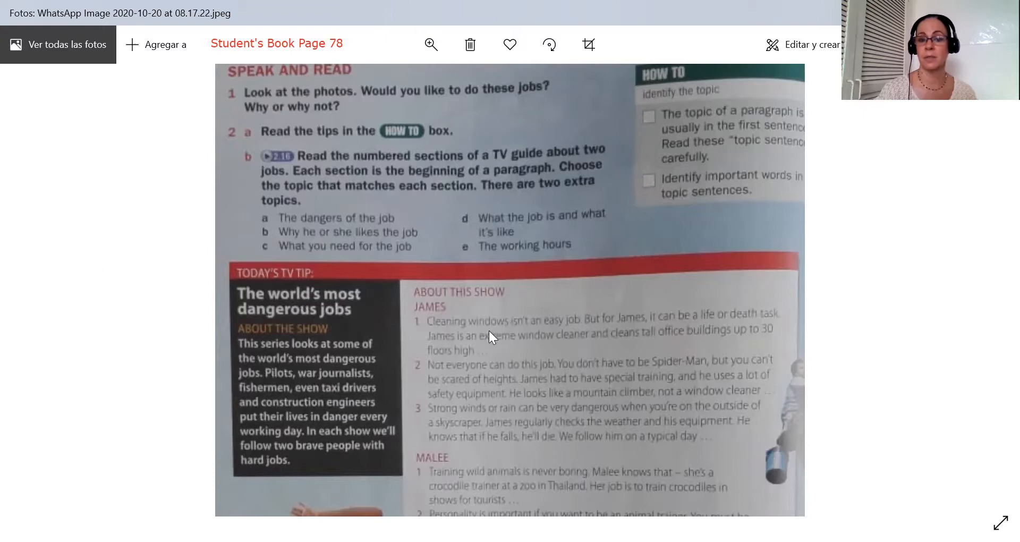
mouse_move(345, 242)
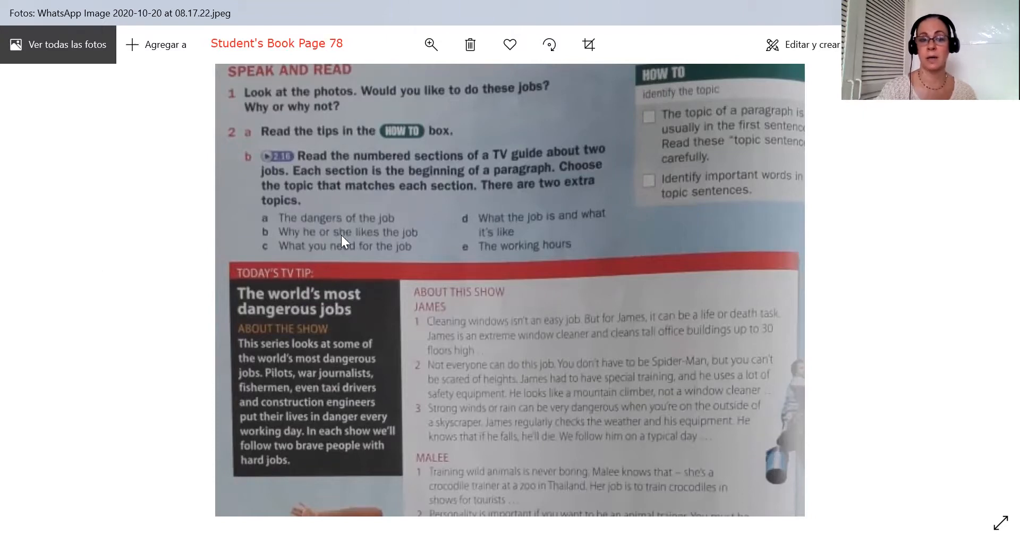
mouse_move(381, 209)
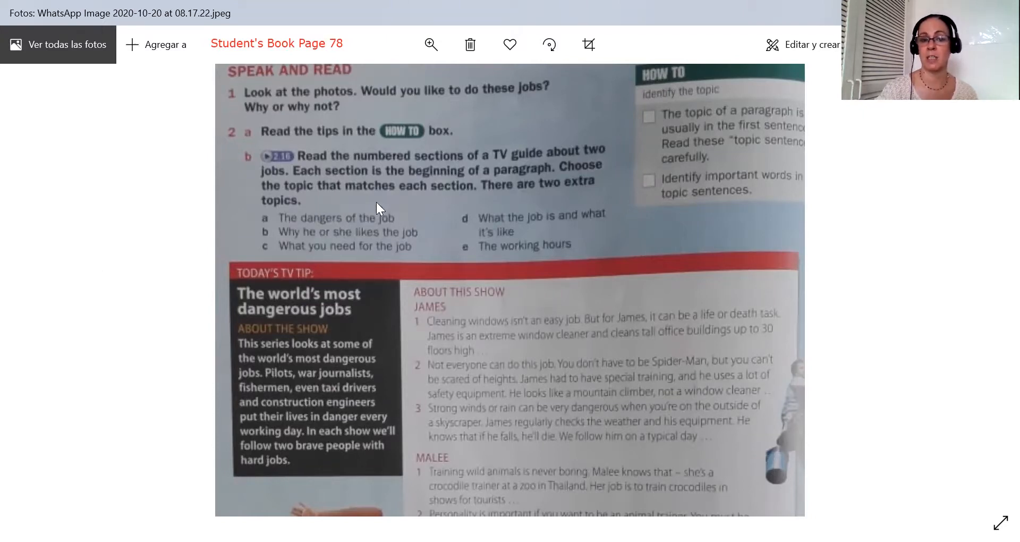
mouse_move(407, 240)
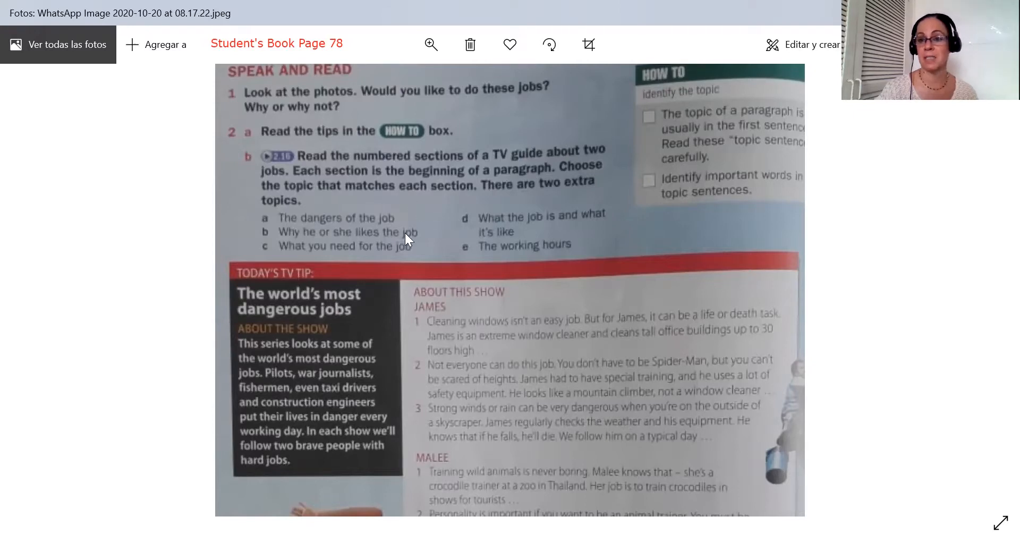
mouse_move(351, 321)
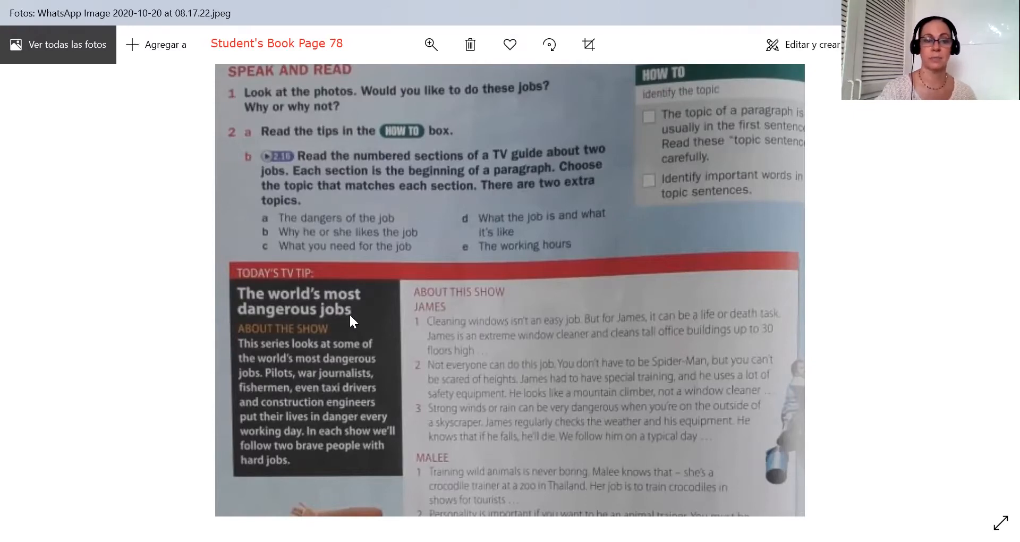
scroll("down", 3)
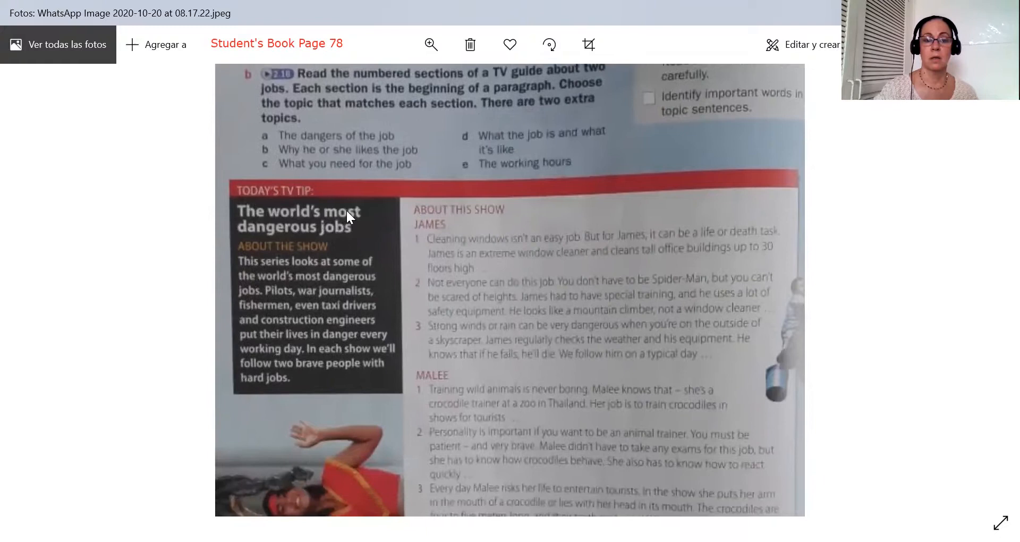
scroll("down", 3)
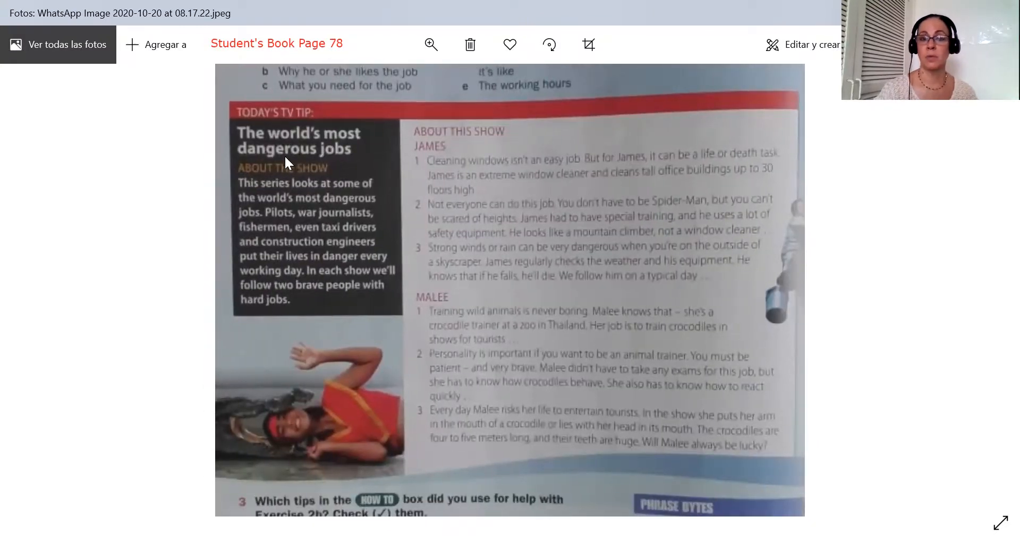
mouse_move(356, 163)
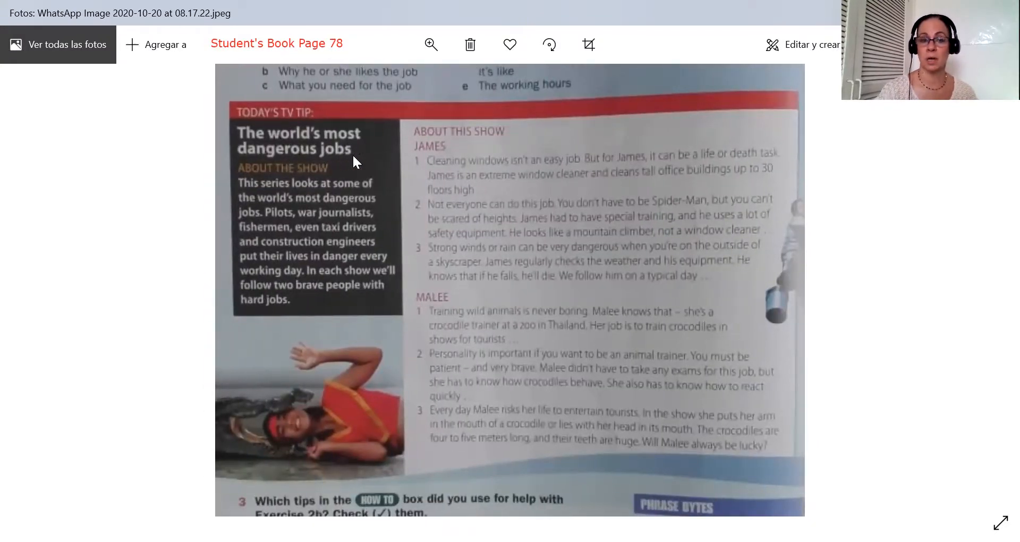
mouse_move(312, 198)
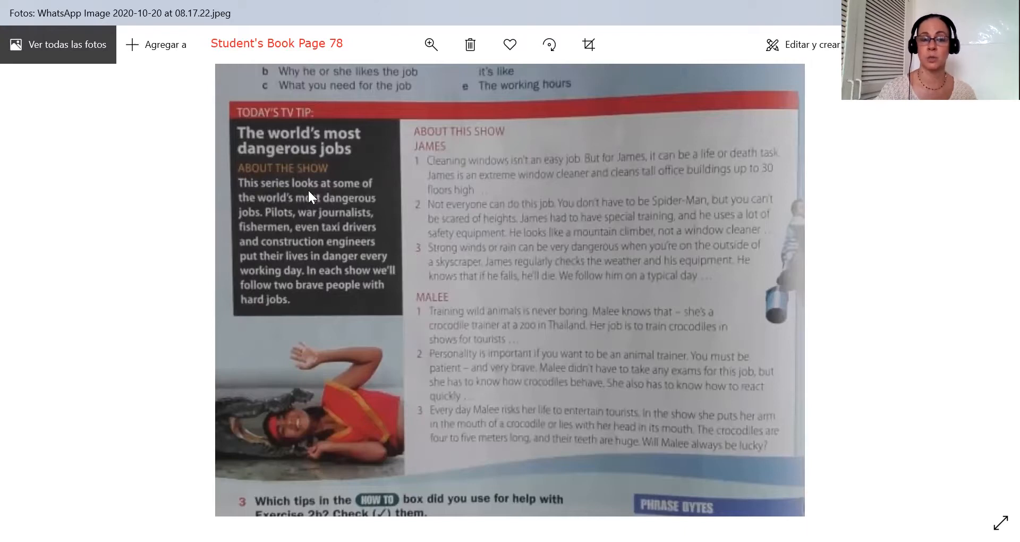
mouse_move(311, 191)
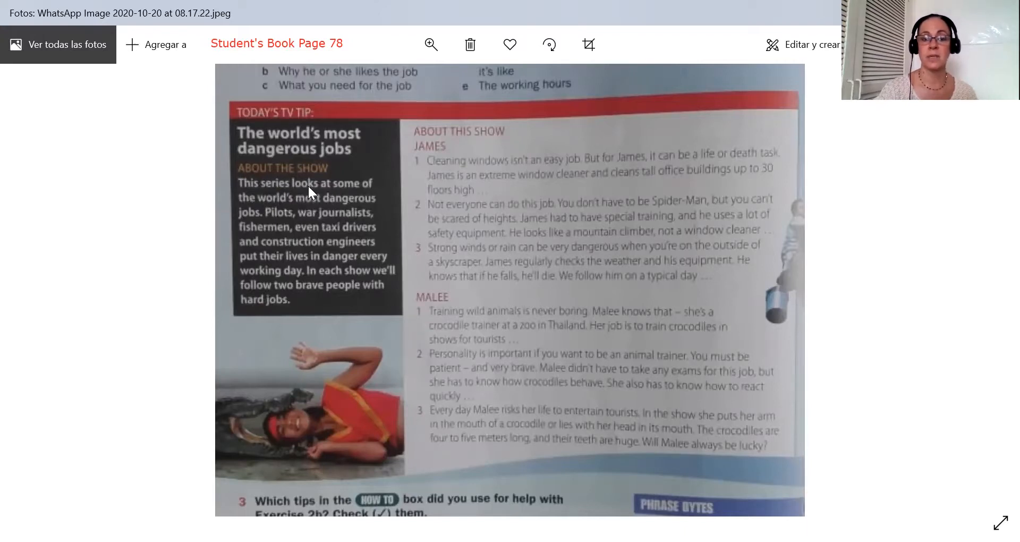
mouse_move(793, 514)
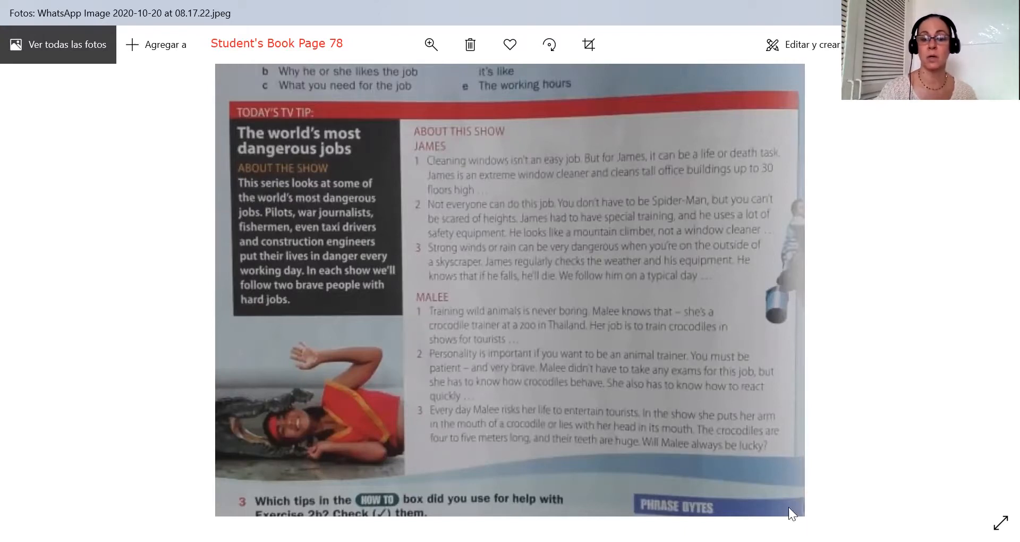
mouse_move(962, 375)
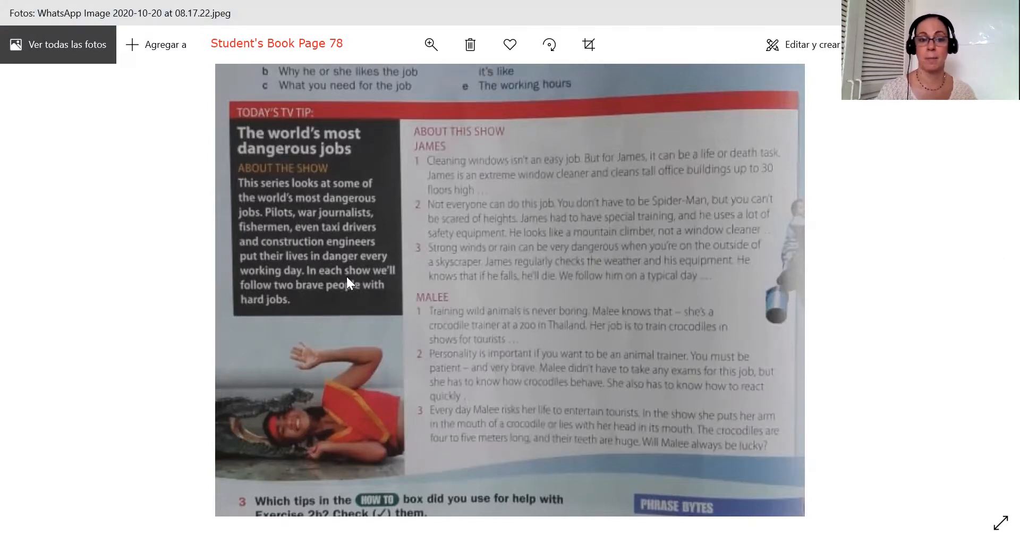
mouse_move(998, 215)
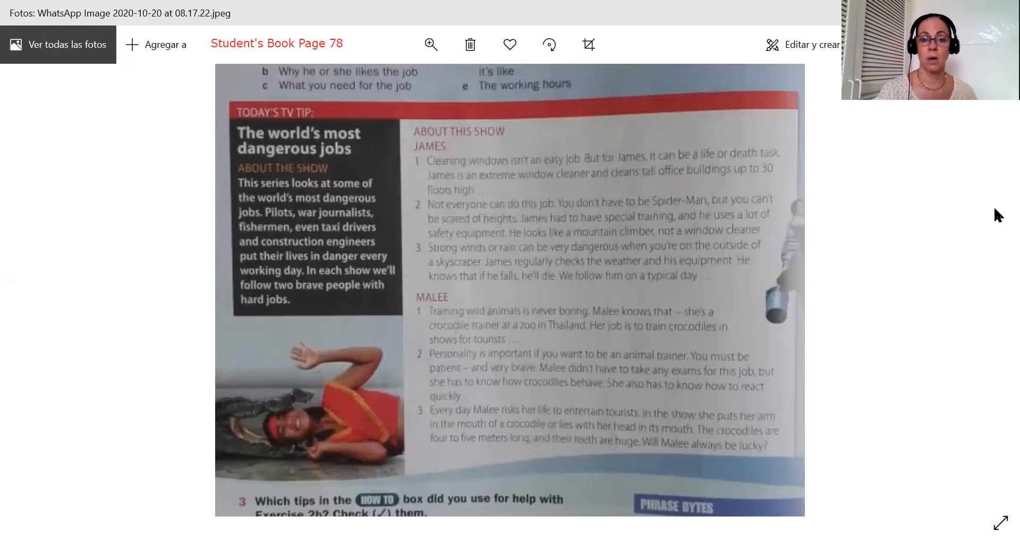
mouse_move(273, 238)
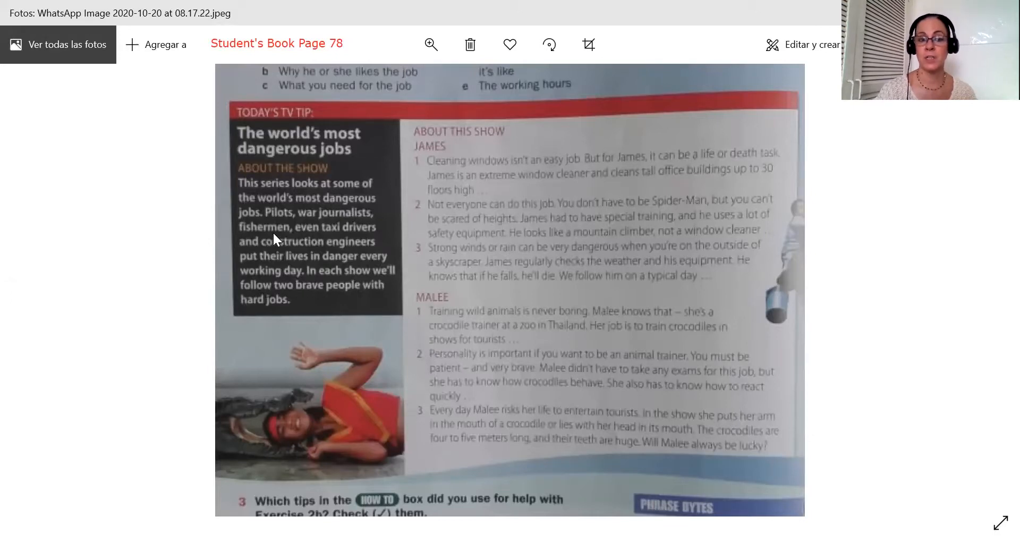
mouse_move(318, 242)
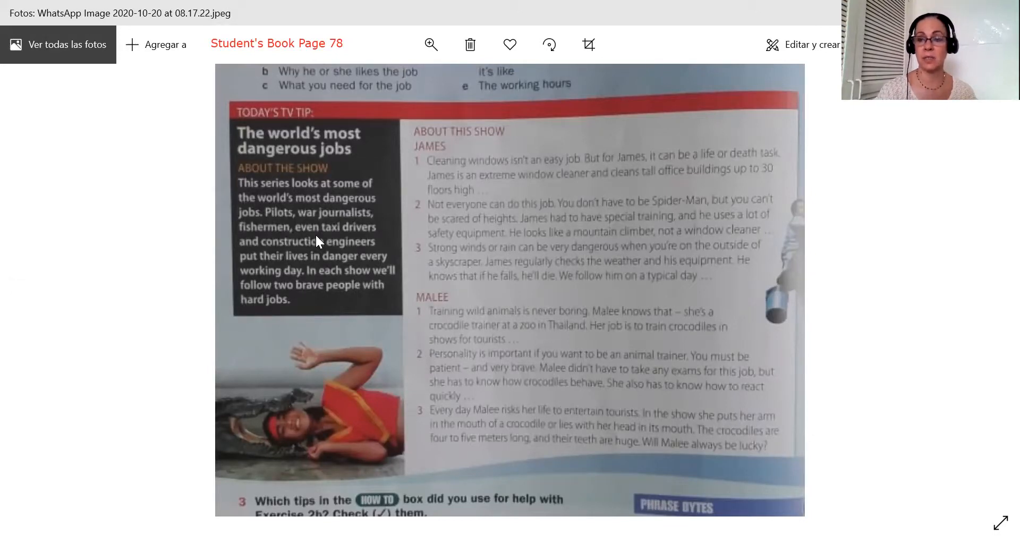
mouse_move(259, 254)
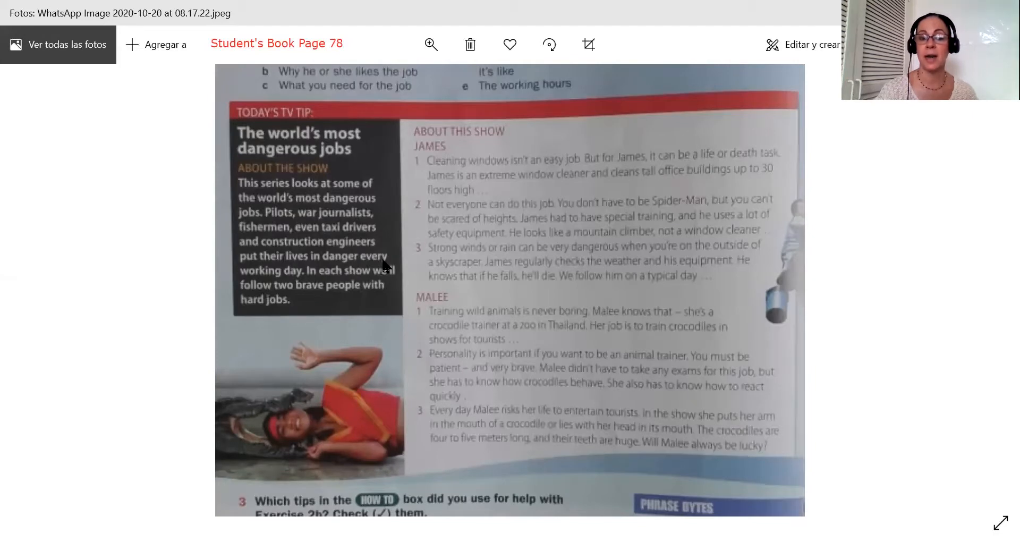
mouse_move(284, 284)
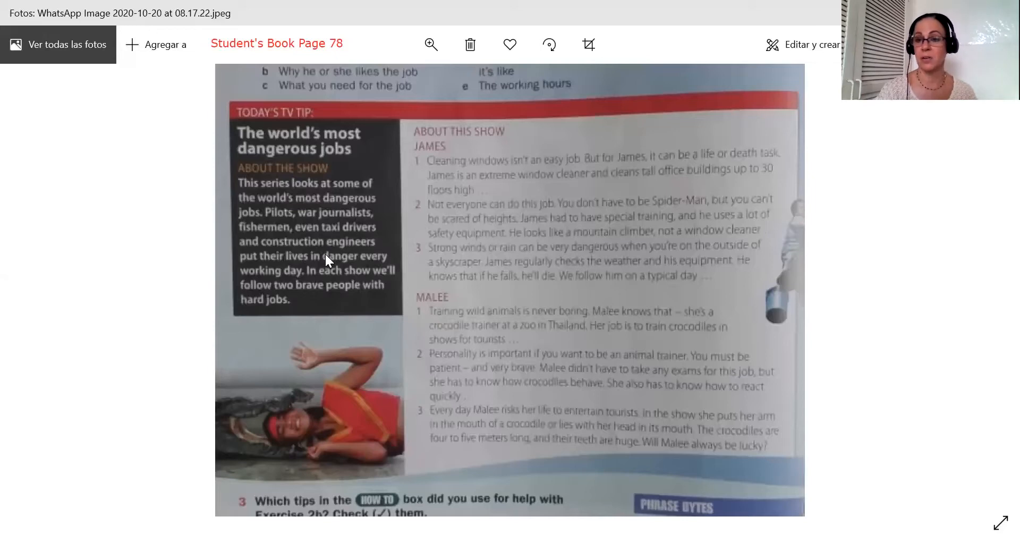
mouse_move(357, 243)
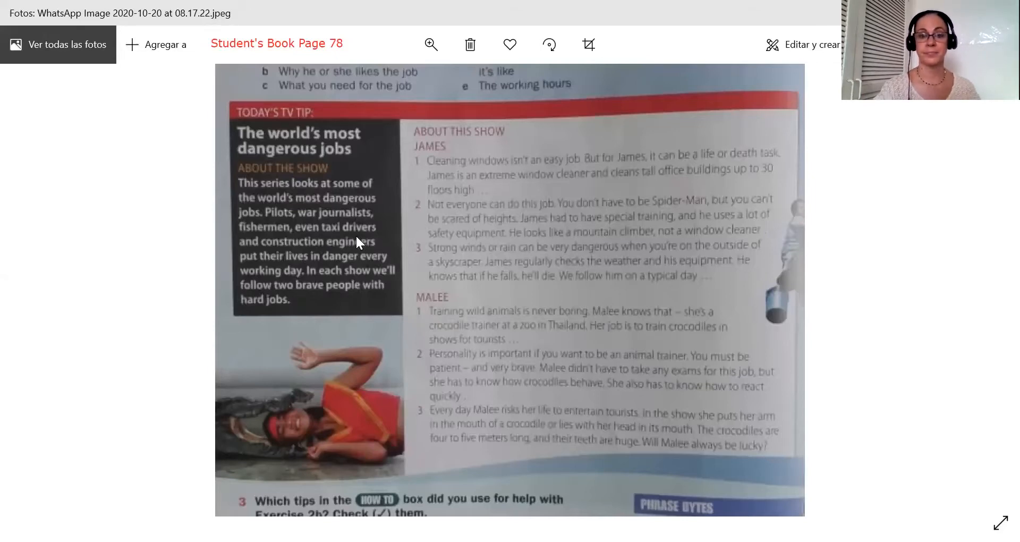
mouse_move(353, 241)
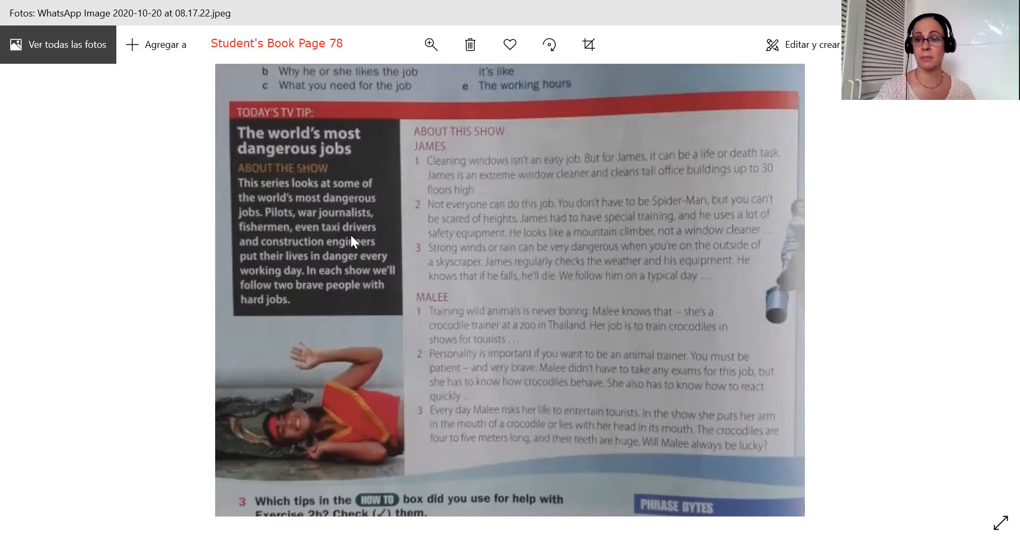
mouse_move(342, 254)
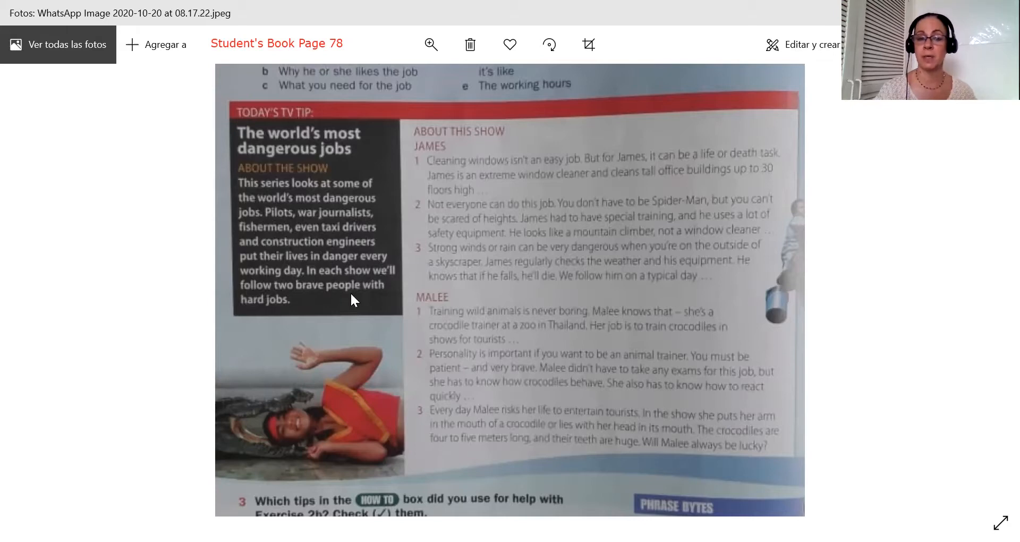
mouse_move(313, 306)
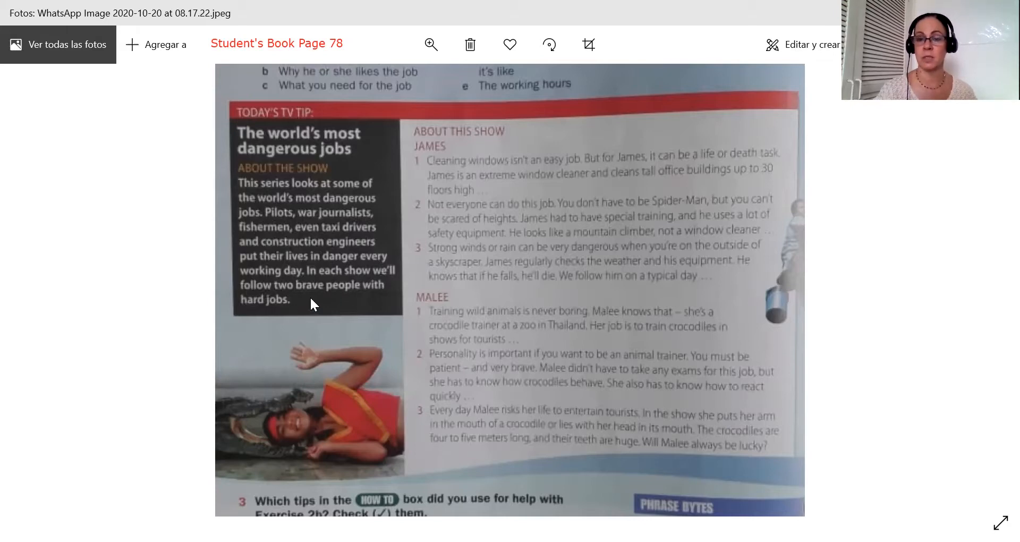
mouse_move(470, 246)
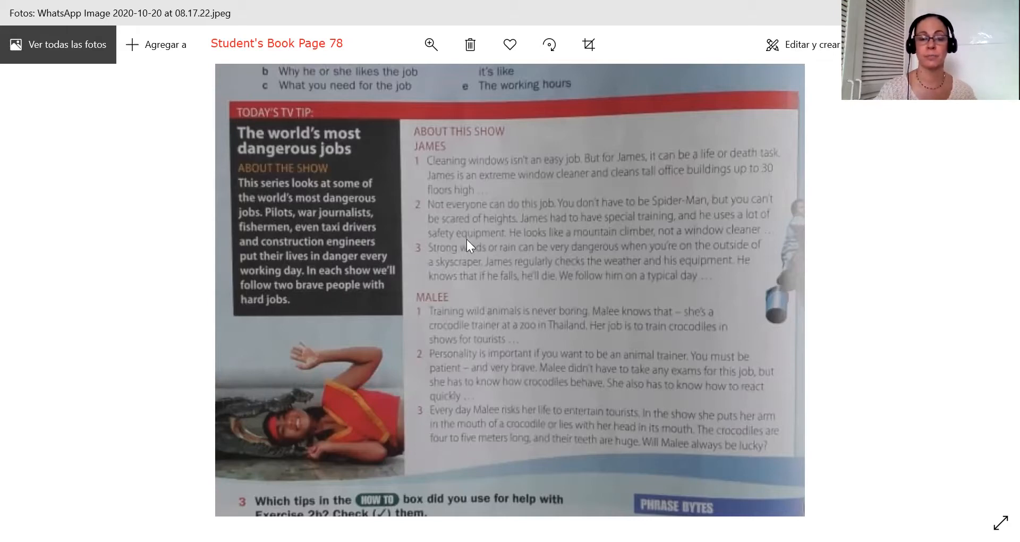
mouse_move(358, 254)
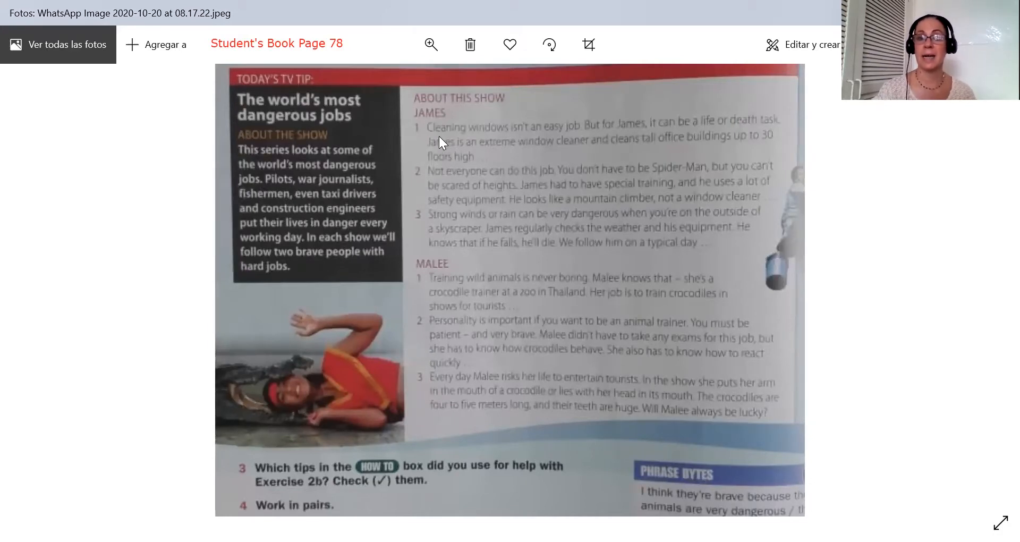
mouse_move(563, 139)
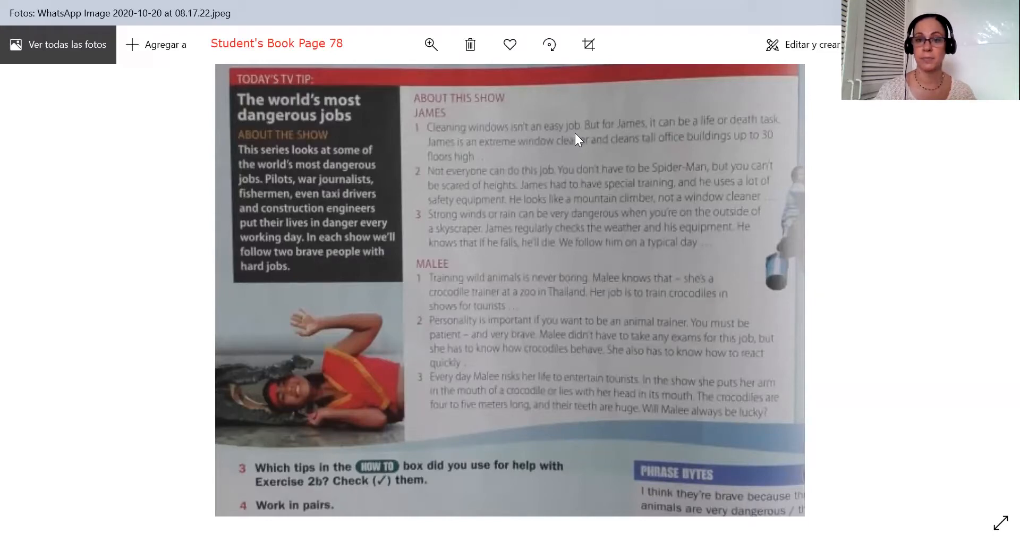
mouse_move(709, 137)
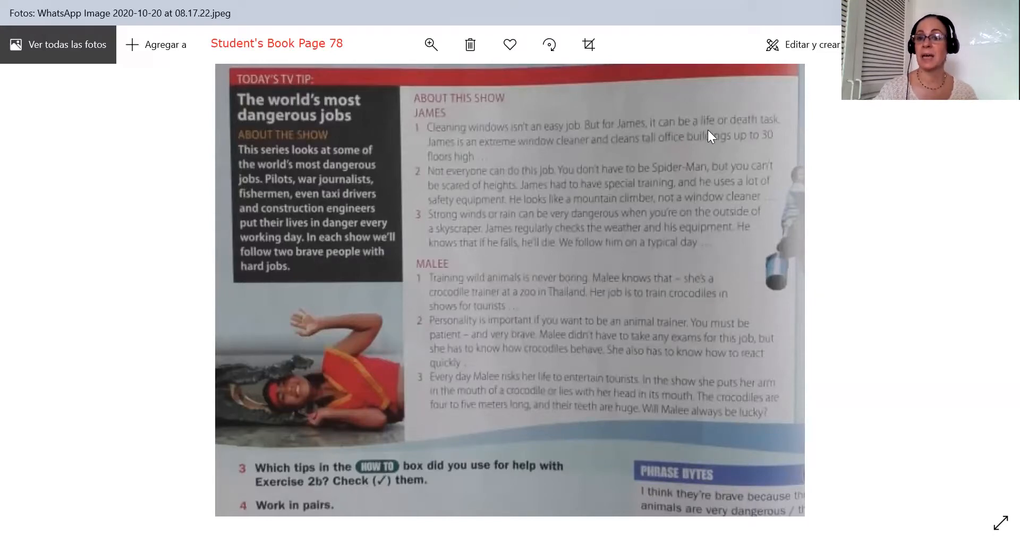
mouse_move(801, 131)
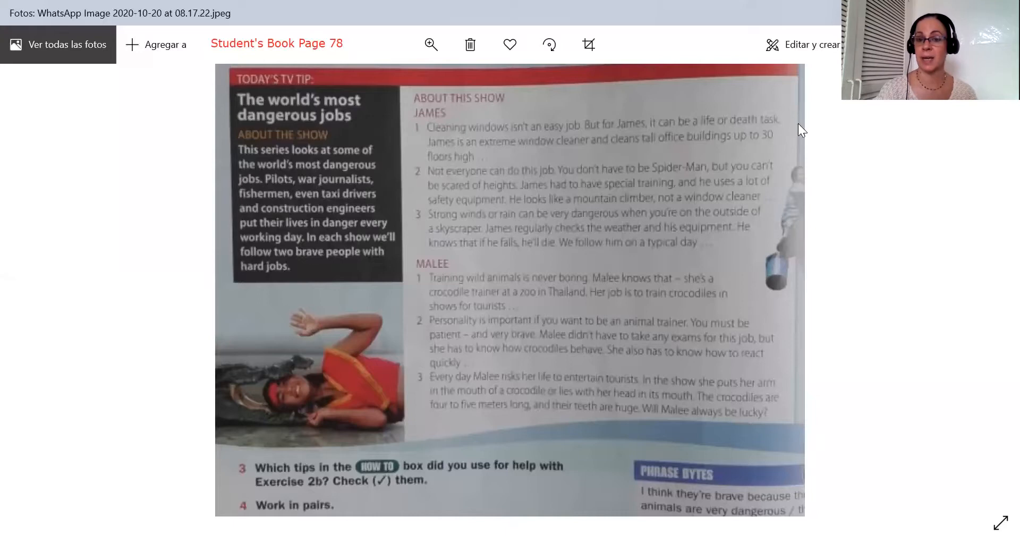
mouse_move(501, 156)
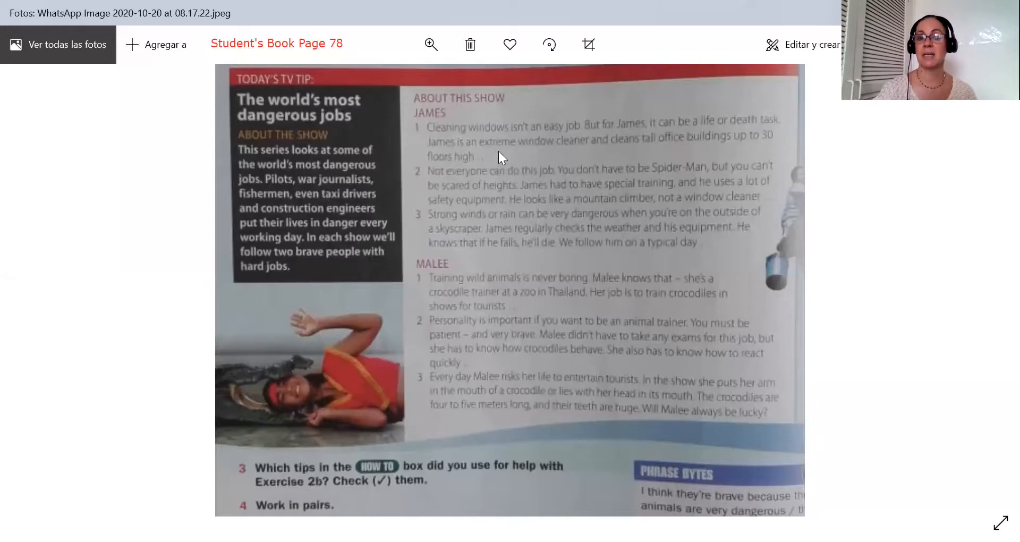
mouse_move(584, 148)
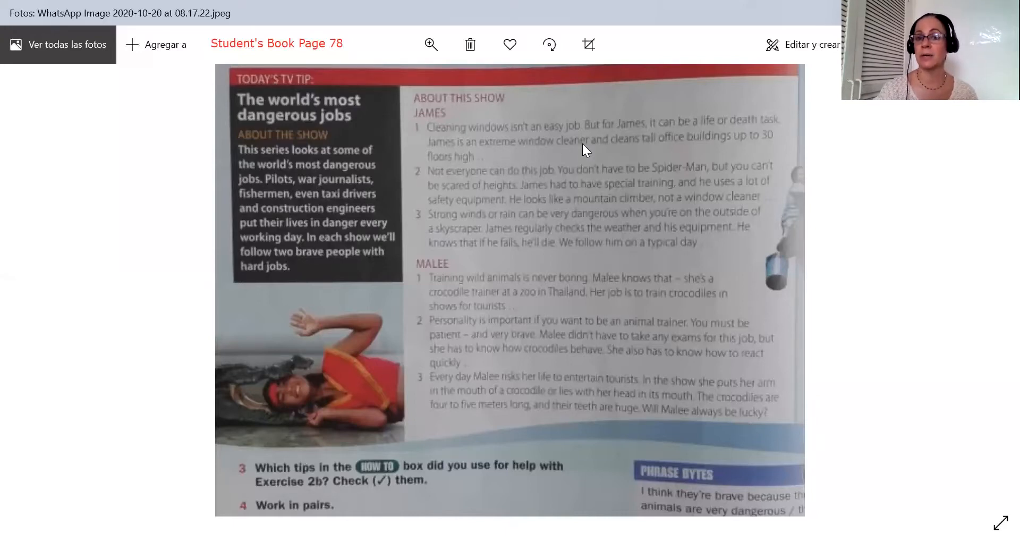
mouse_move(690, 151)
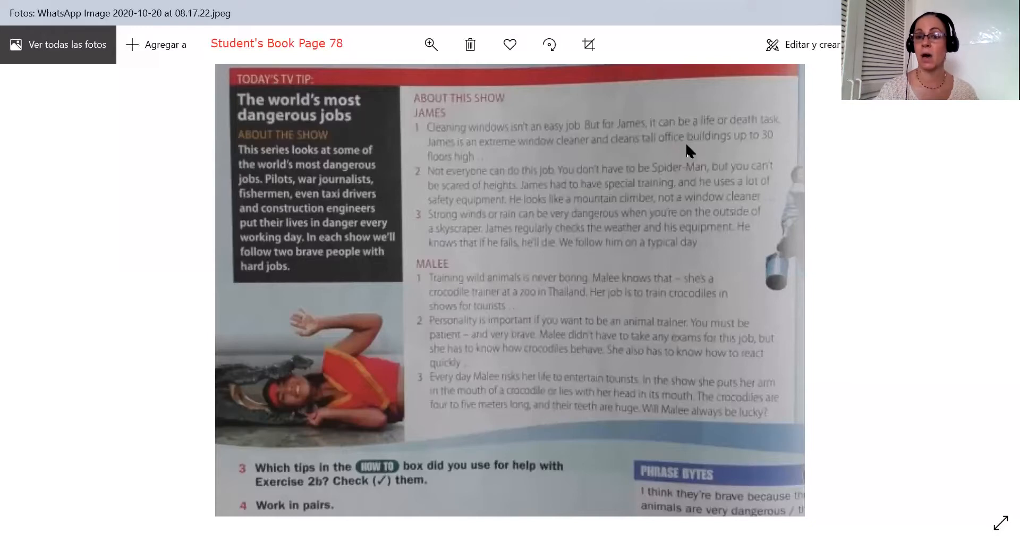
mouse_move(571, 160)
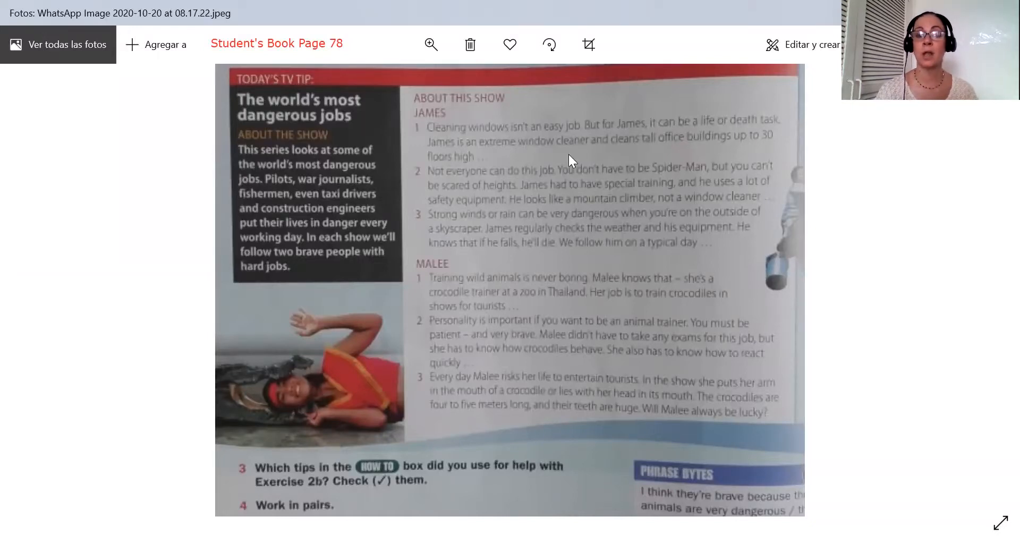
mouse_move(480, 160)
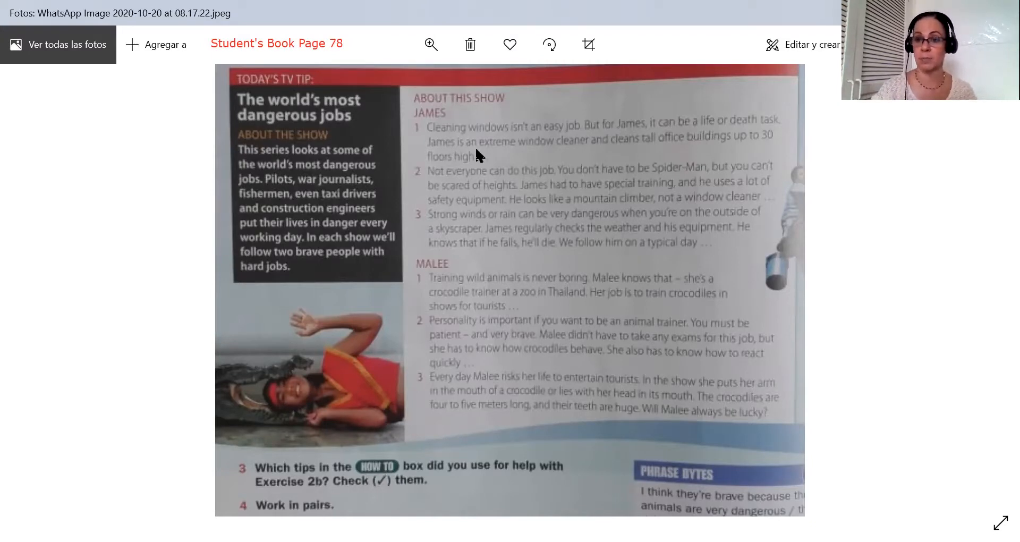
mouse_move(446, 181)
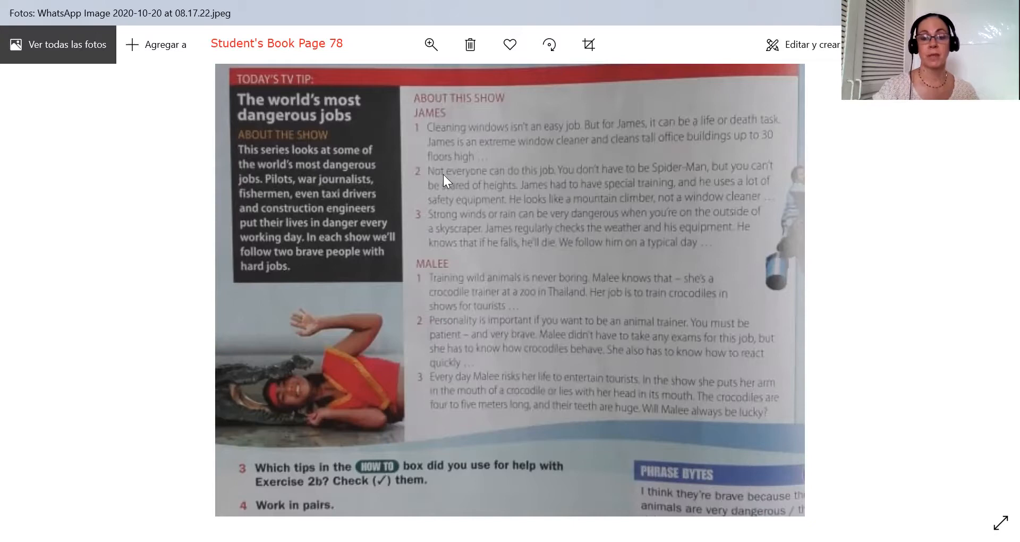
mouse_move(557, 184)
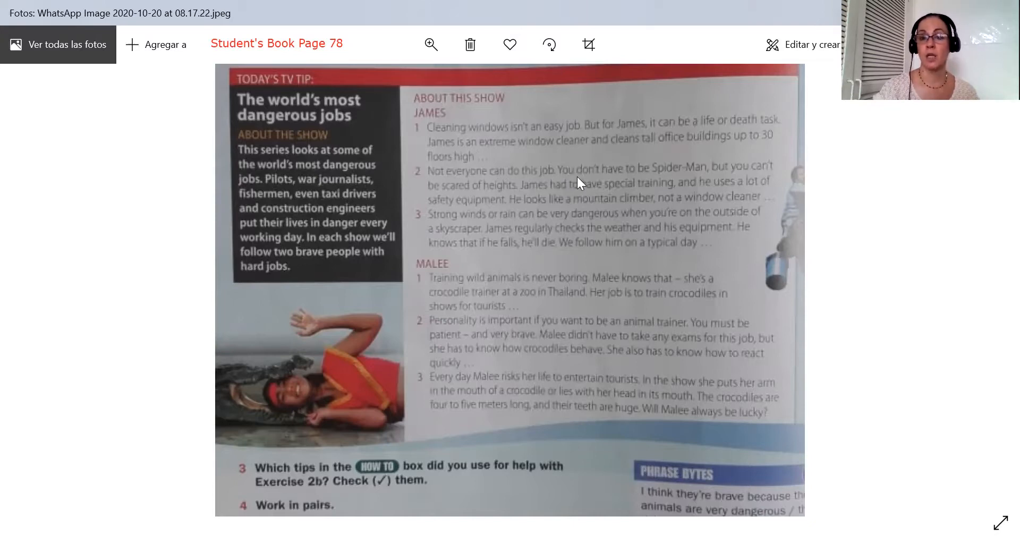
mouse_move(714, 179)
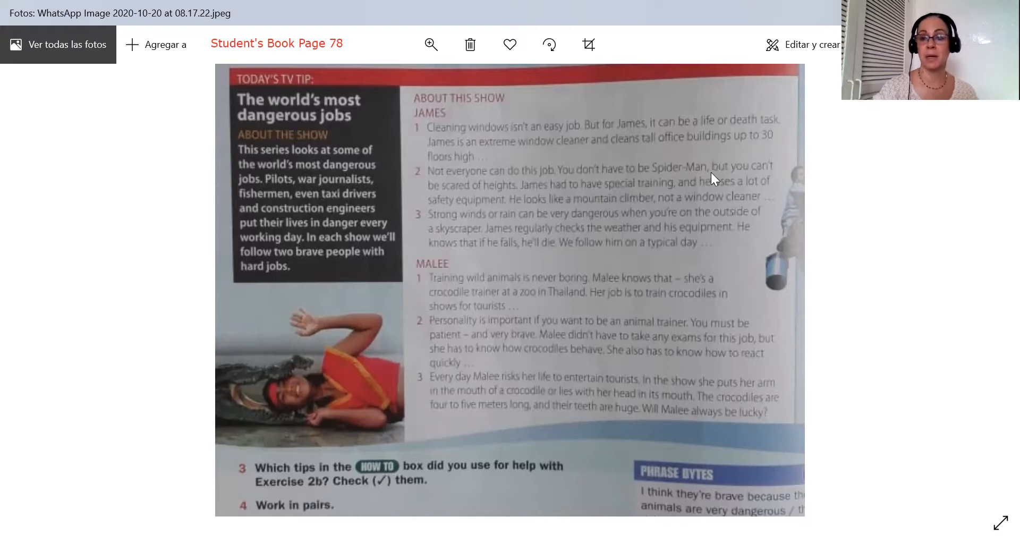
mouse_move(446, 195)
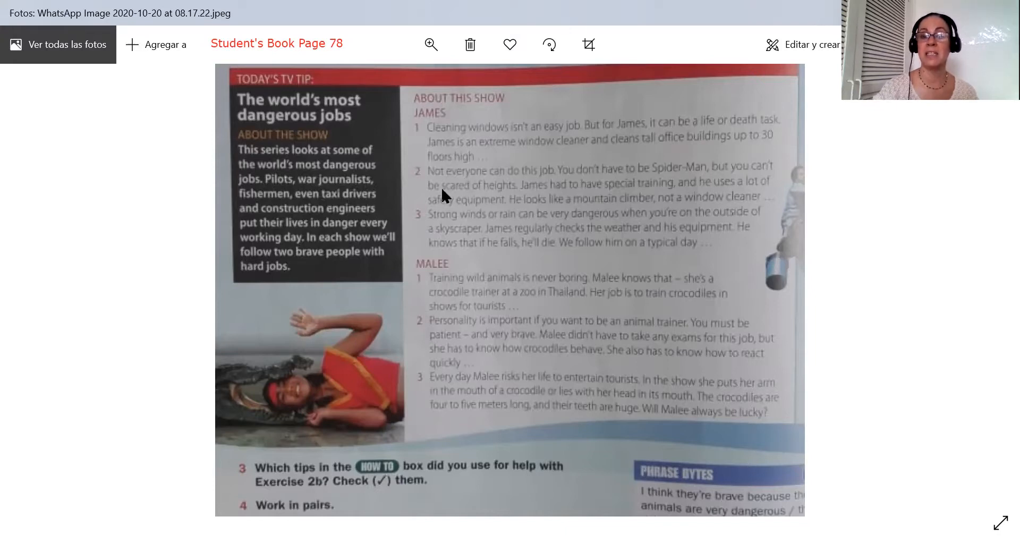
mouse_move(507, 197)
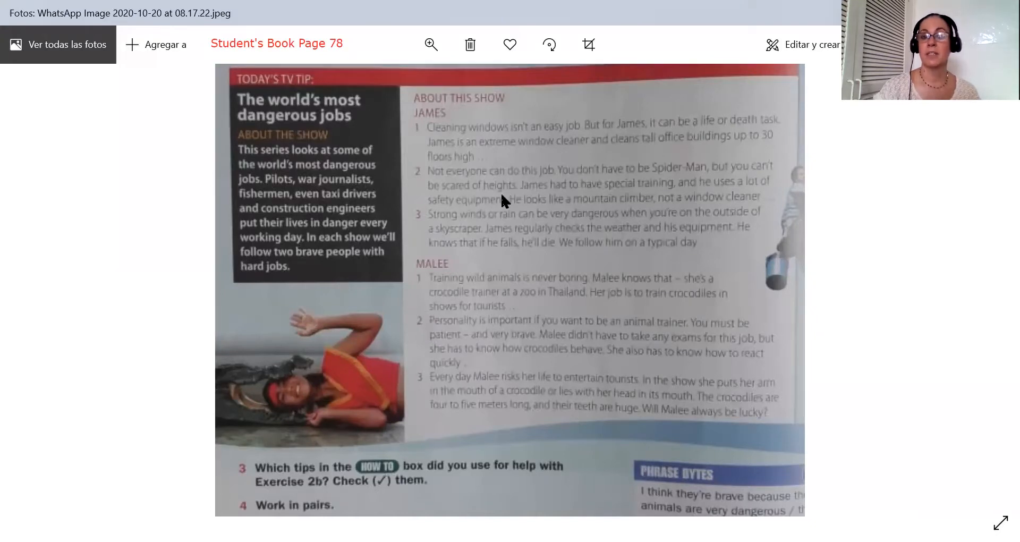
mouse_move(649, 195)
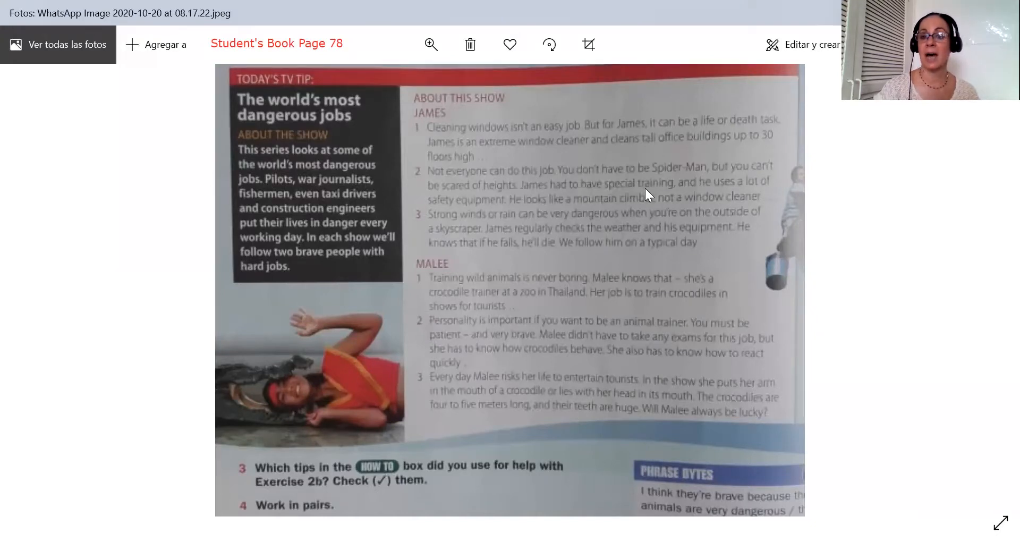
mouse_move(672, 191)
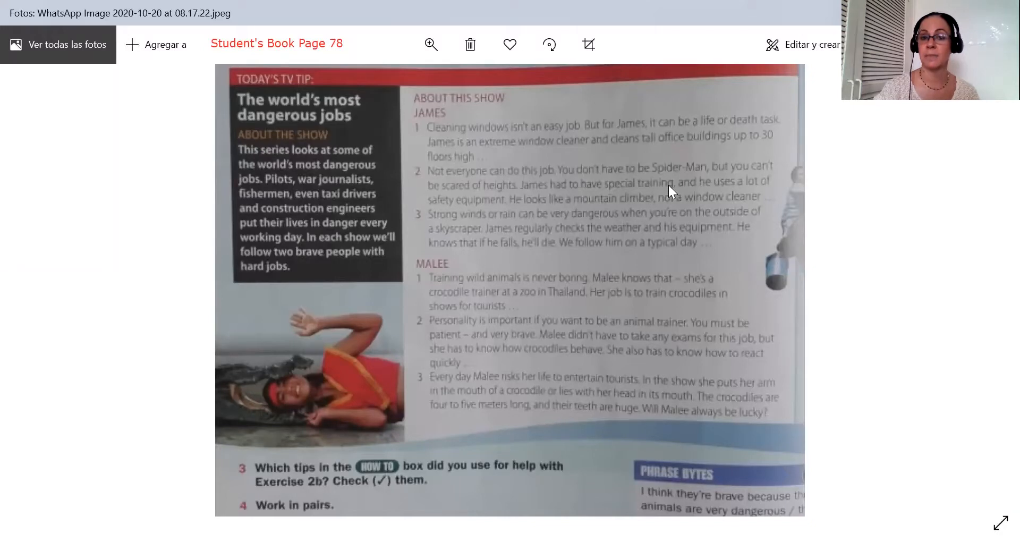
mouse_move(774, 188)
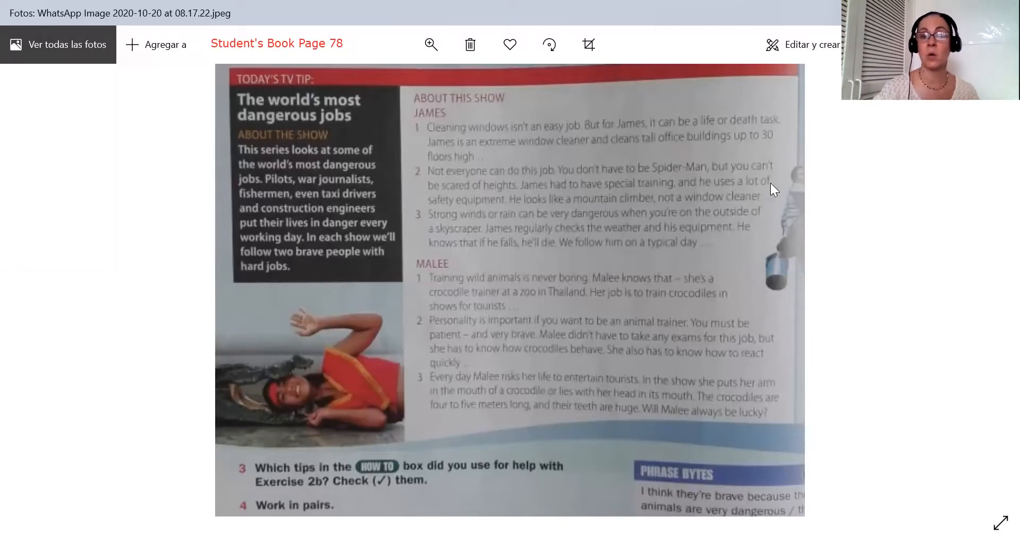
mouse_move(511, 214)
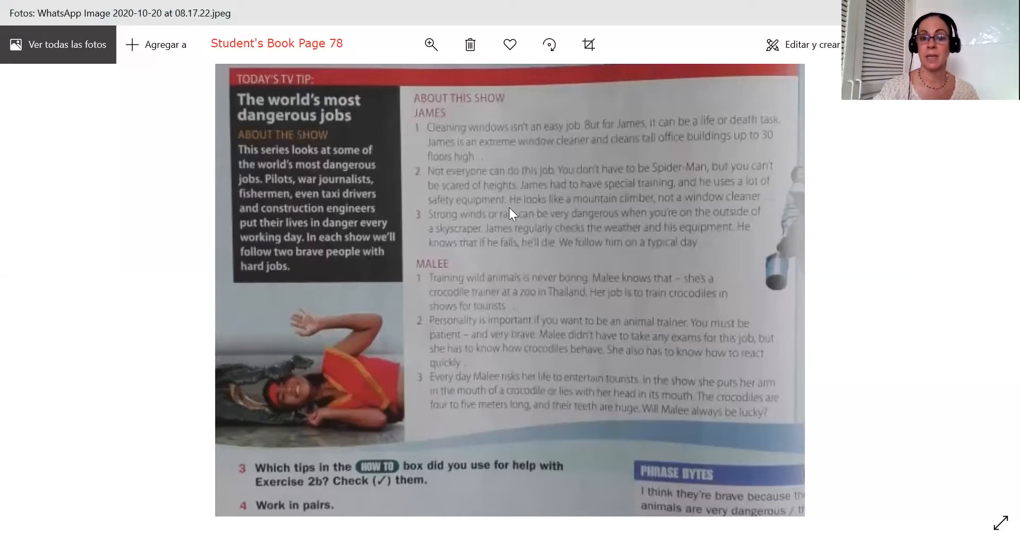
mouse_move(628, 210)
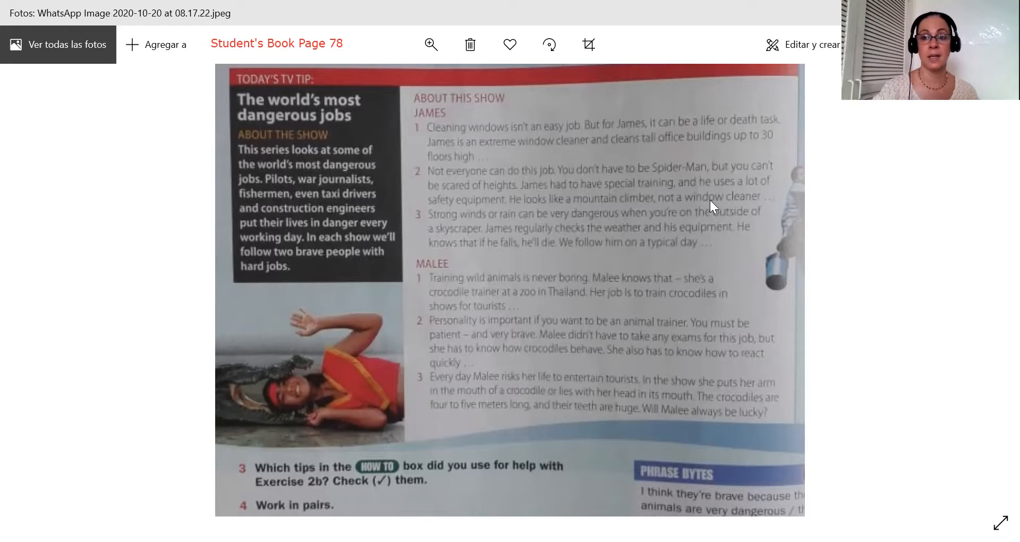
mouse_move(172, 346)
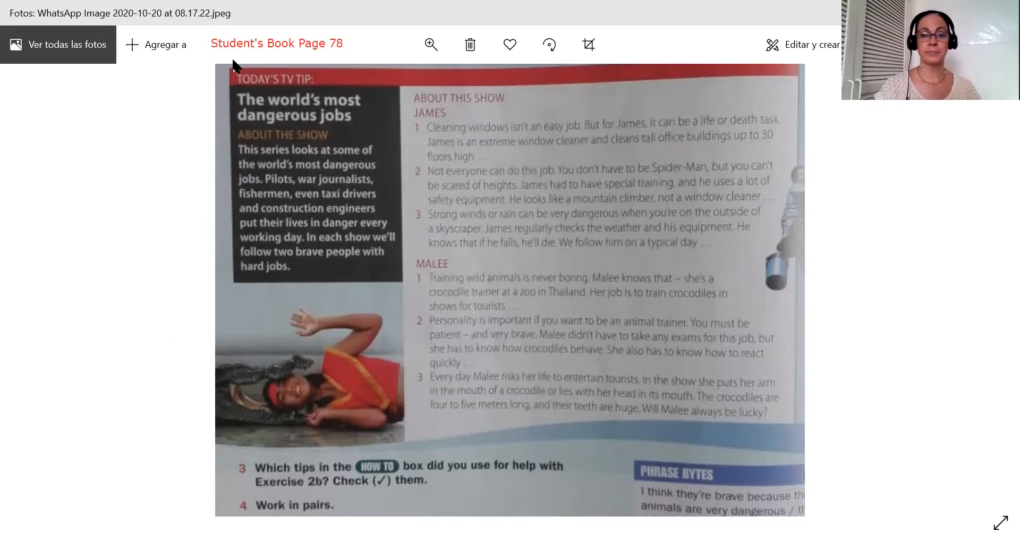
mouse_move(520, 228)
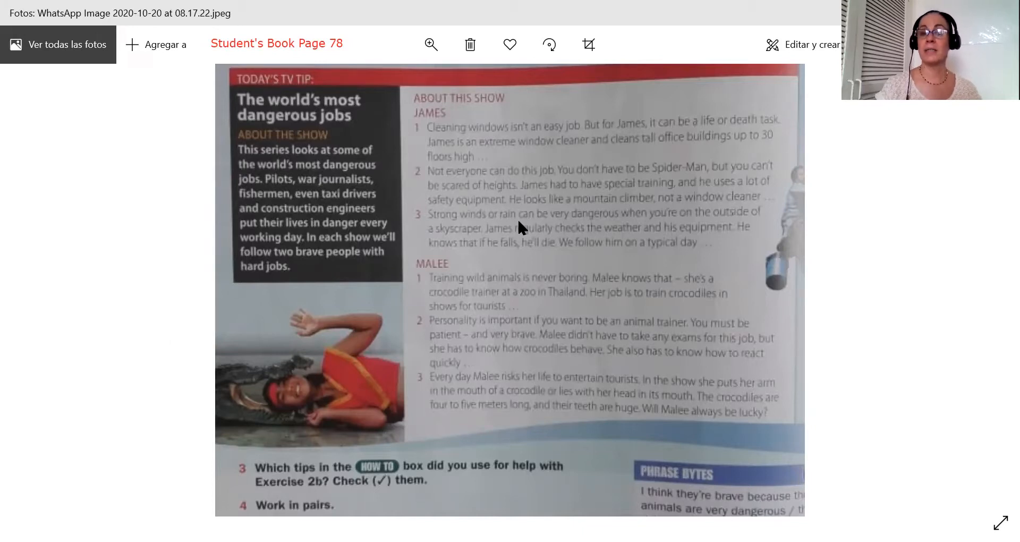
mouse_move(528, 230)
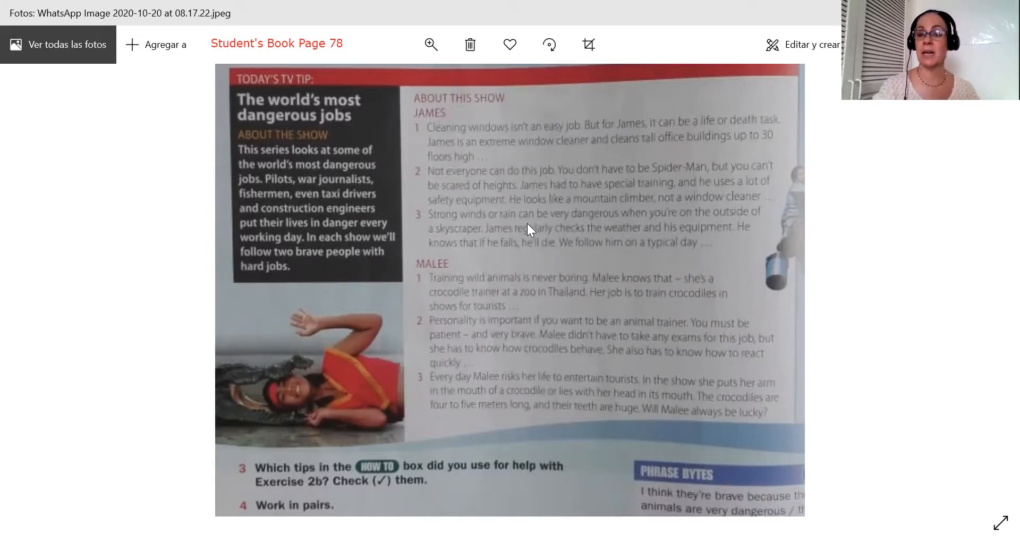
mouse_move(693, 226)
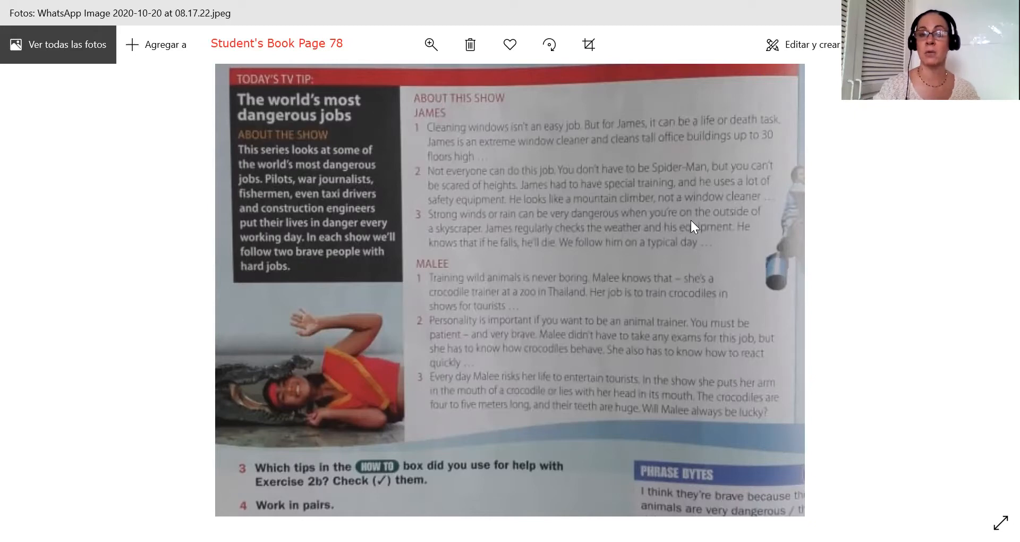
mouse_move(447, 240)
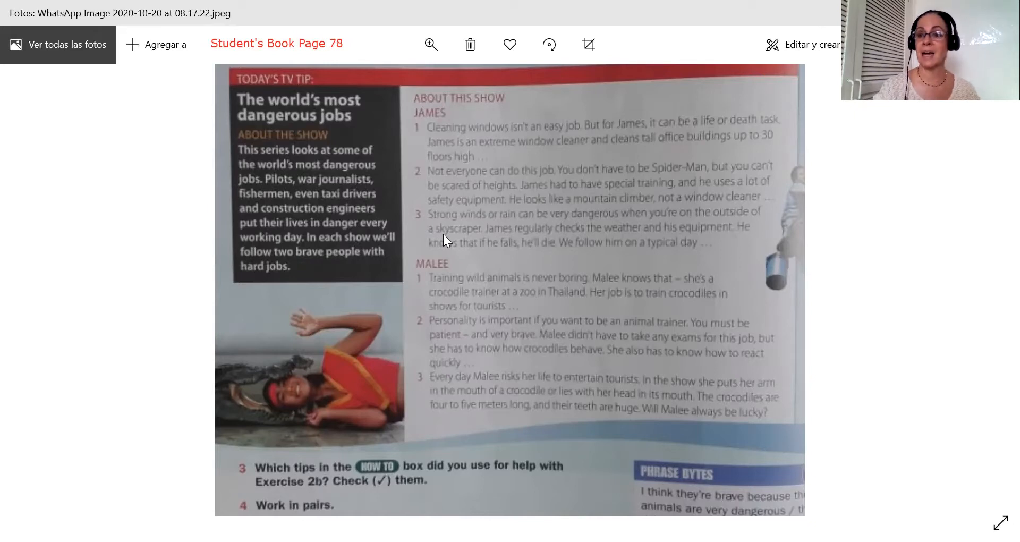
mouse_move(476, 246)
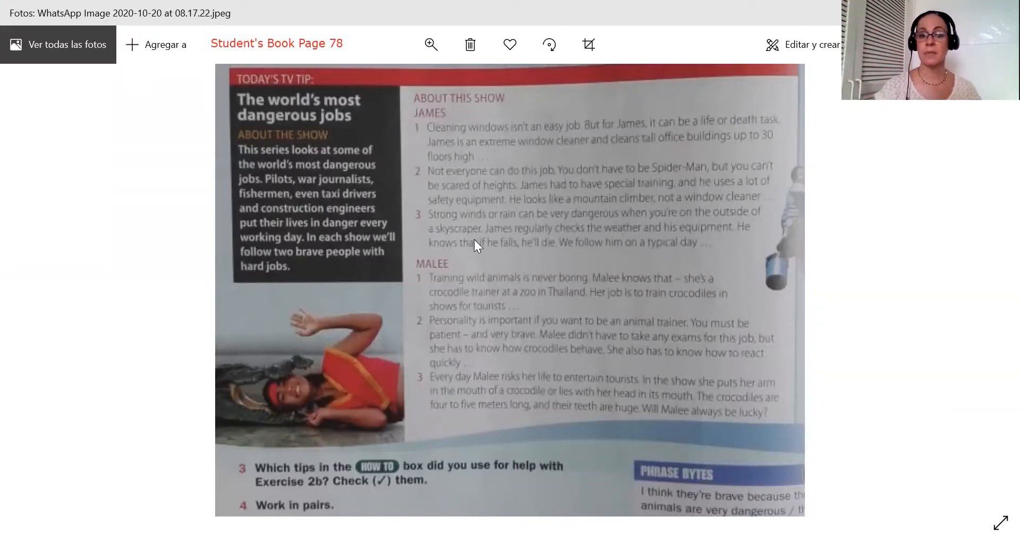
mouse_move(585, 241)
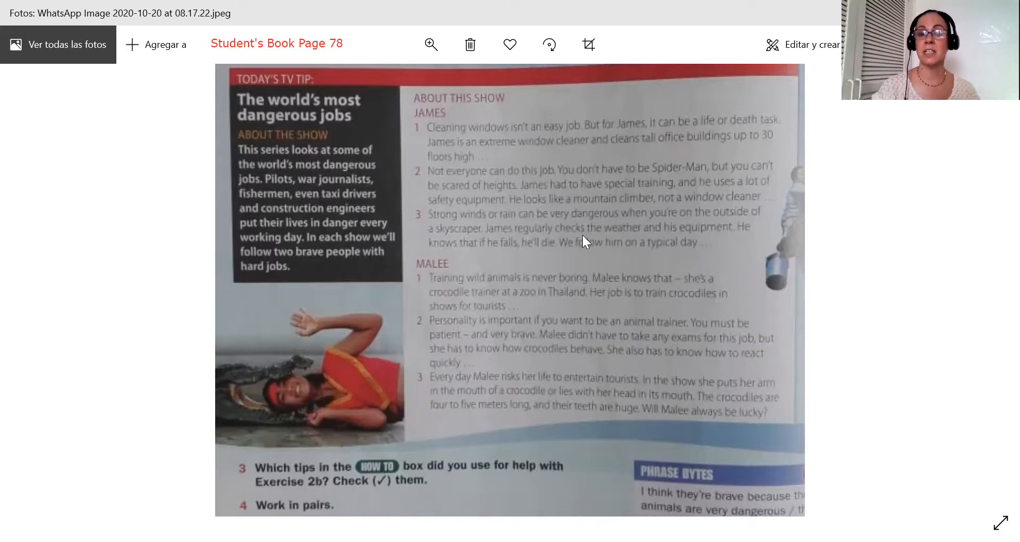
mouse_move(356, 286)
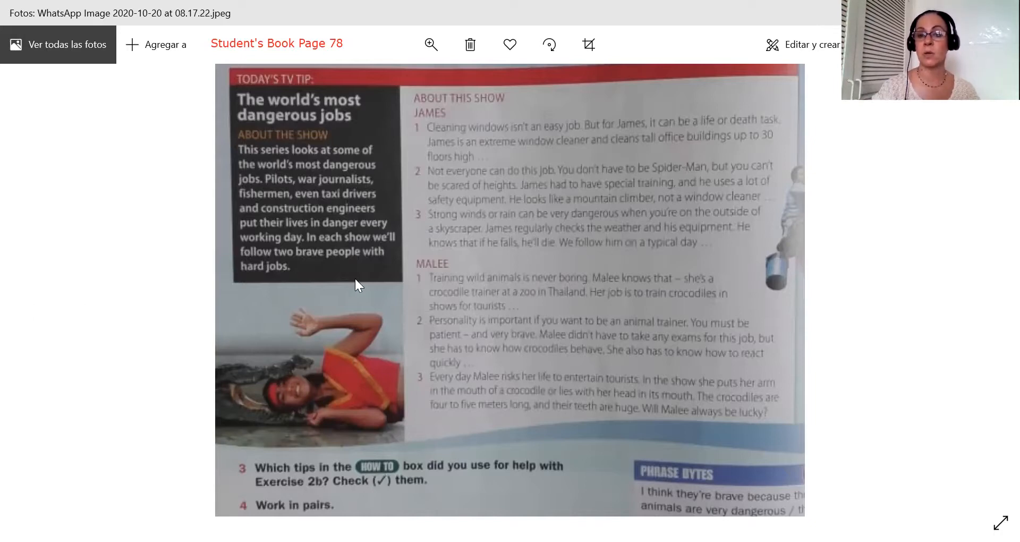
mouse_move(465, 254)
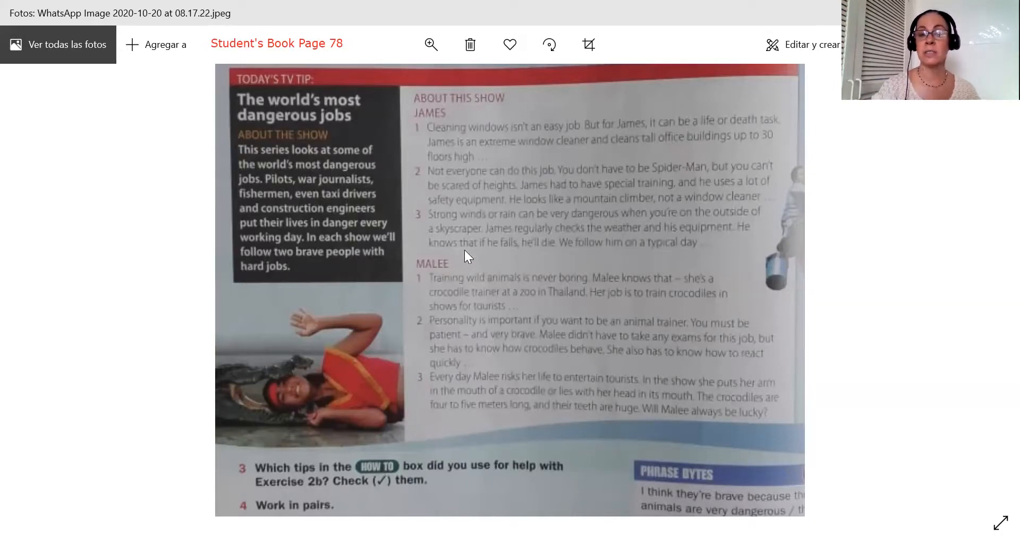
mouse_move(559, 252)
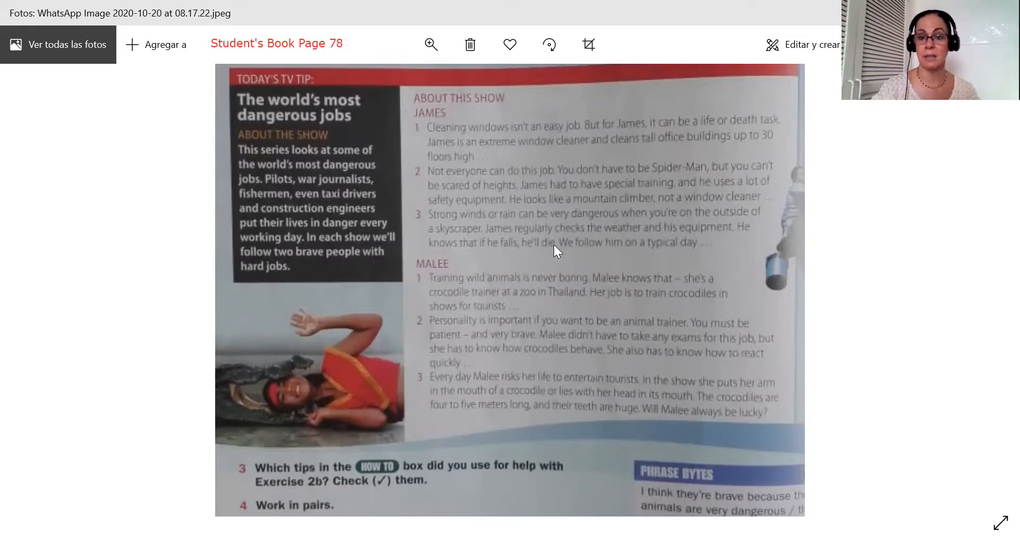
mouse_move(663, 254)
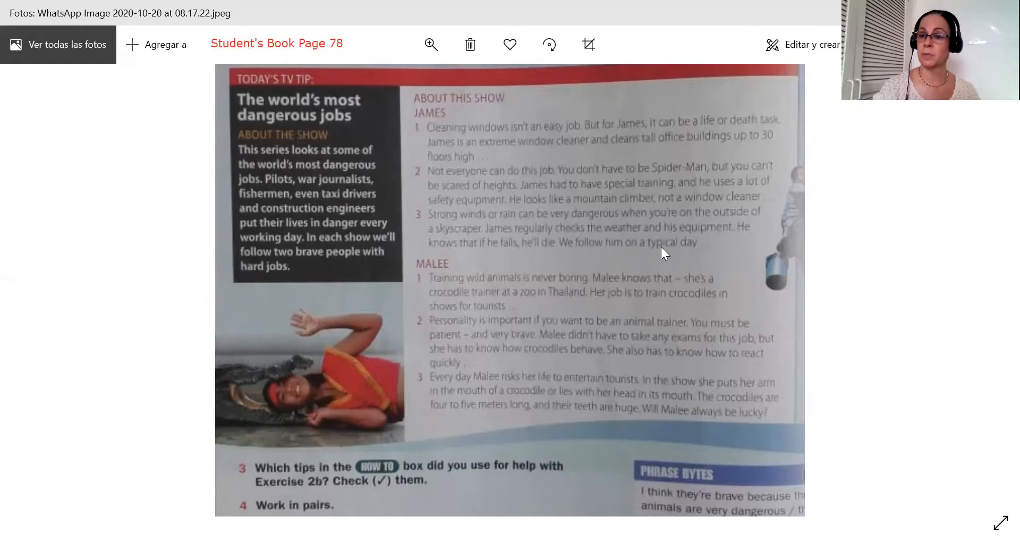
mouse_move(483, 254)
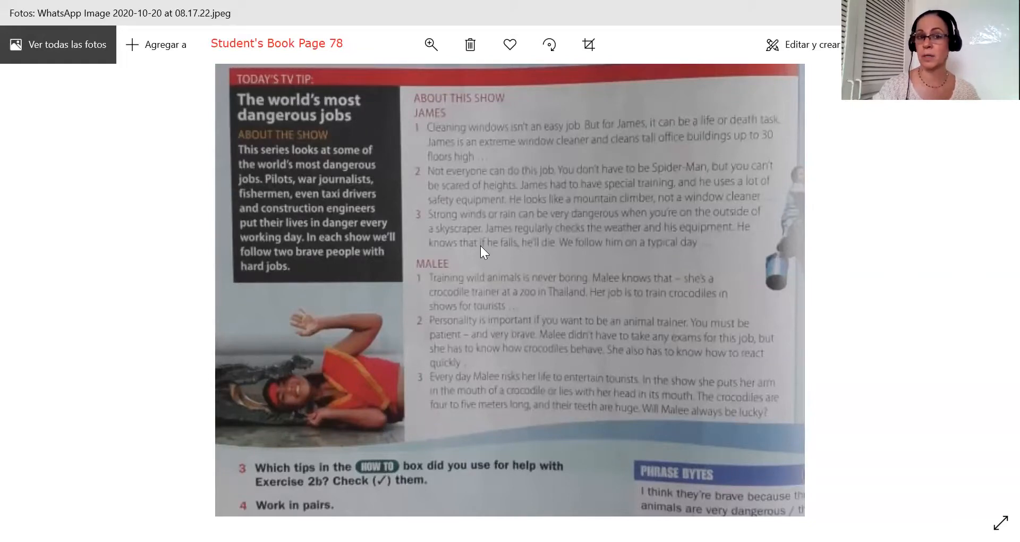
mouse_move(820, 243)
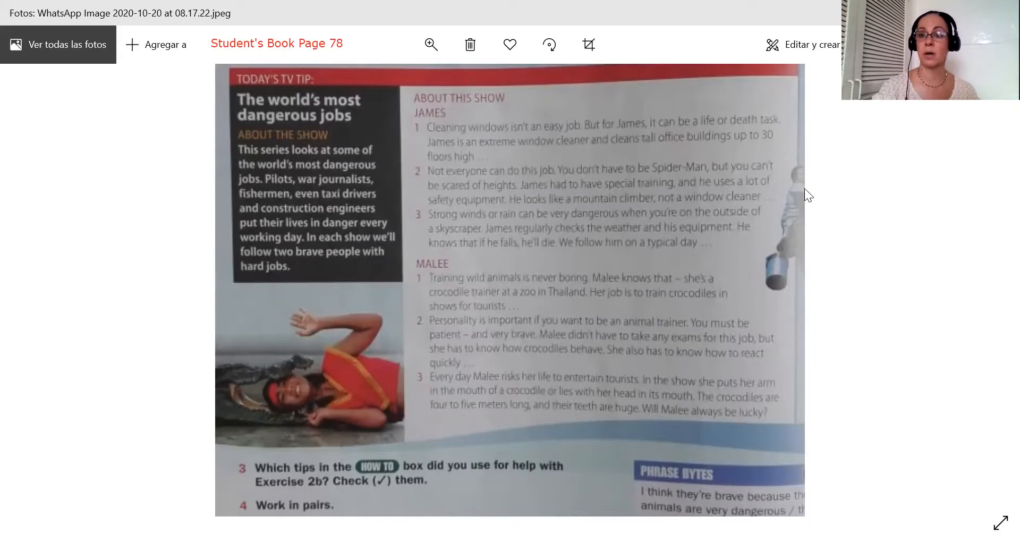
mouse_move(812, 254)
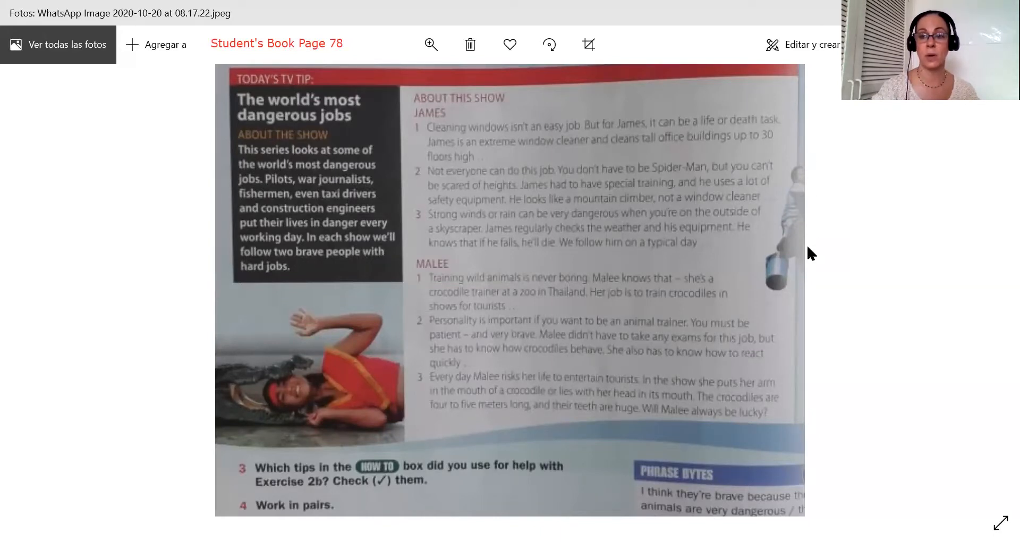
mouse_move(441, 127)
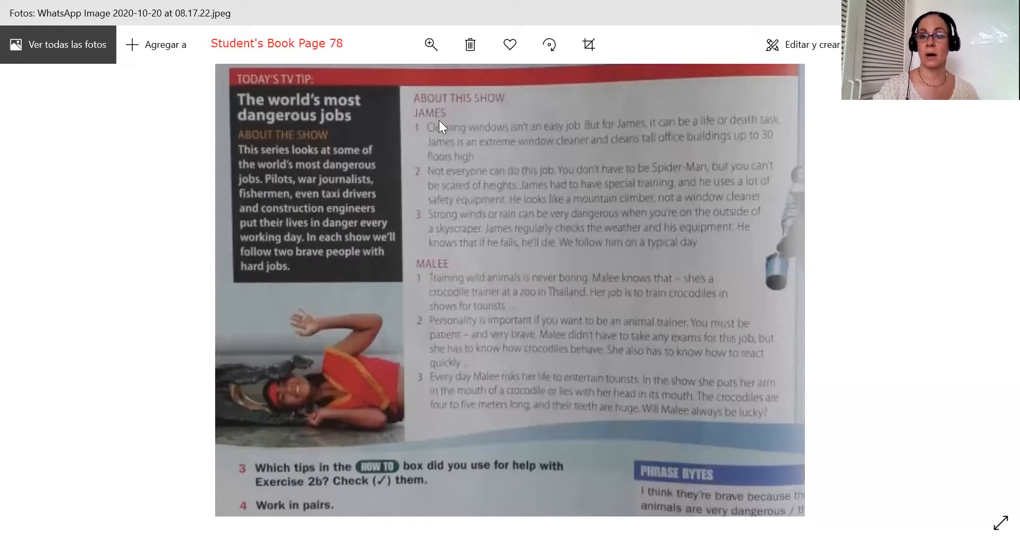
mouse_move(428, 214)
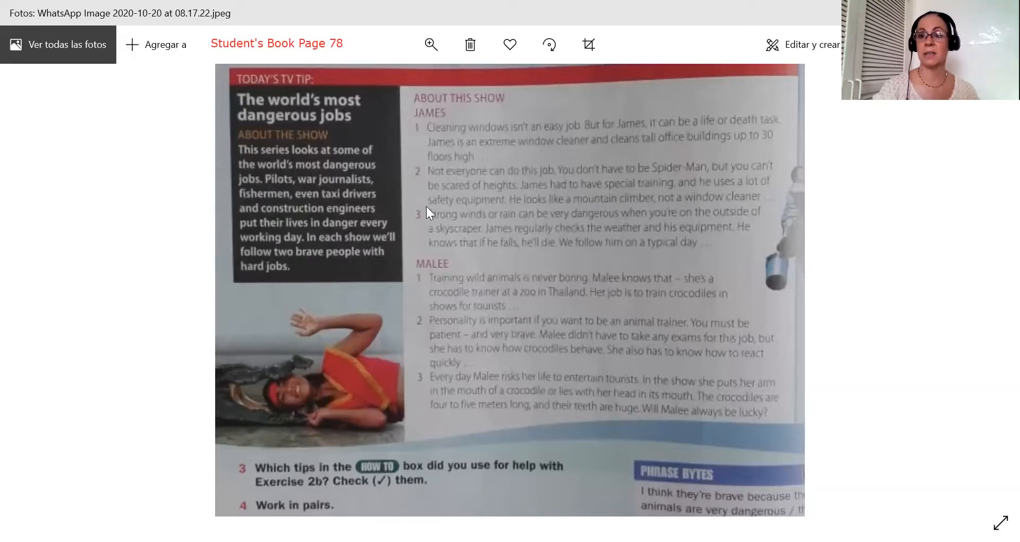
mouse_move(494, 269)
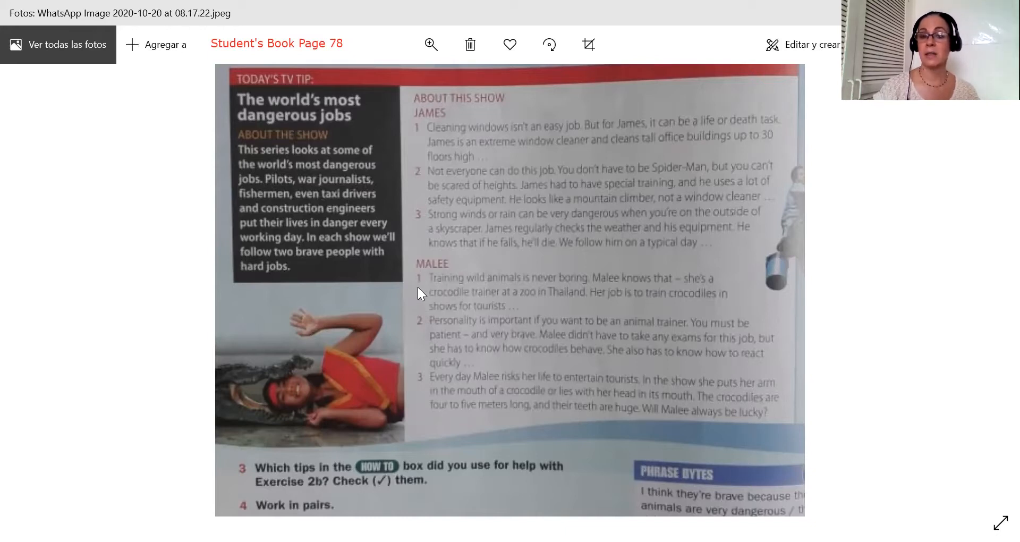
mouse_move(533, 290)
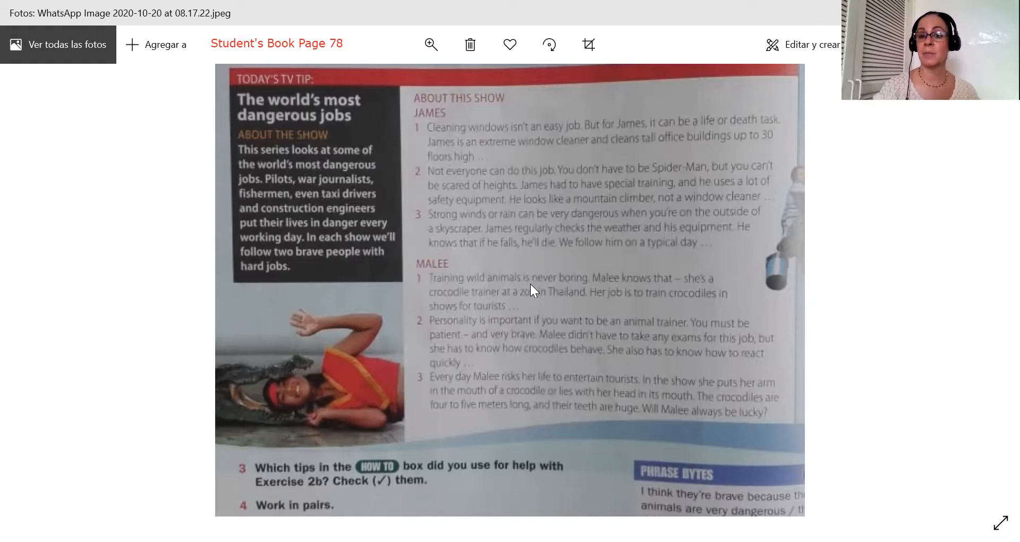
mouse_move(586, 287)
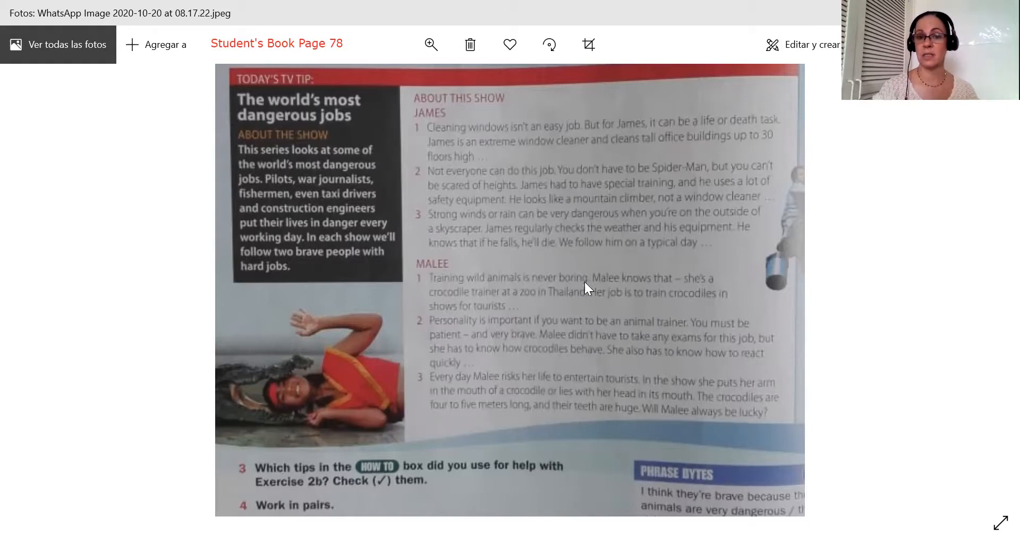
mouse_move(477, 331)
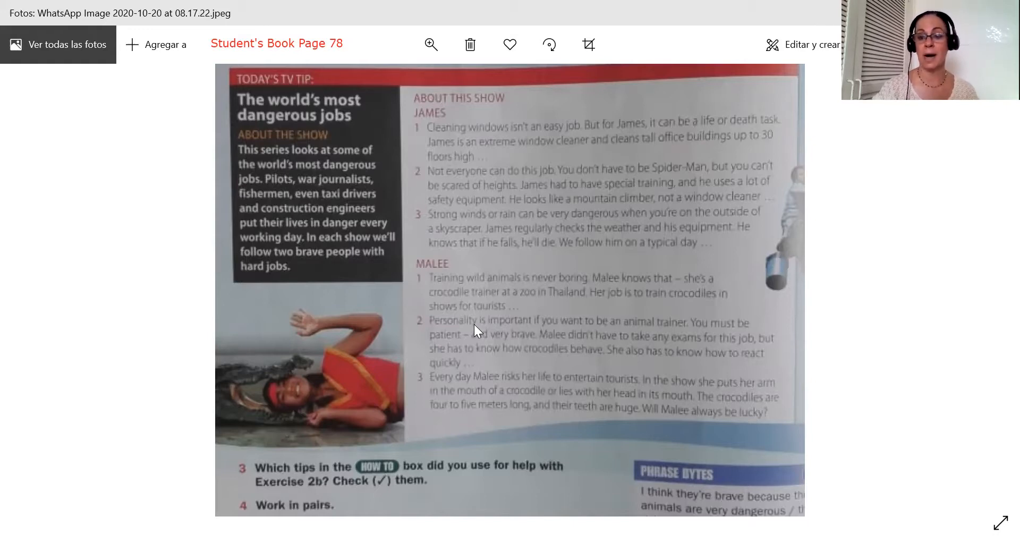
mouse_move(643, 289)
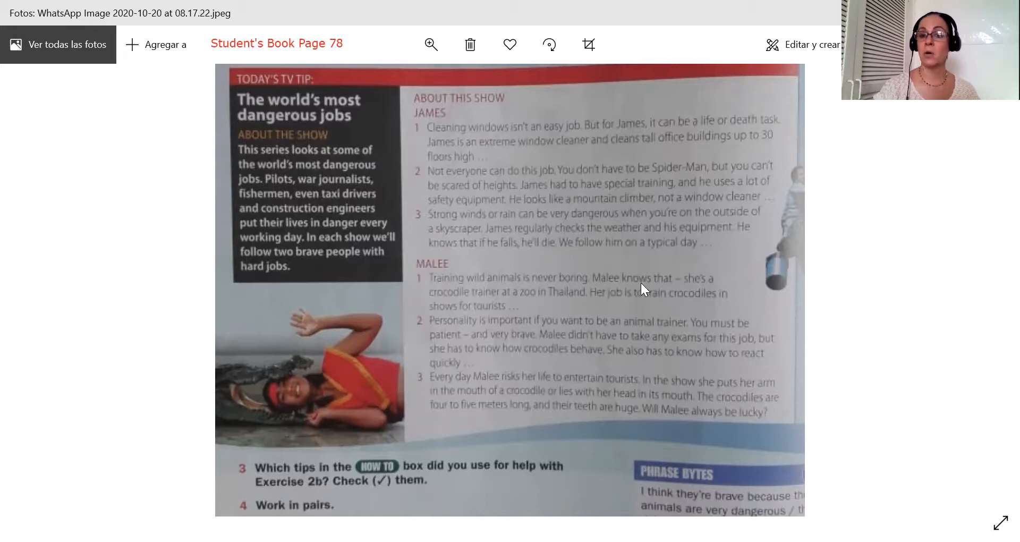
mouse_move(478, 306)
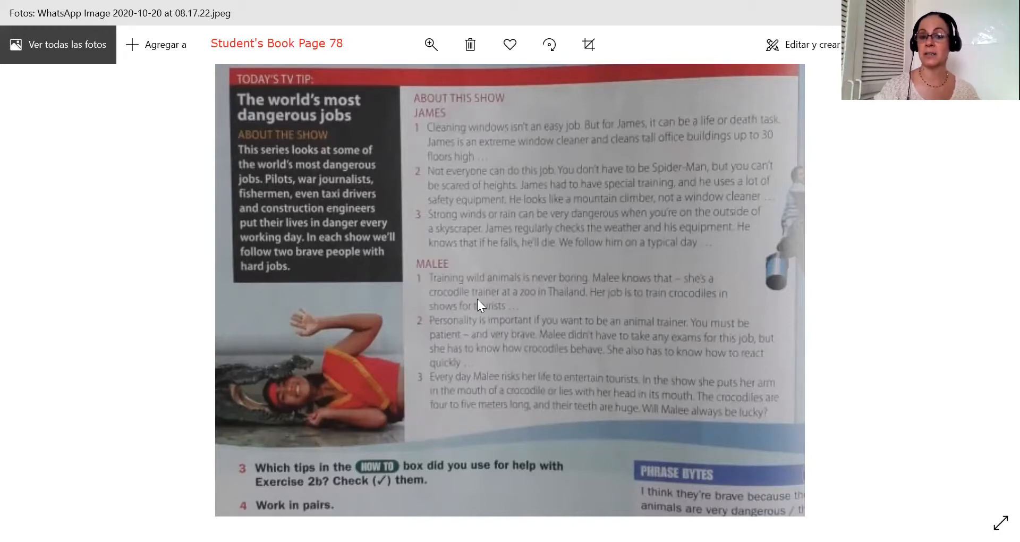
mouse_move(547, 306)
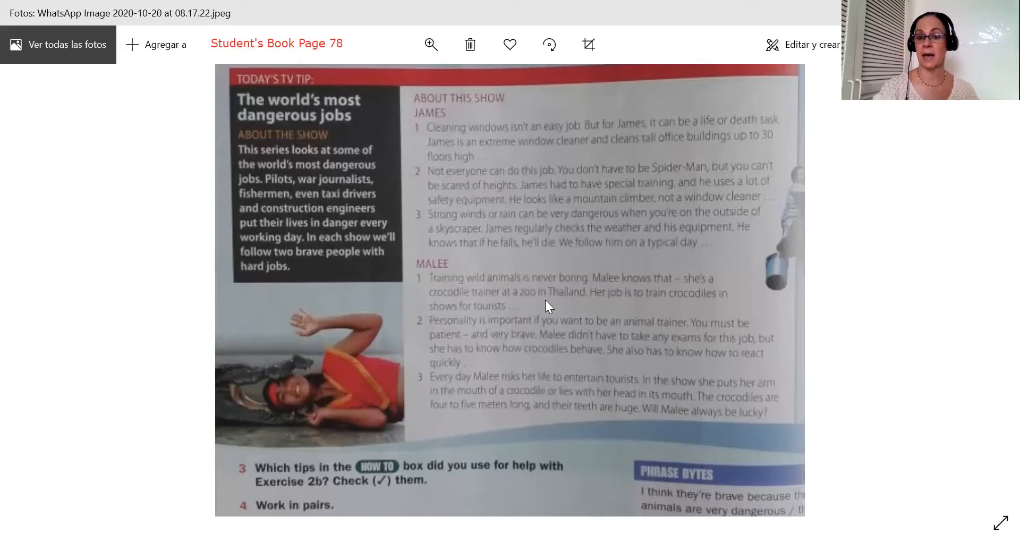
mouse_move(578, 303)
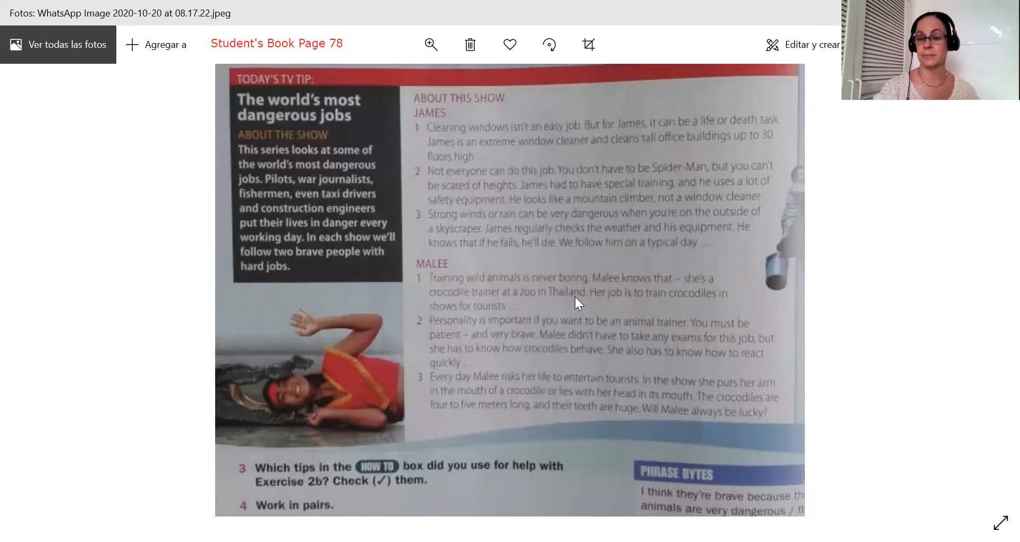
mouse_move(644, 307)
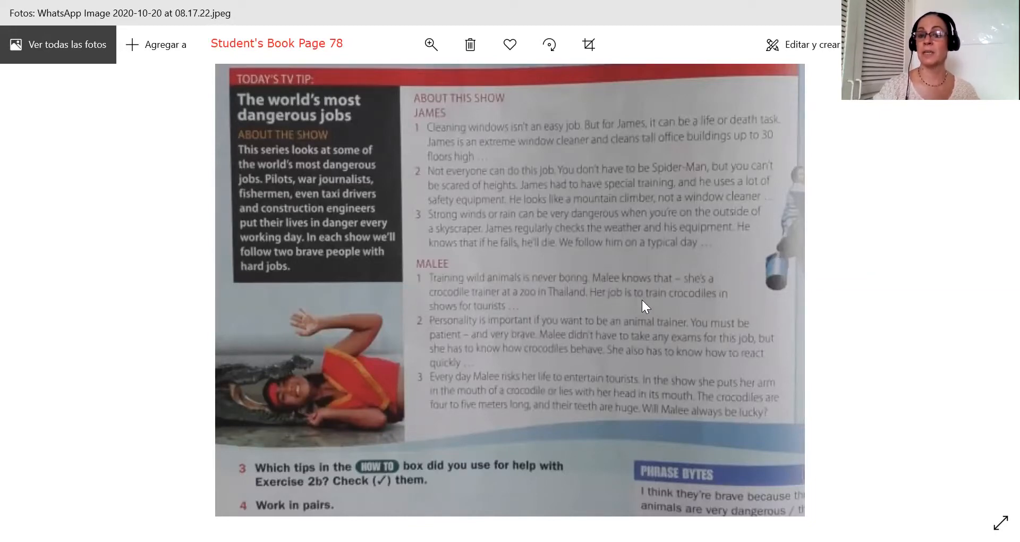
mouse_move(728, 258)
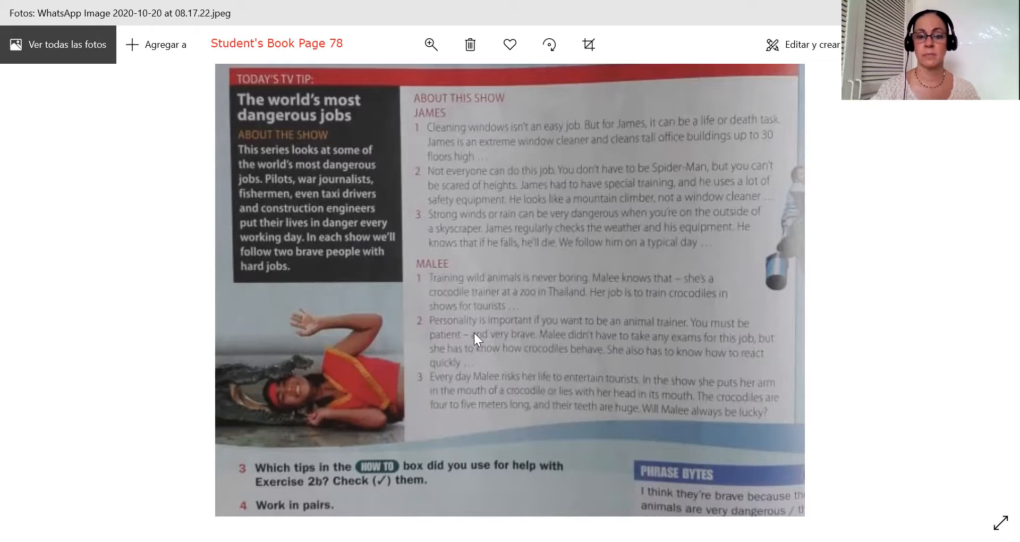
mouse_move(507, 327)
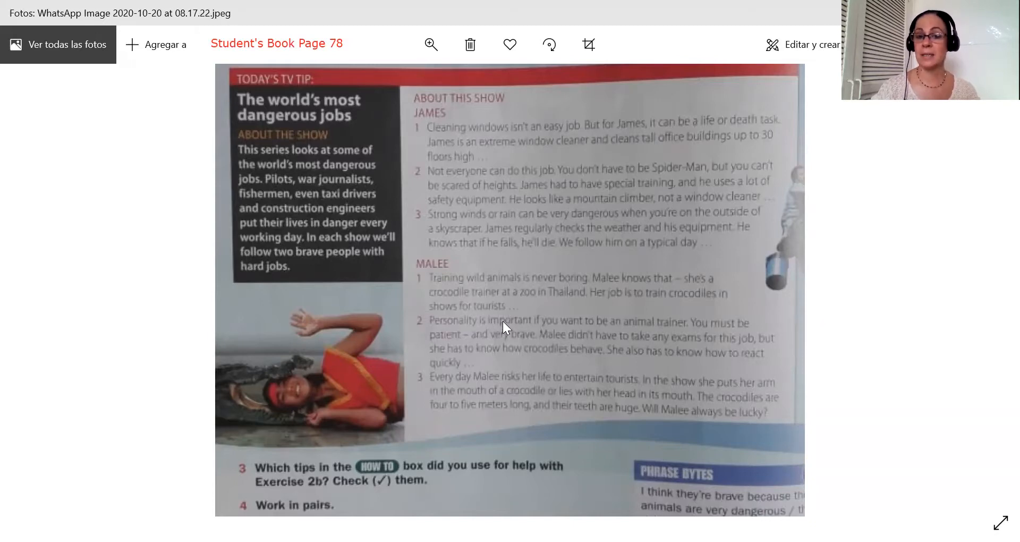
mouse_move(655, 334)
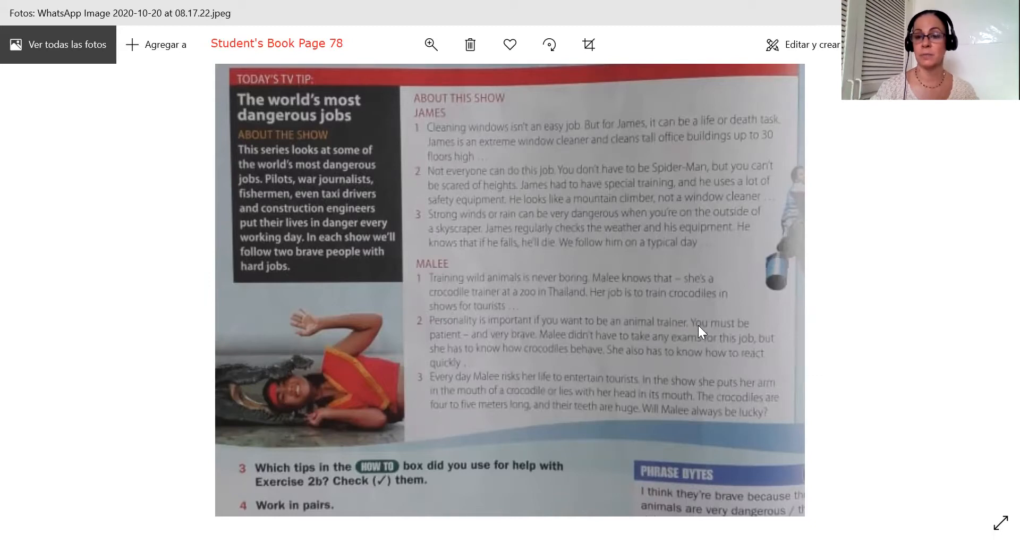
mouse_move(436, 350)
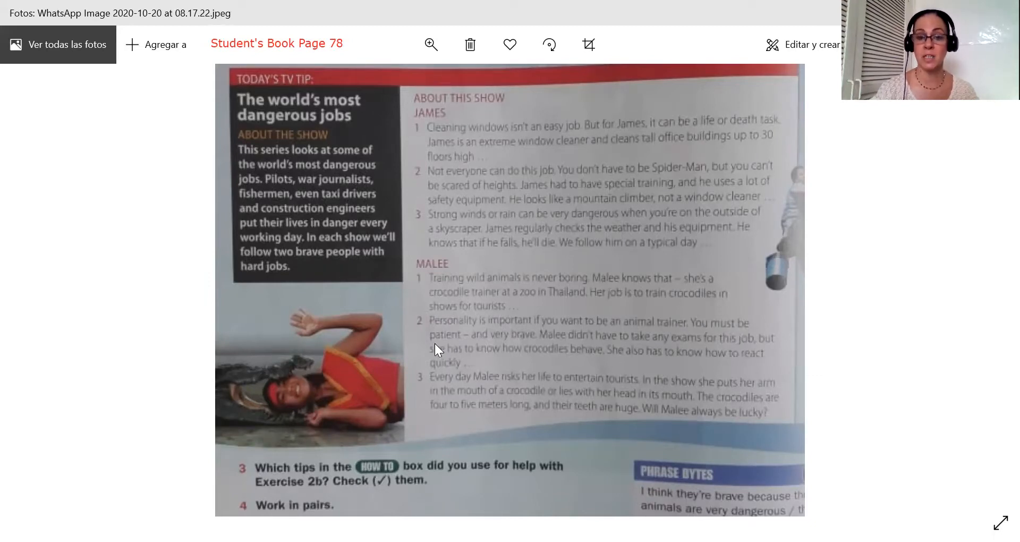
mouse_move(384, 386)
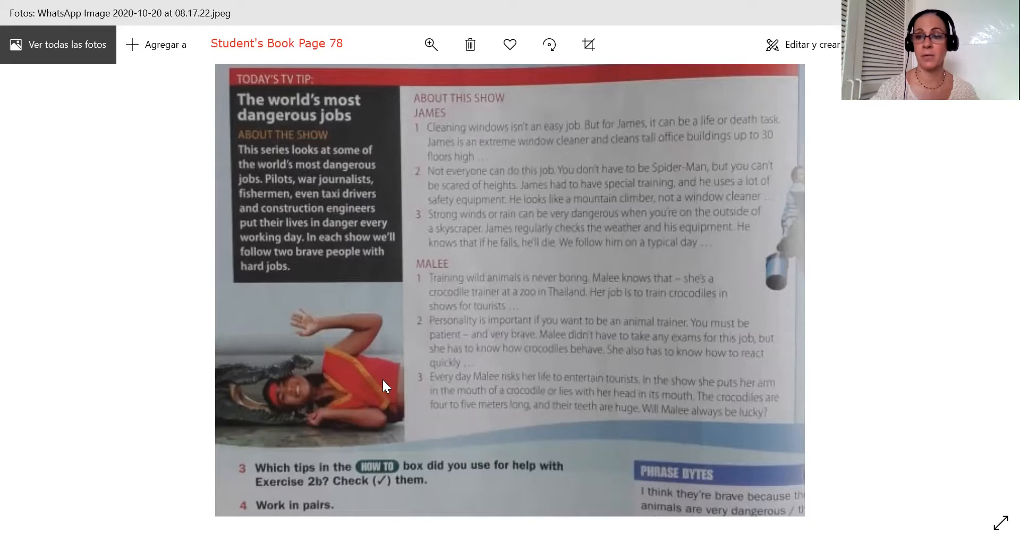
mouse_move(554, 349)
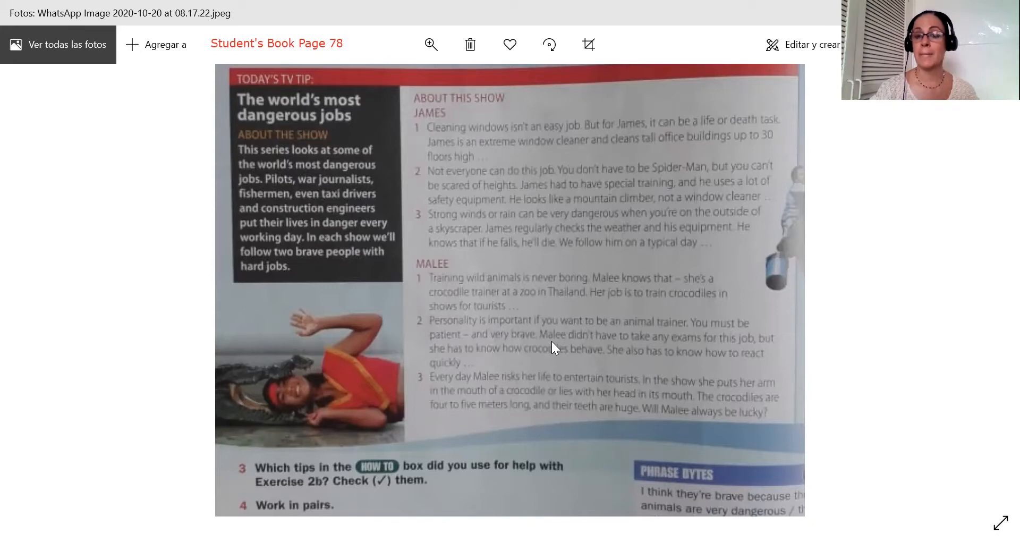
mouse_move(266, 472)
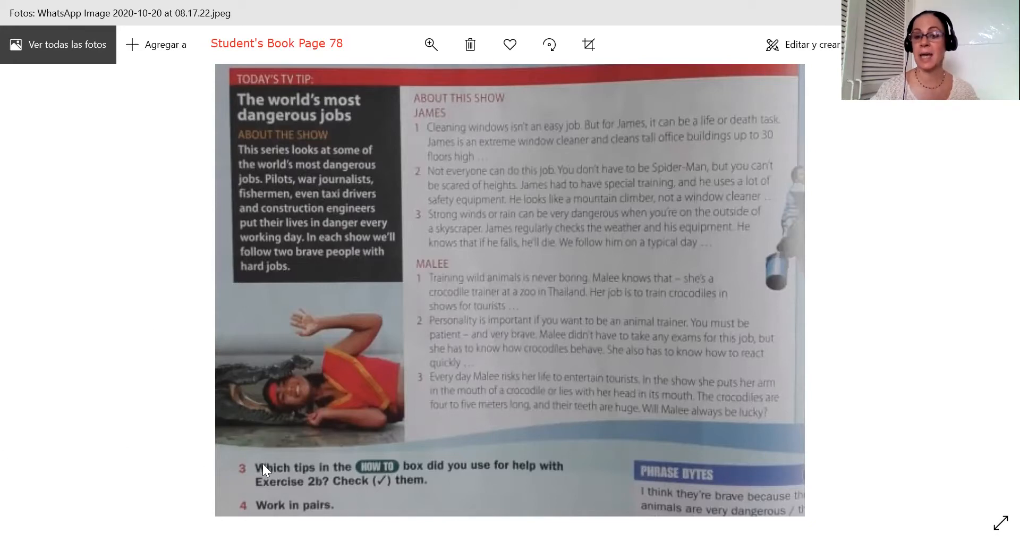
mouse_move(773, 351)
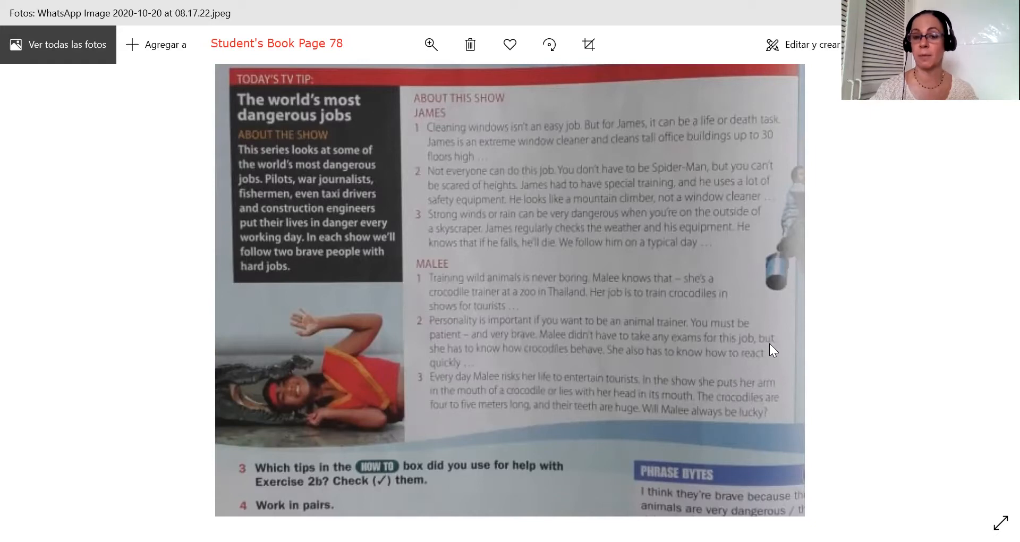
mouse_move(710, 351)
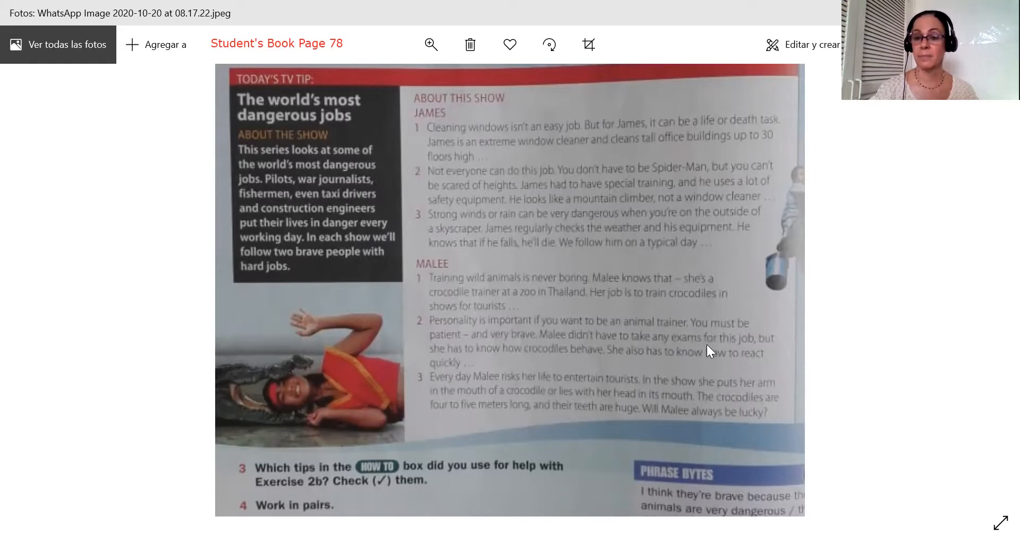
mouse_move(499, 362)
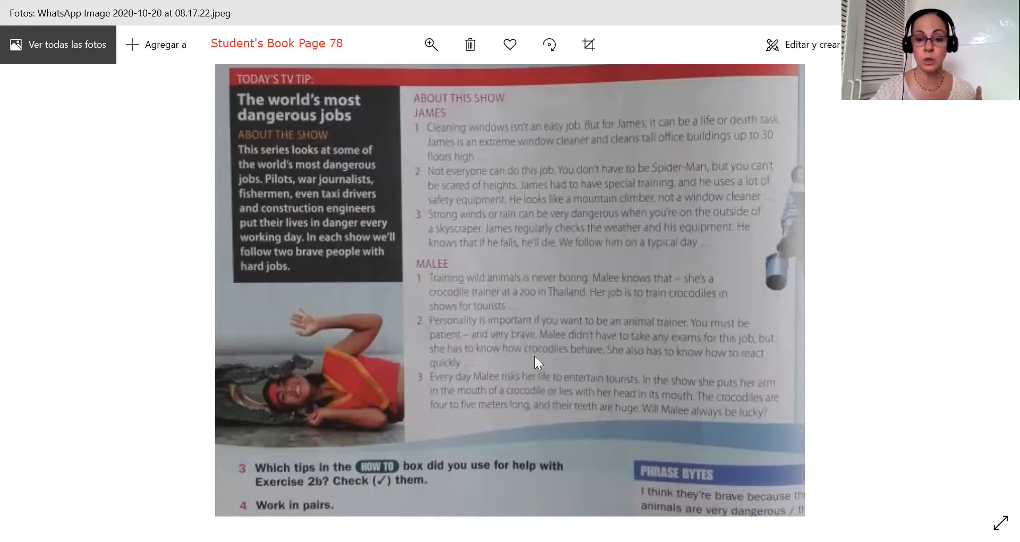
mouse_move(567, 362)
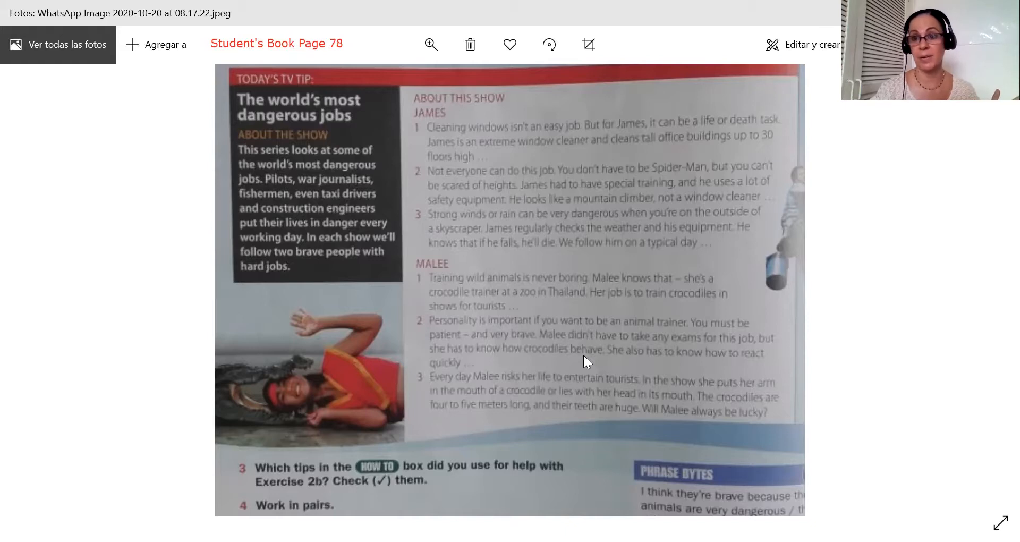
mouse_move(283, 414)
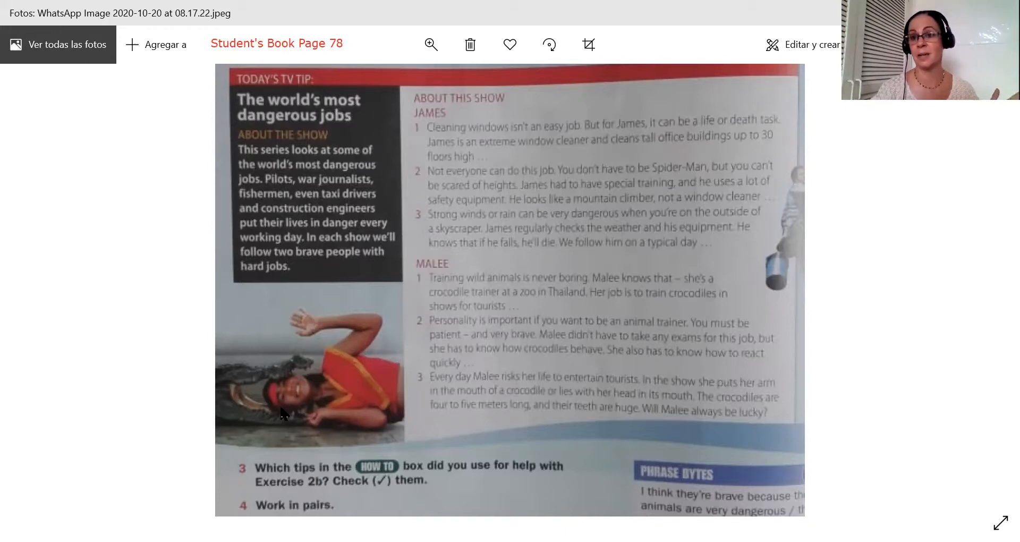
mouse_move(540, 412)
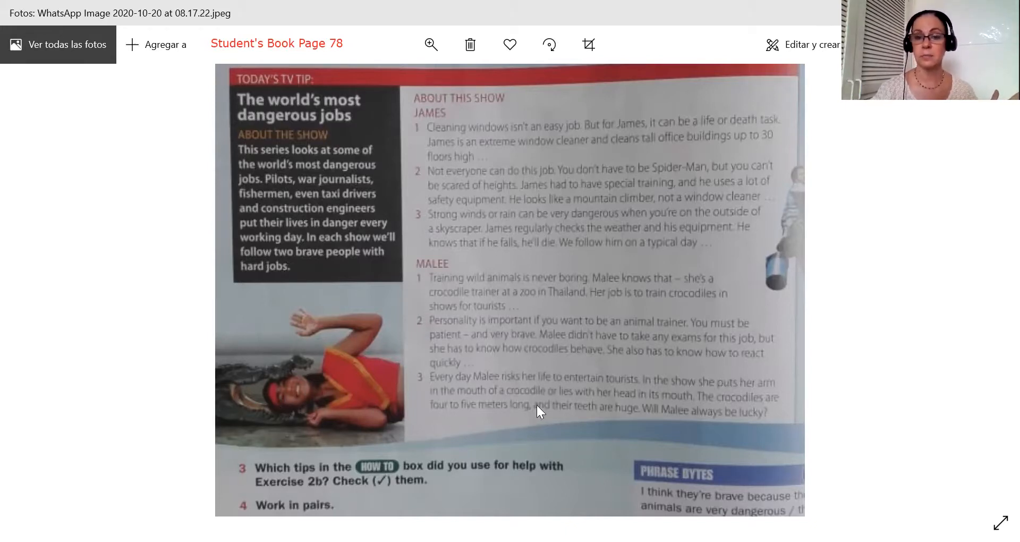
mouse_move(719, 362)
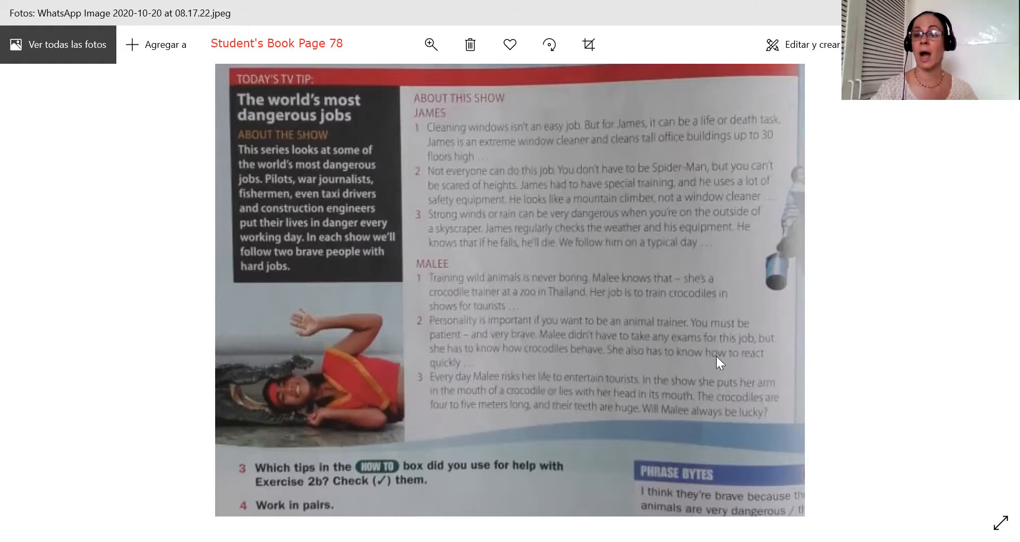
mouse_move(313, 434)
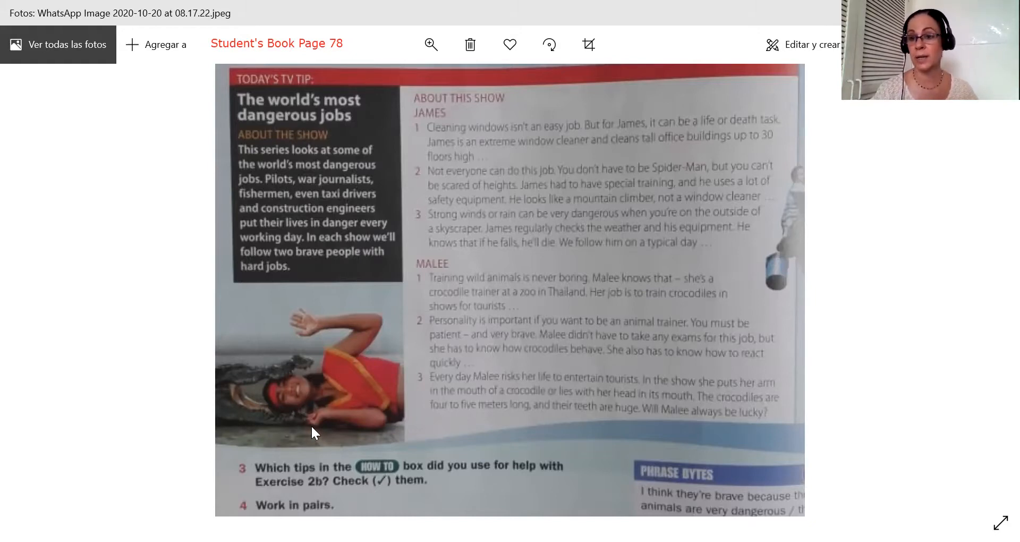
mouse_move(252, 414)
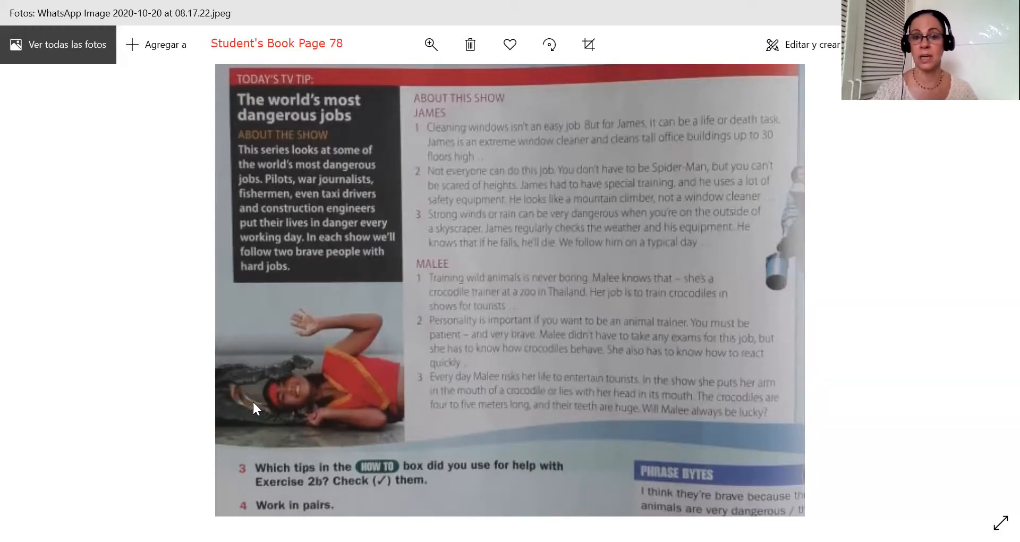
mouse_move(319, 415)
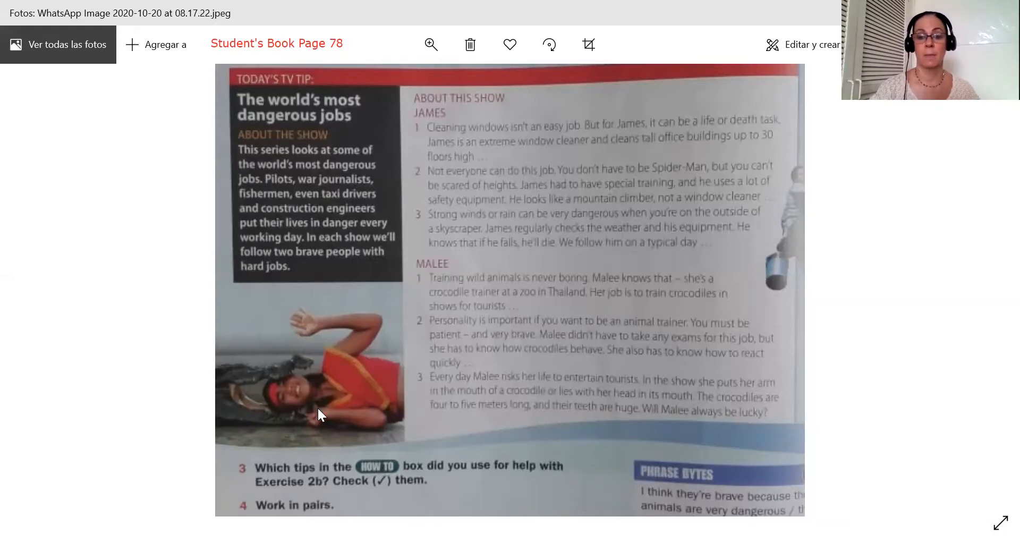
mouse_move(547, 388)
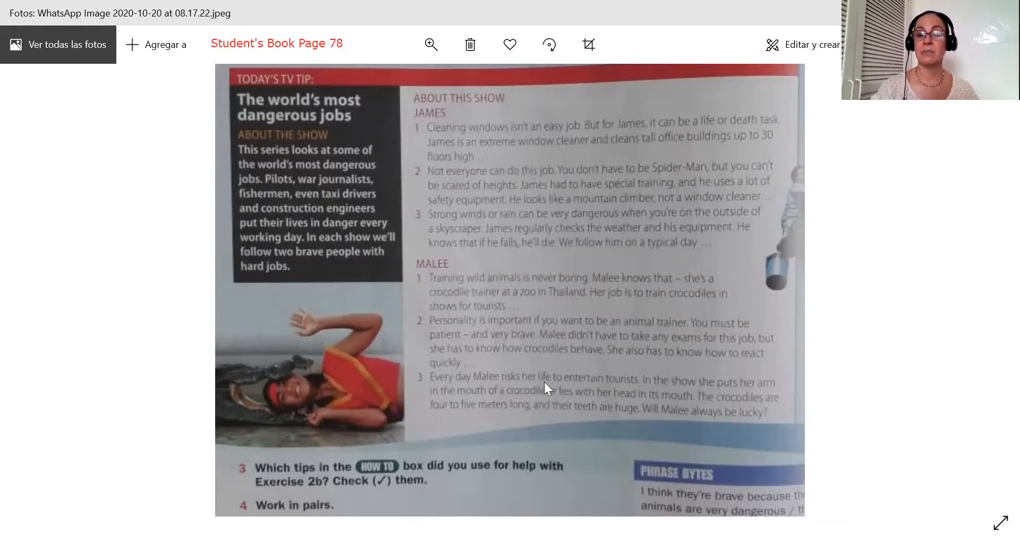
mouse_move(595, 387)
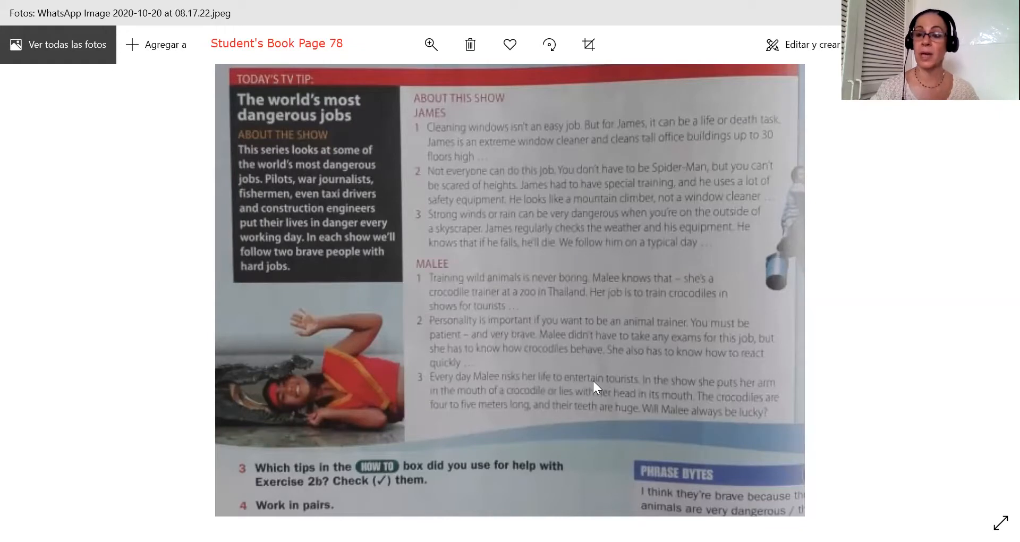
mouse_move(615, 392)
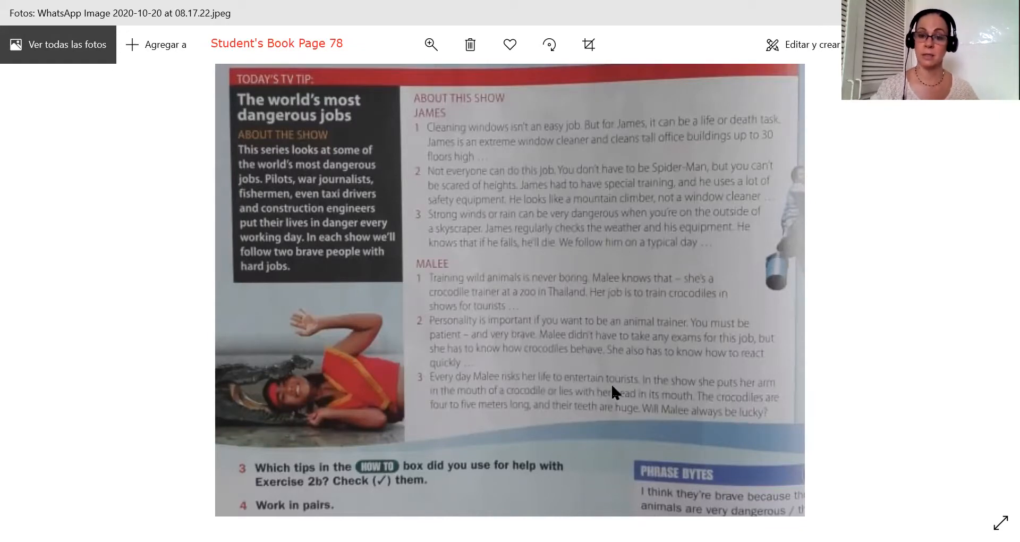
mouse_move(775, 397)
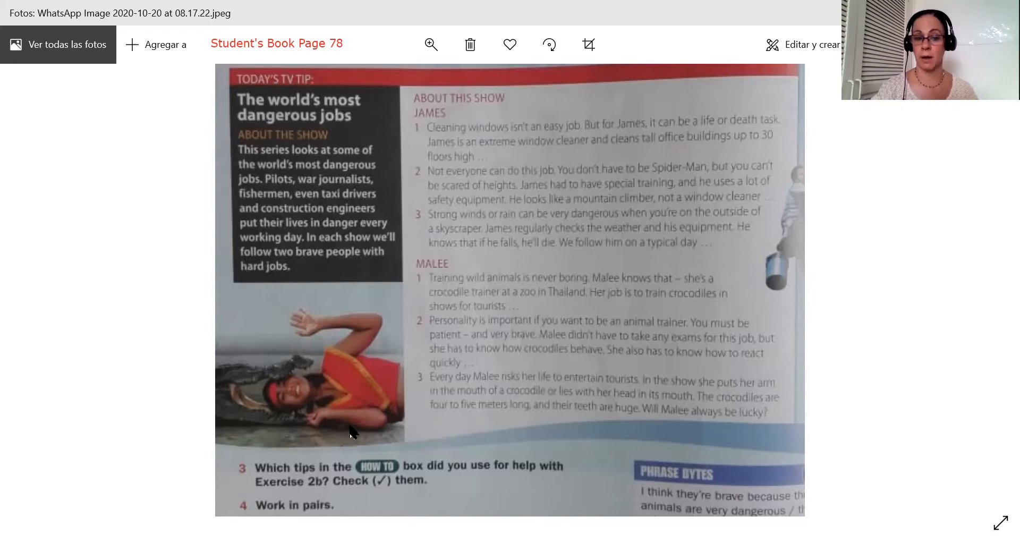
mouse_move(391, 381)
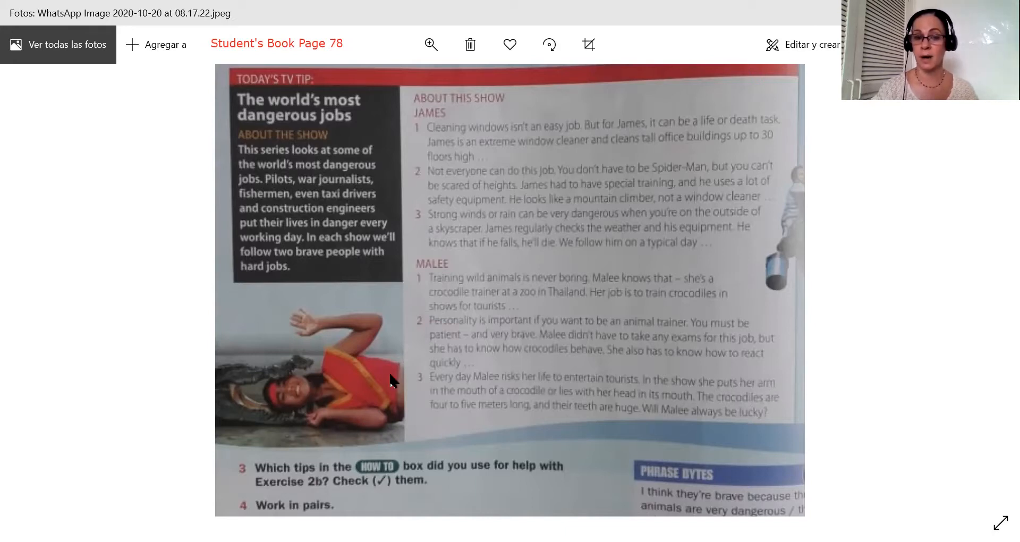
mouse_move(253, 409)
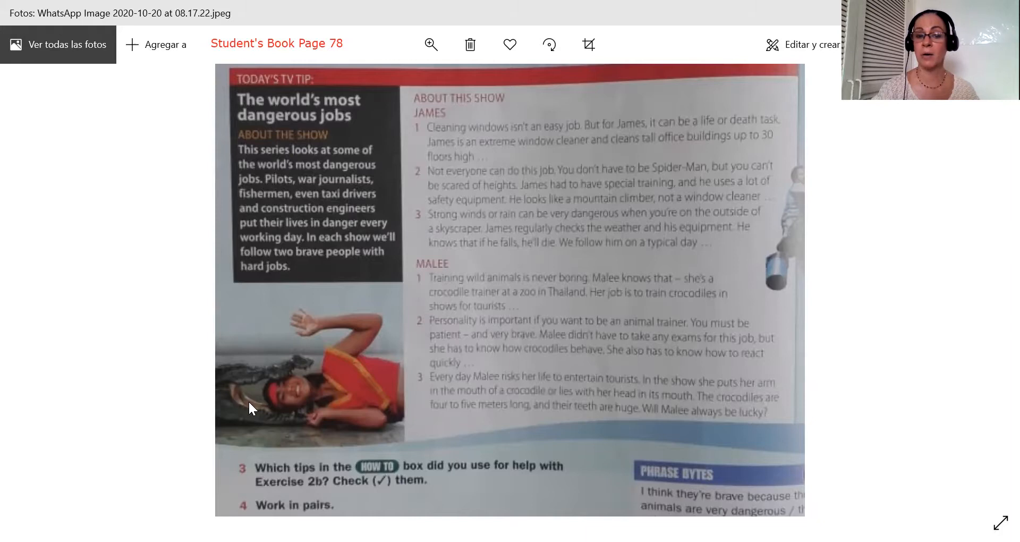
mouse_move(567, 402)
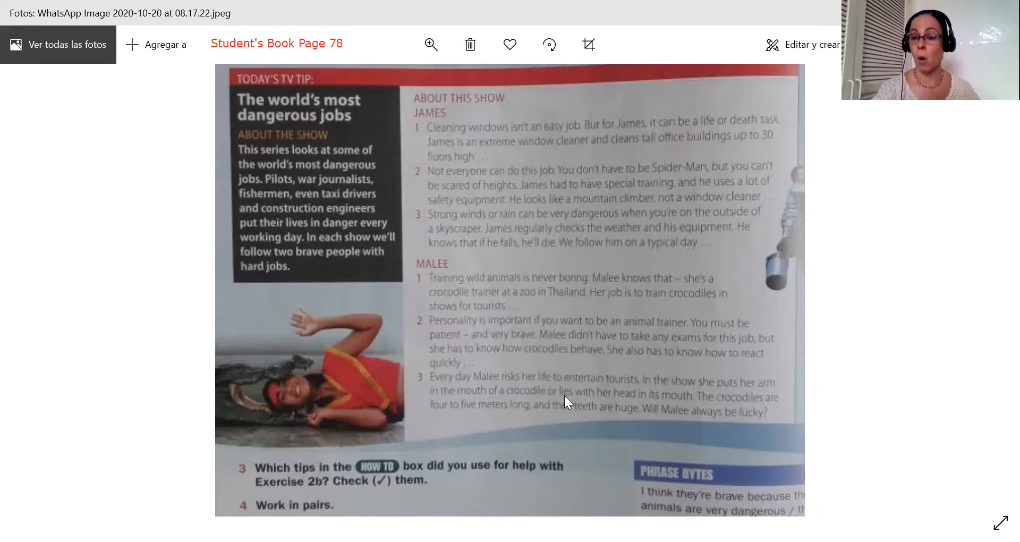
mouse_move(659, 404)
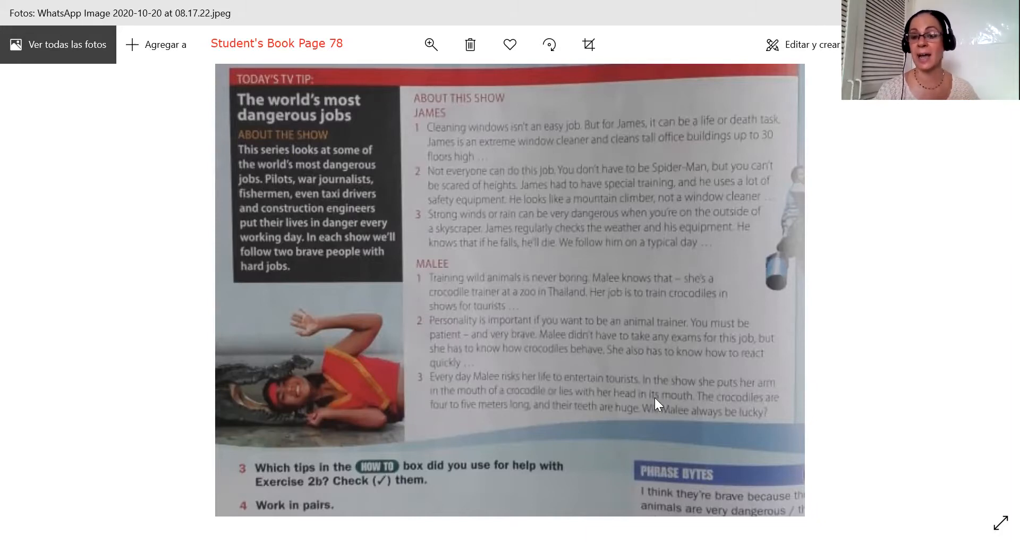
mouse_move(278, 405)
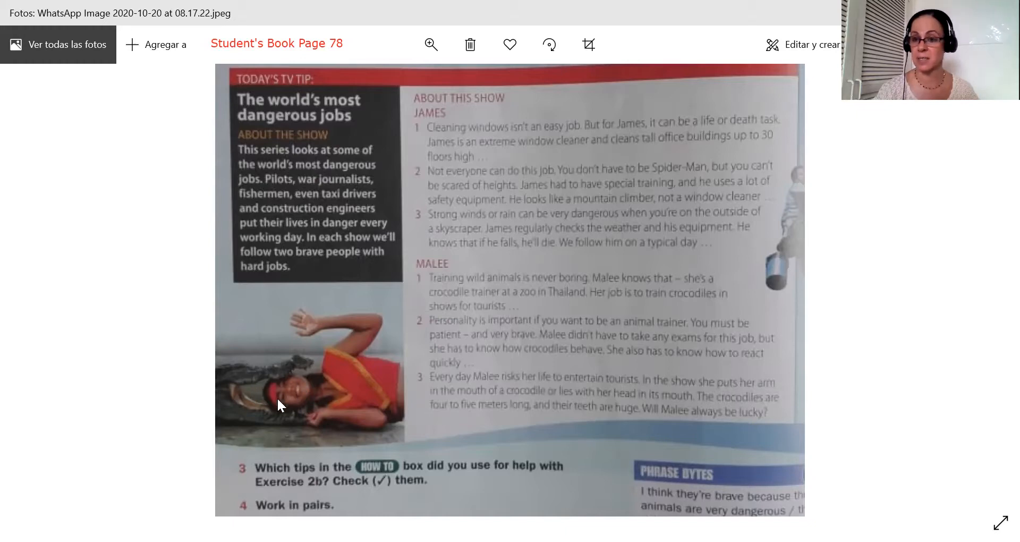
mouse_move(611, 450)
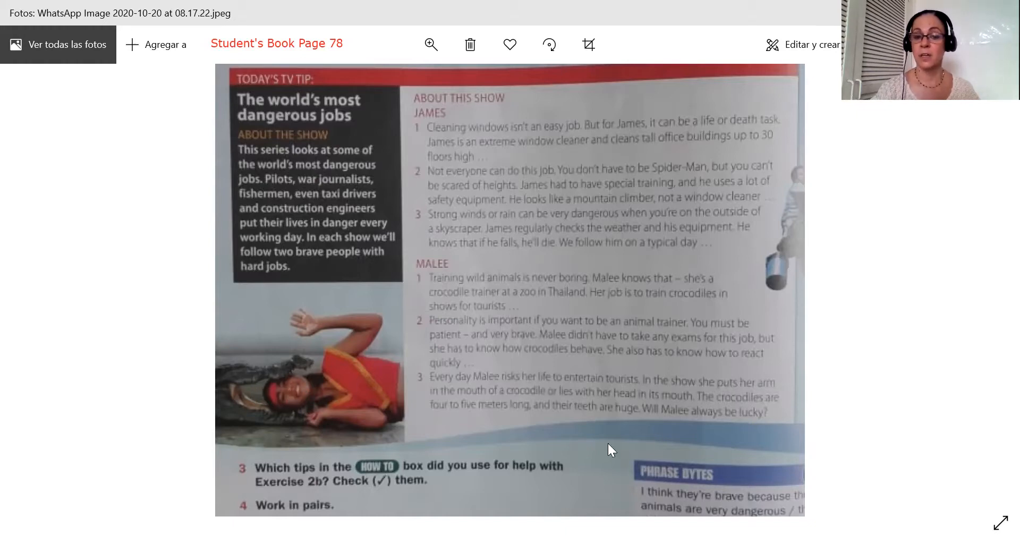
mouse_move(455, 435)
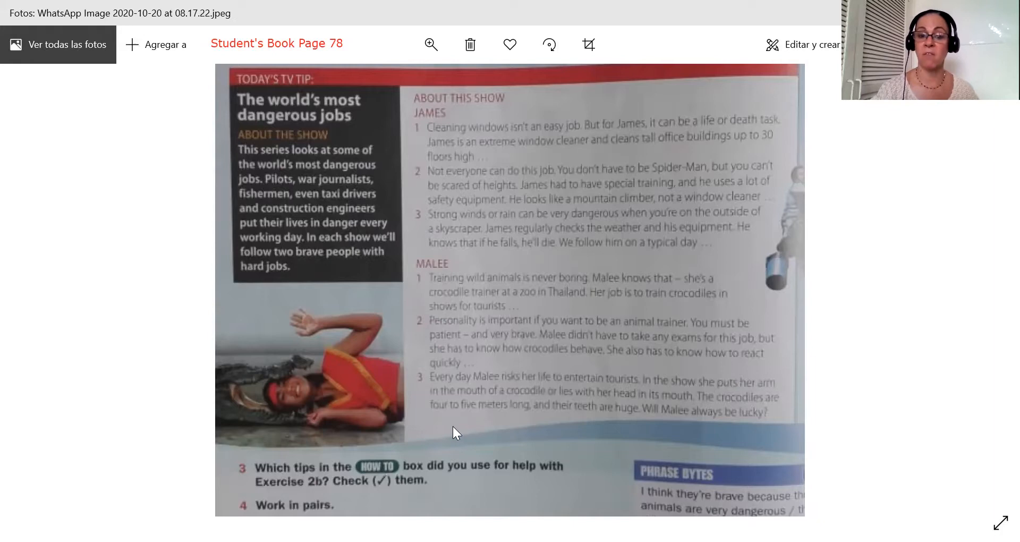
mouse_move(493, 424)
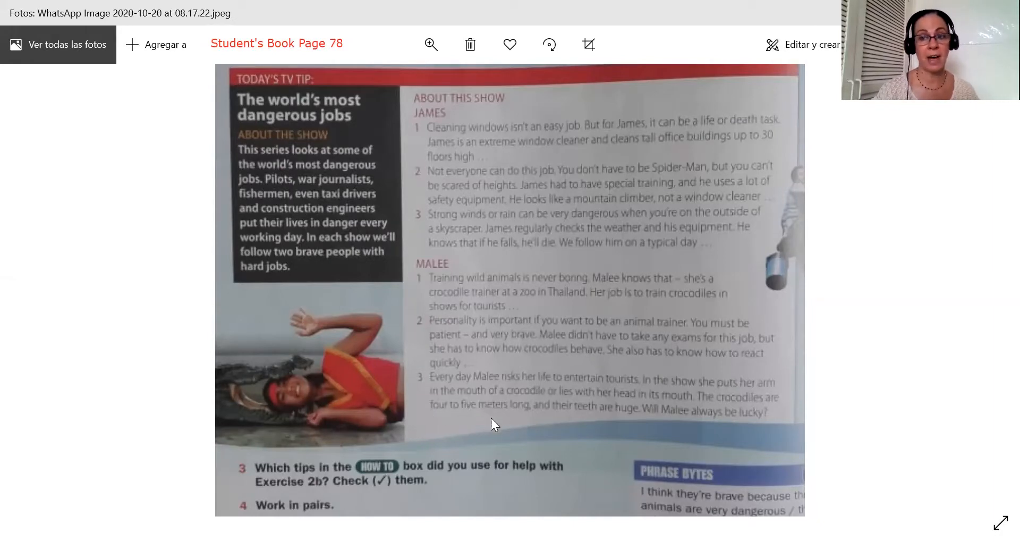
mouse_move(544, 421)
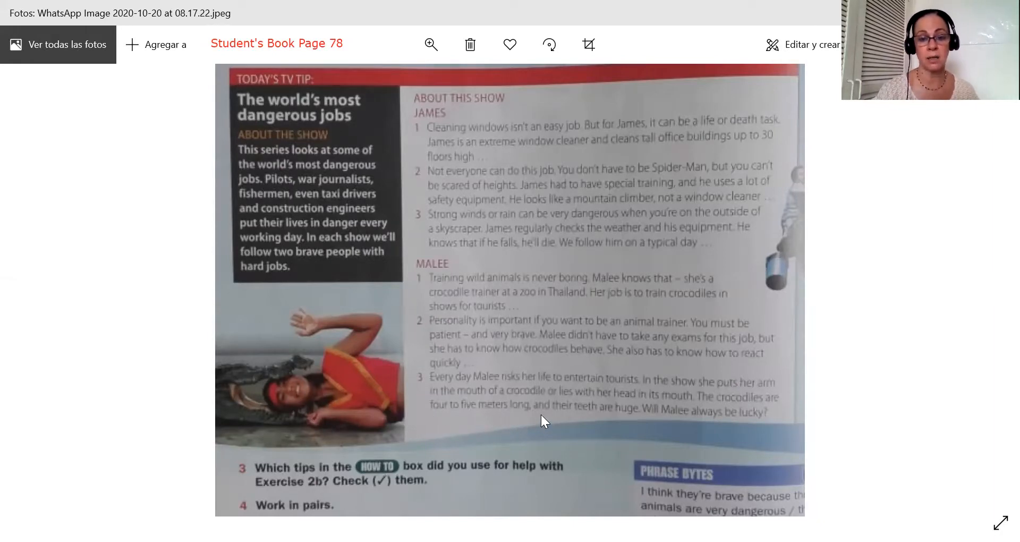
mouse_move(625, 421)
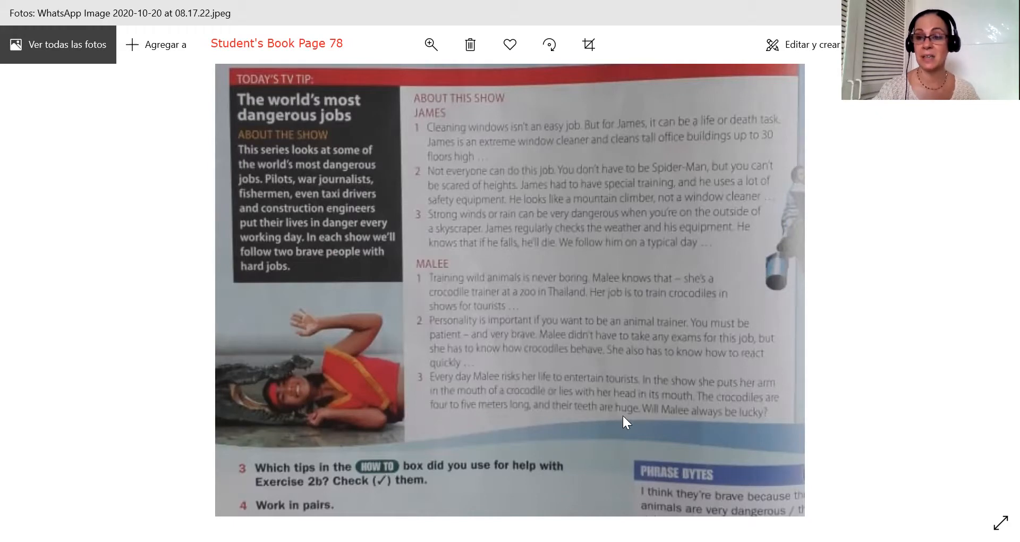
mouse_move(310, 379)
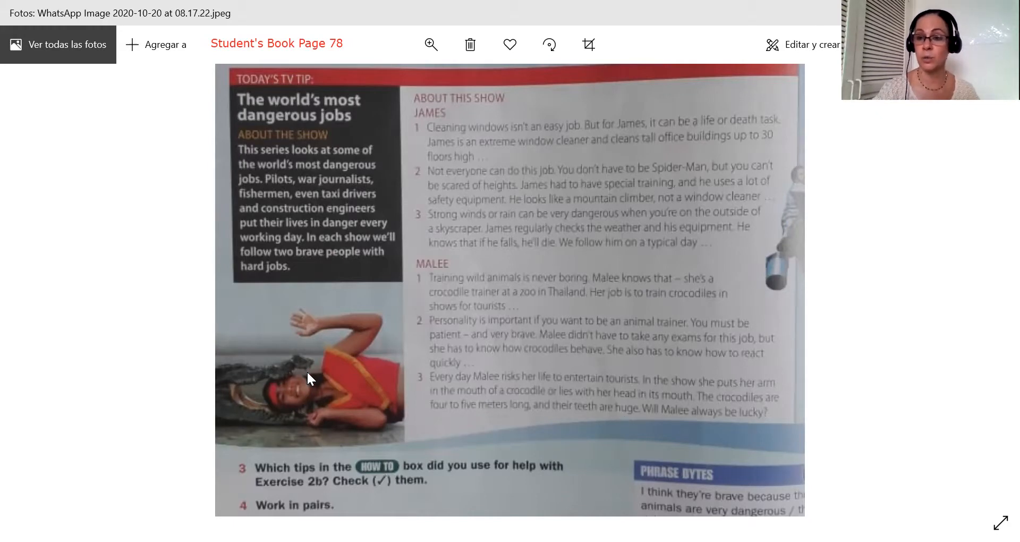
mouse_move(699, 421)
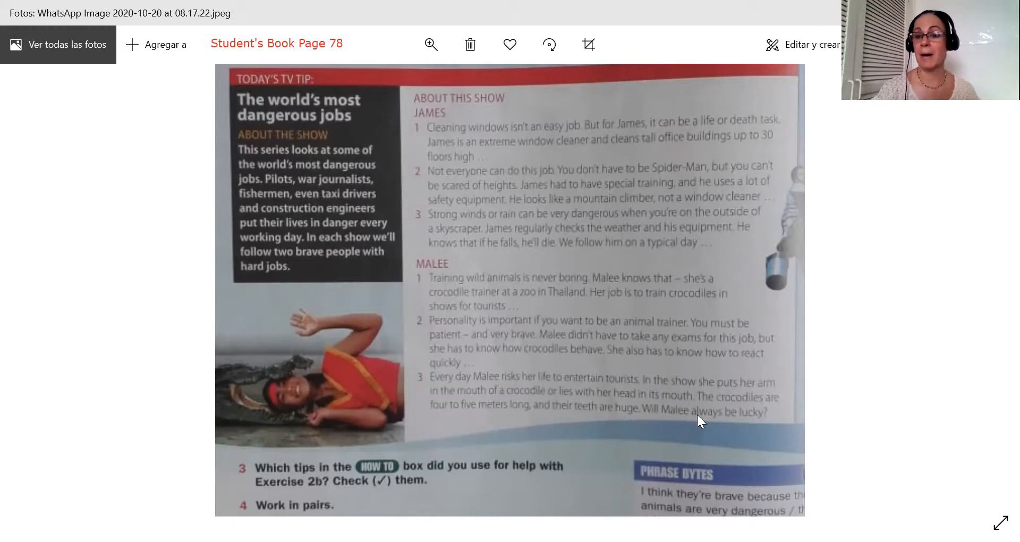
mouse_move(762, 424)
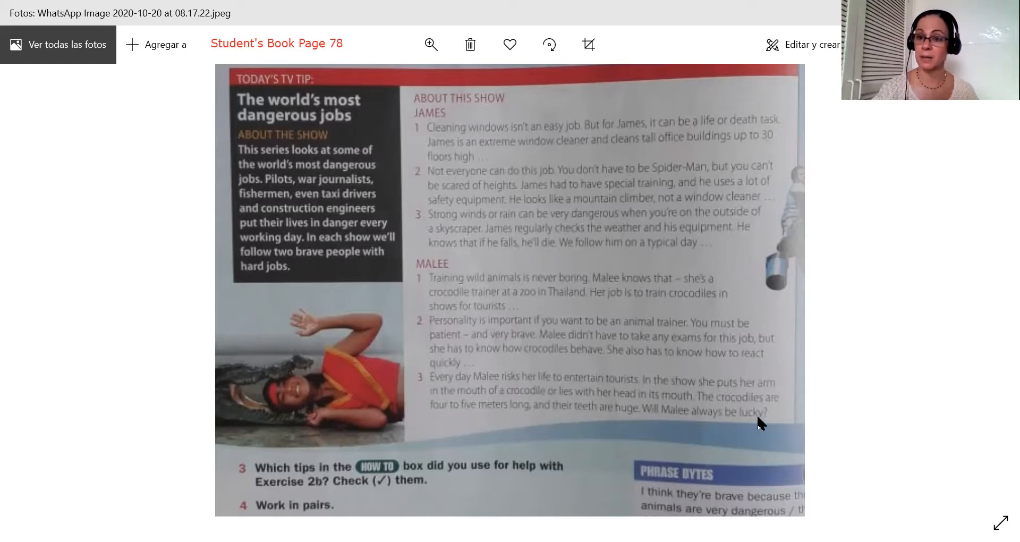
mouse_move(462, 151)
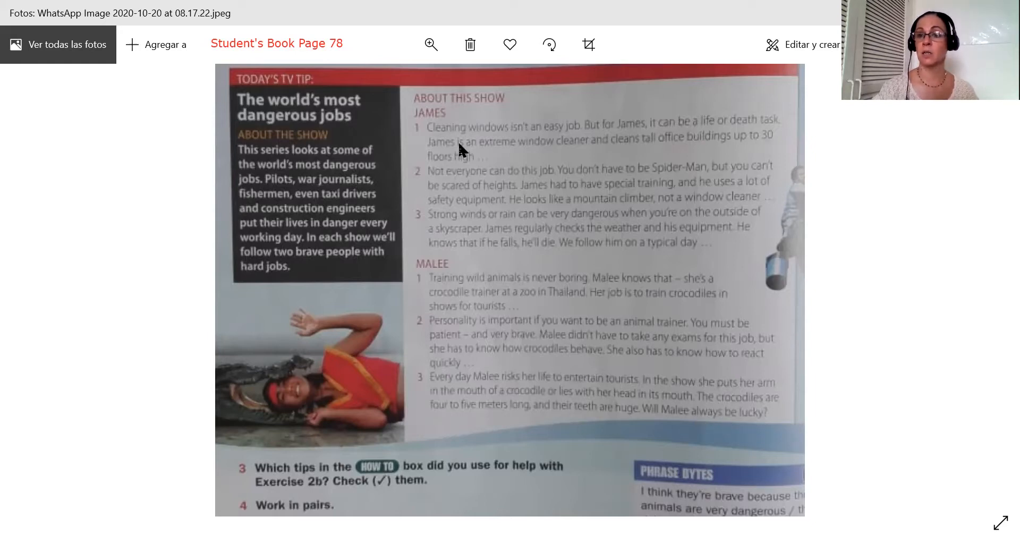
mouse_move(545, 347)
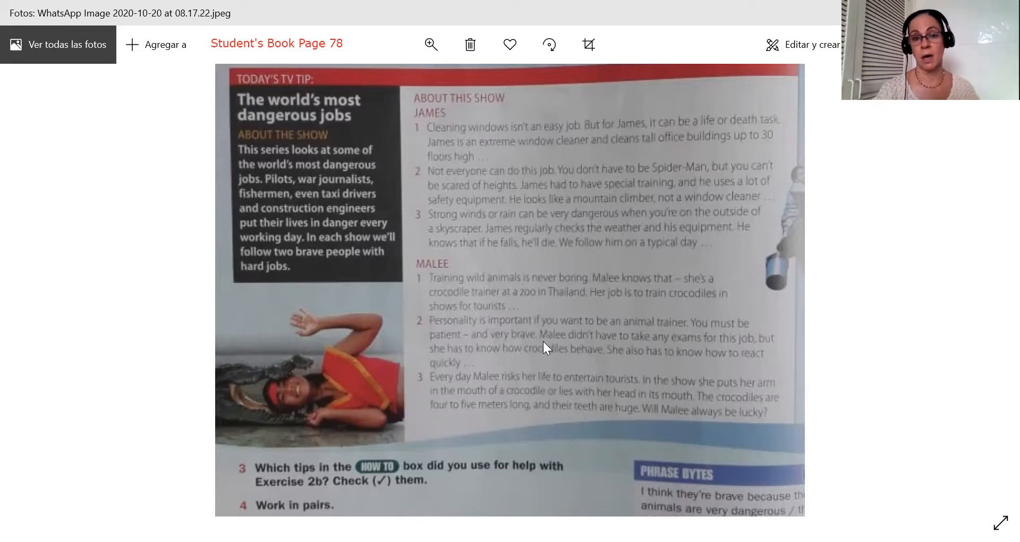
mouse_move(319, 127)
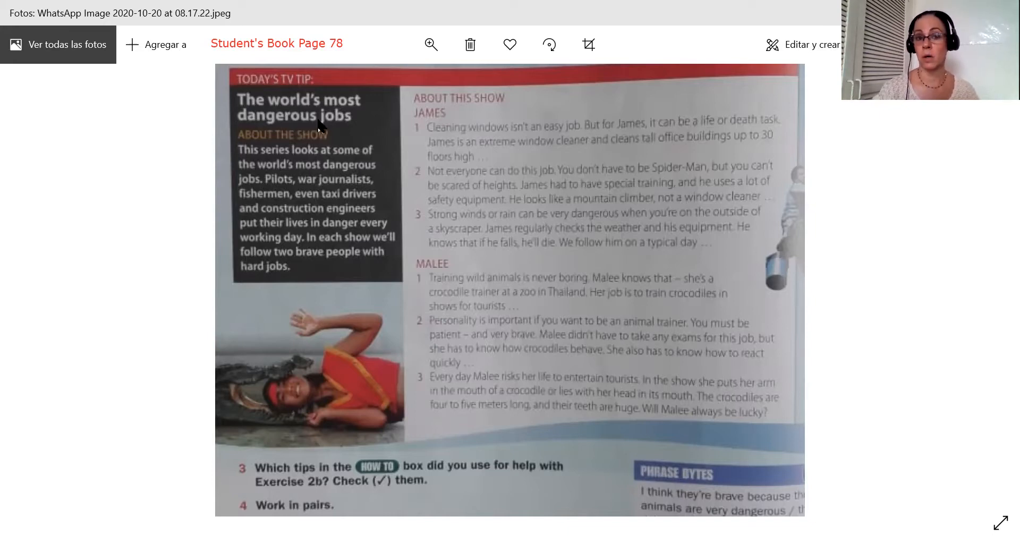
mouse_move(526, 134)
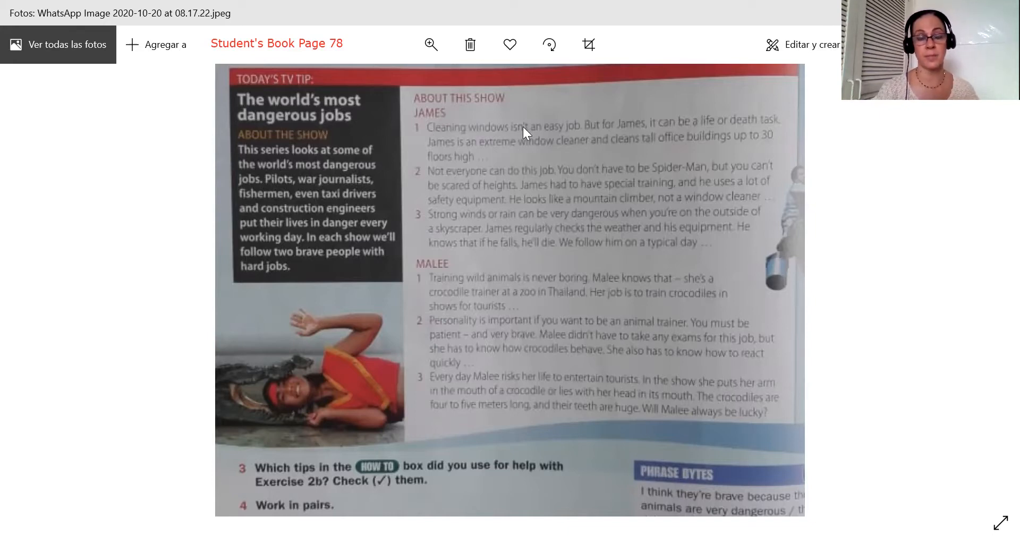
mouse_move(510, 493)
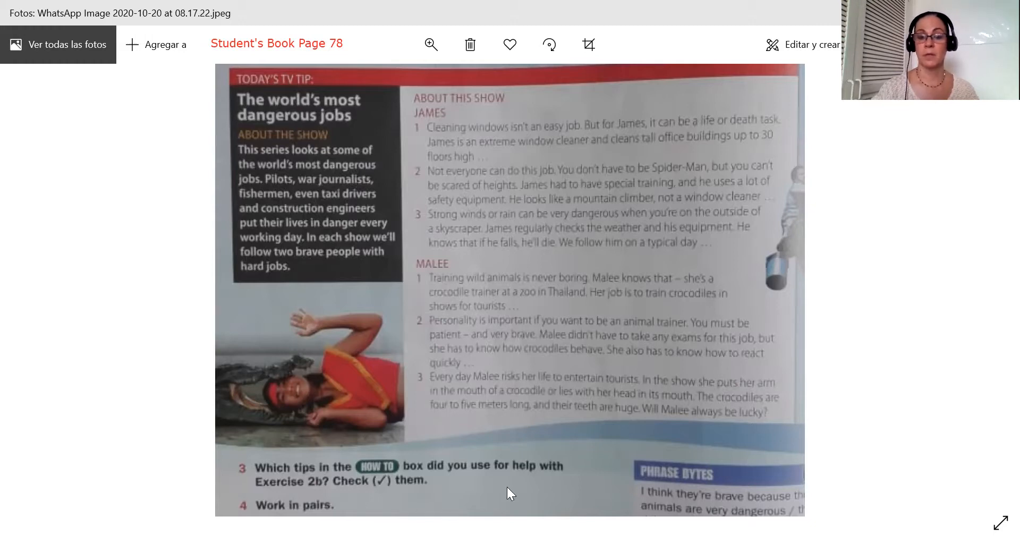
mouse_move(446, 239)
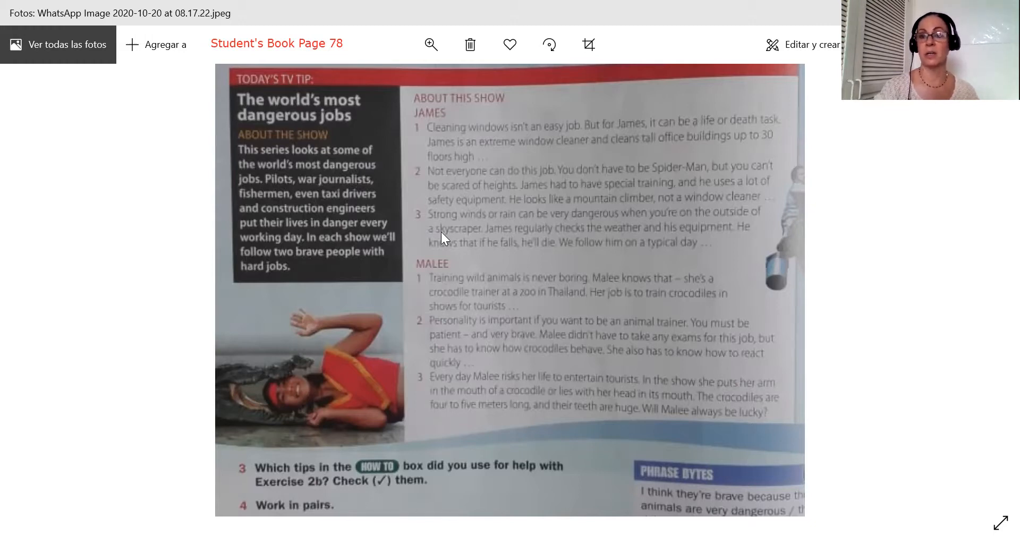
mouse_move(514, 198)
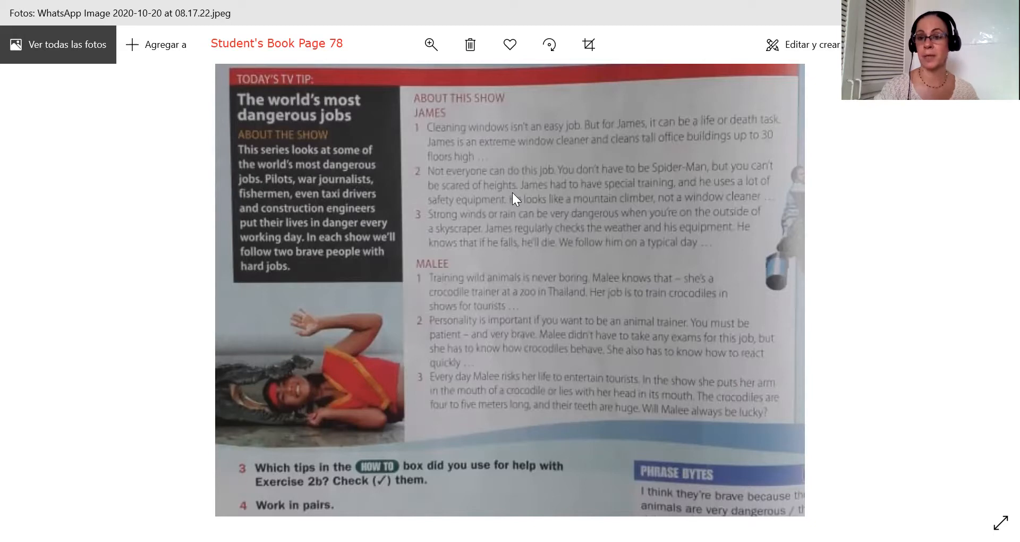
mouse_move(473, 260)
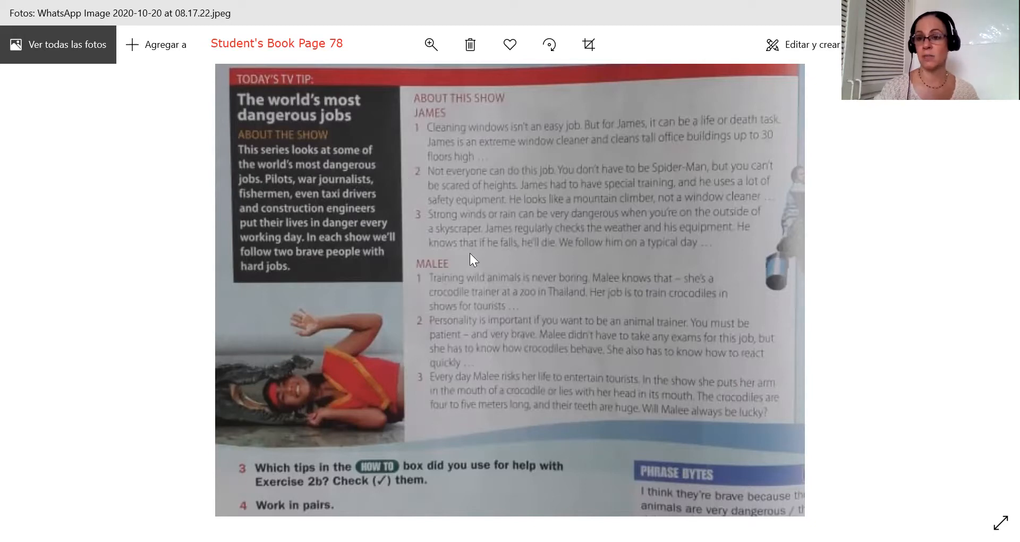
mouse_move(606, 511)
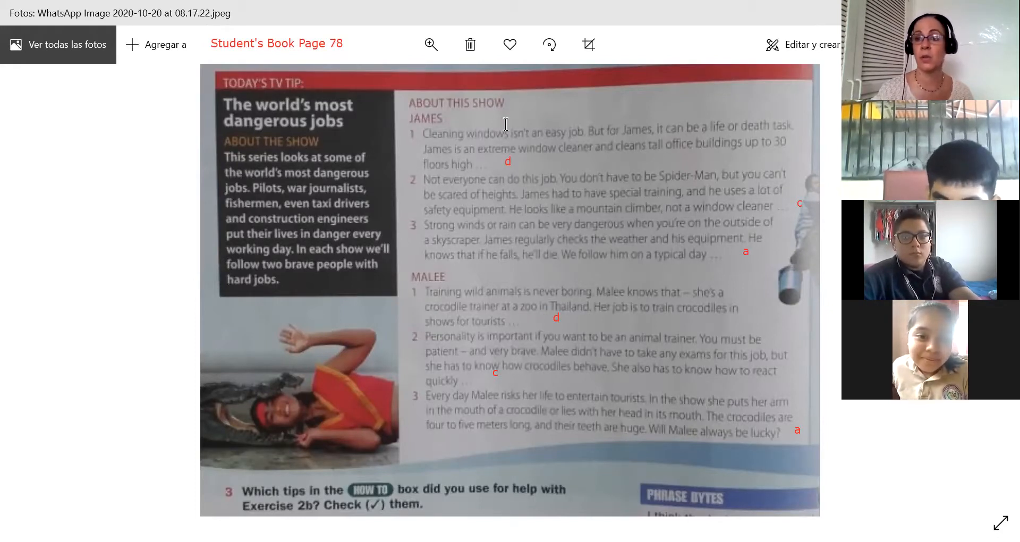
mouse_move(592, 153)
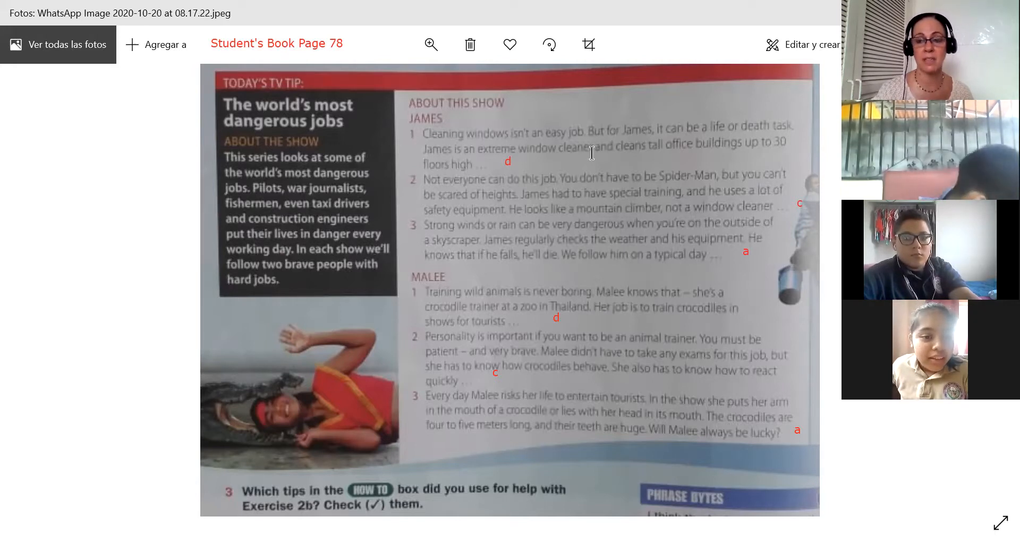
mouse_move(545, 171)
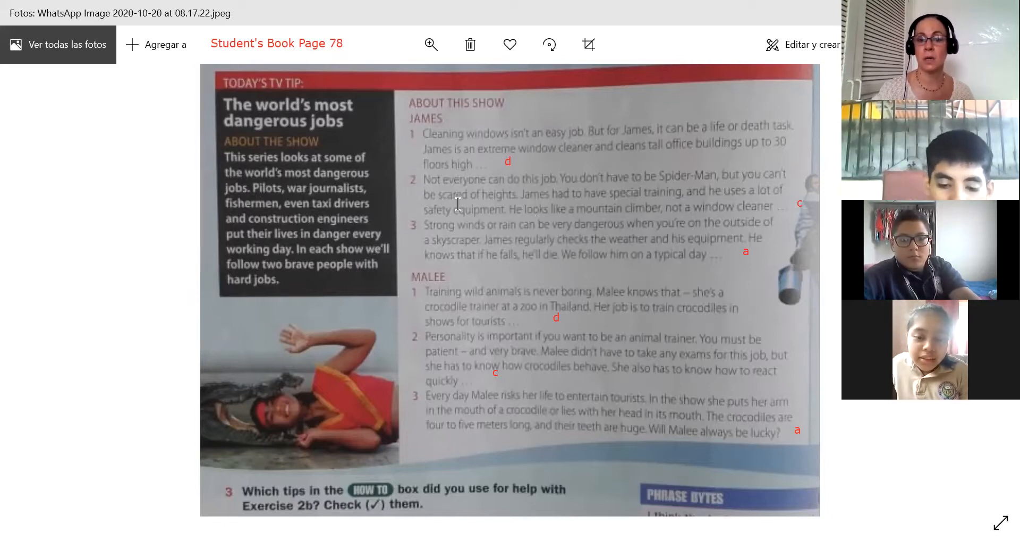
mouse_move(650, 205)
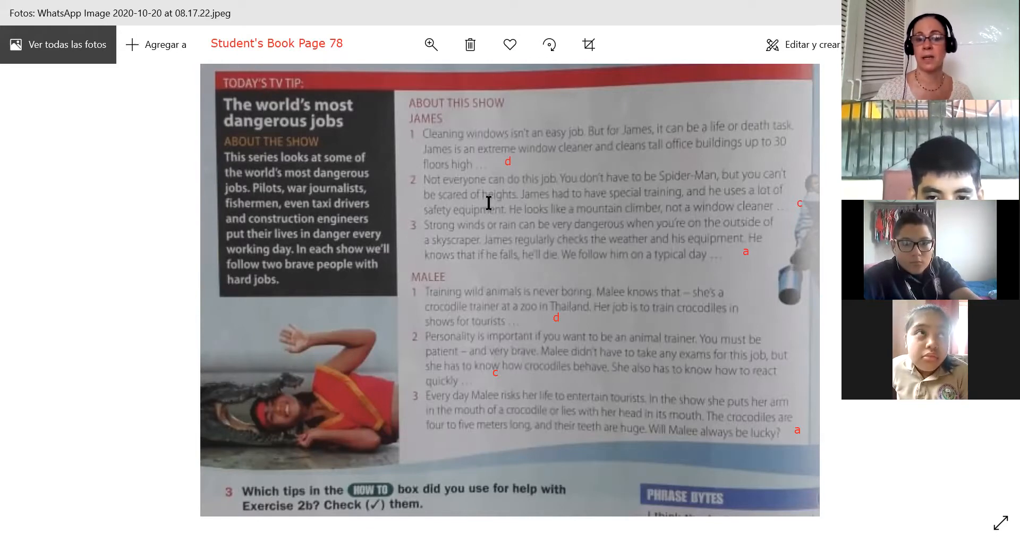
mouse_move(590, 210)
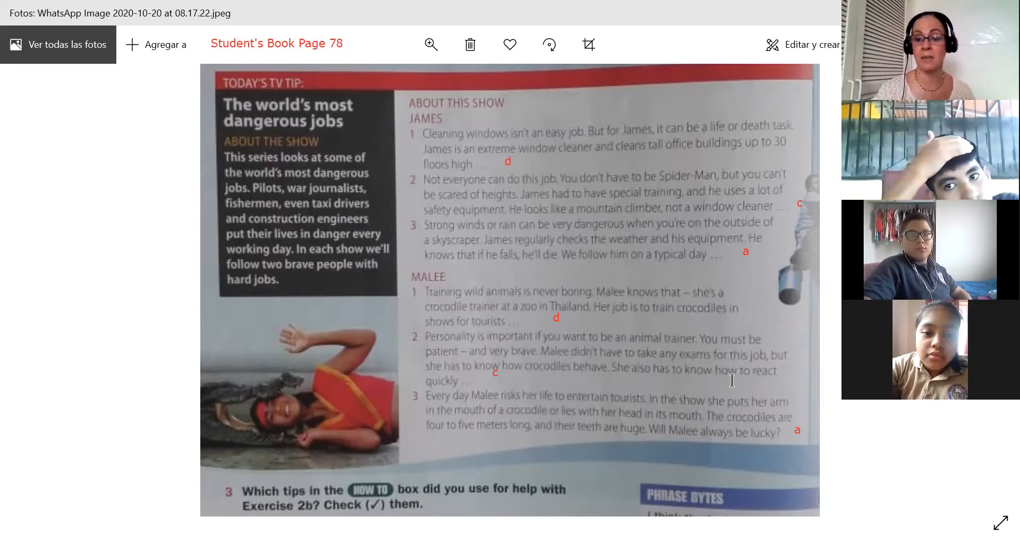
mouse_move(521, 379)
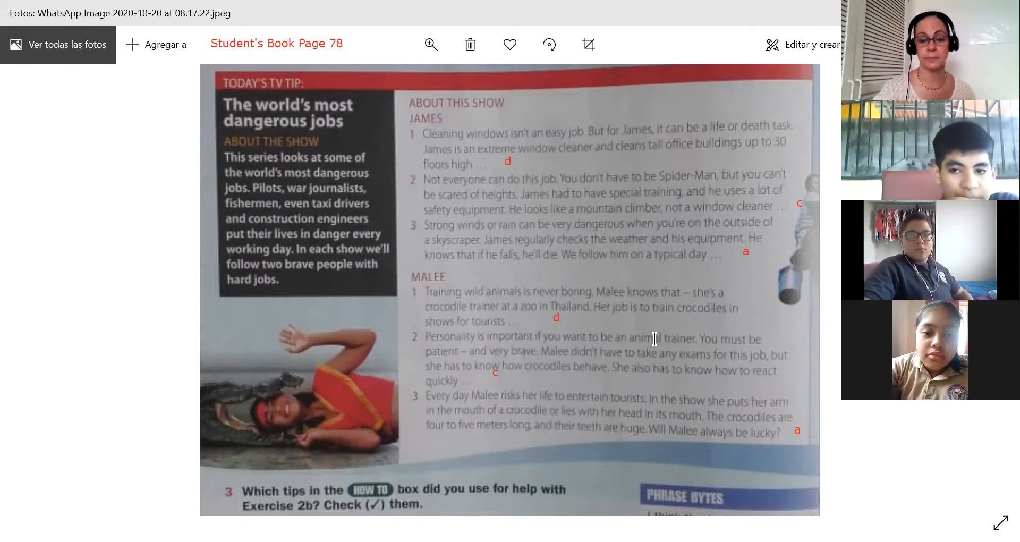
mouse_move(723, 298)
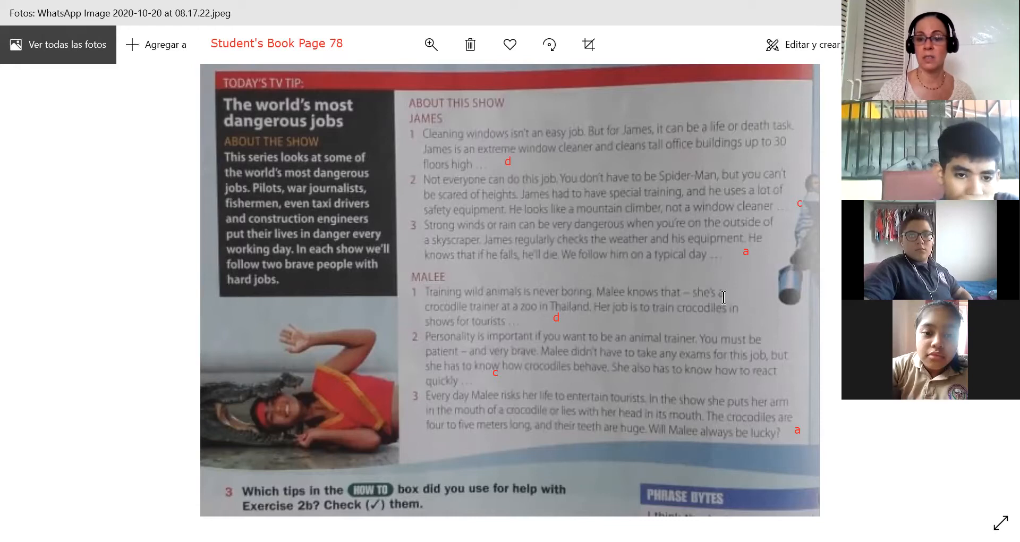
mouse_move(612, 418)
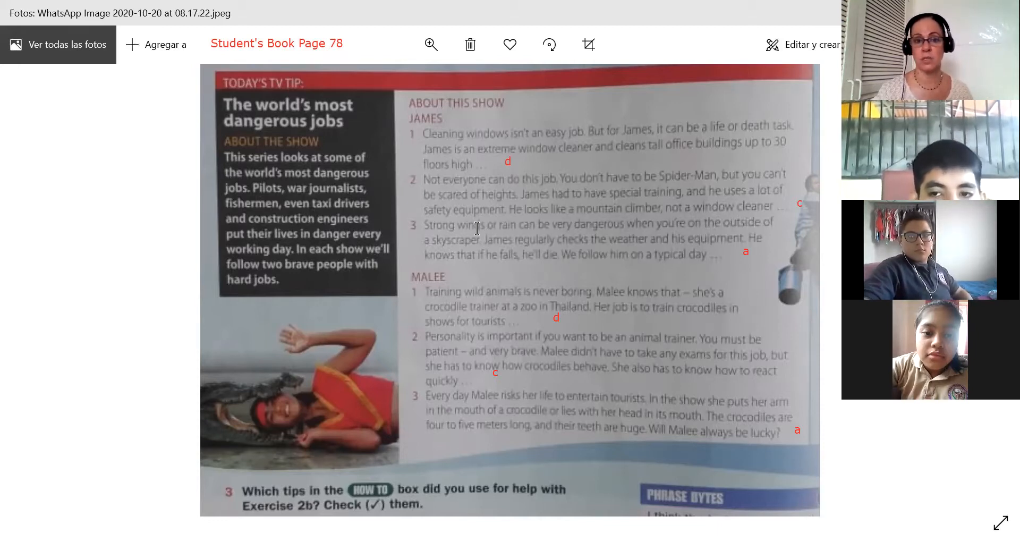
mouse_move(519, 249)
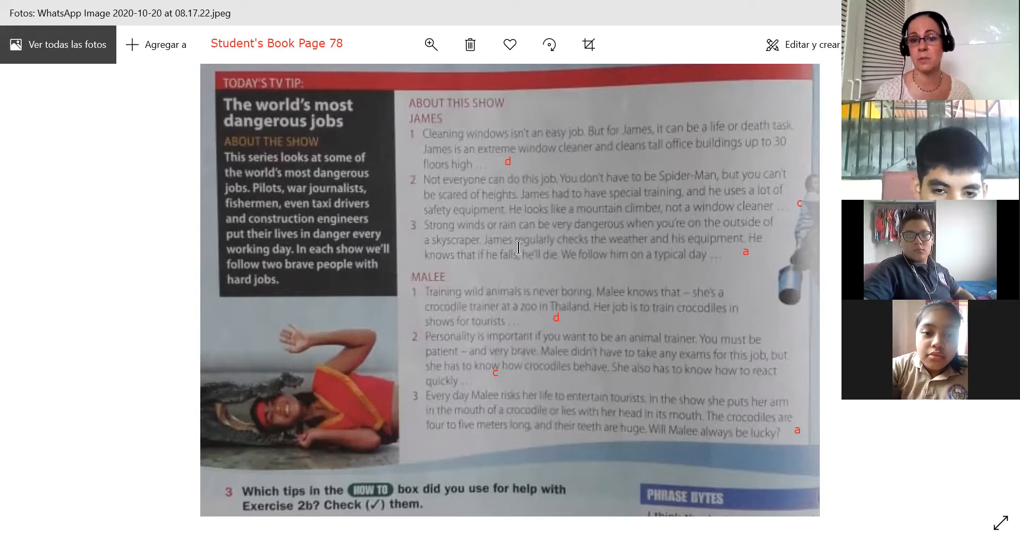